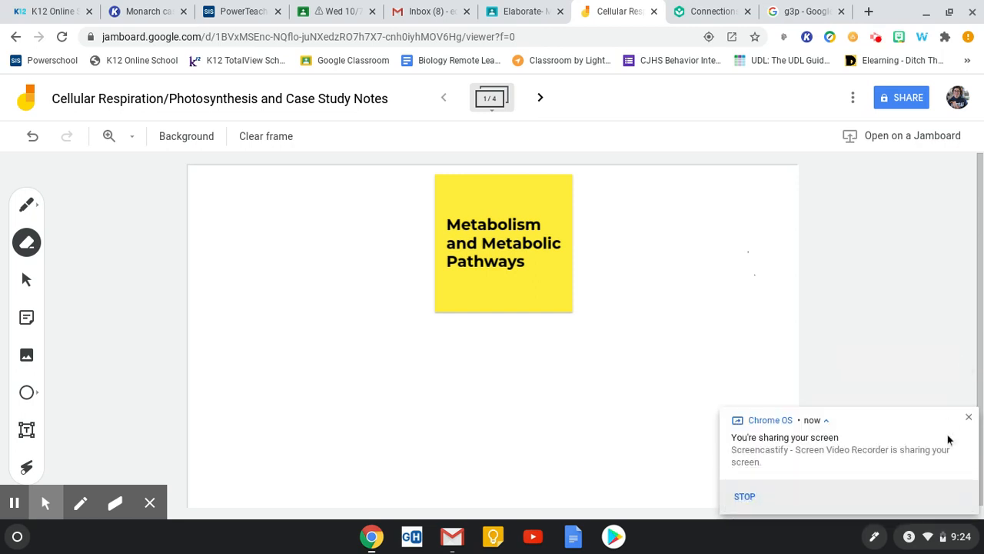
pyautogui.moveTo(896, 352)
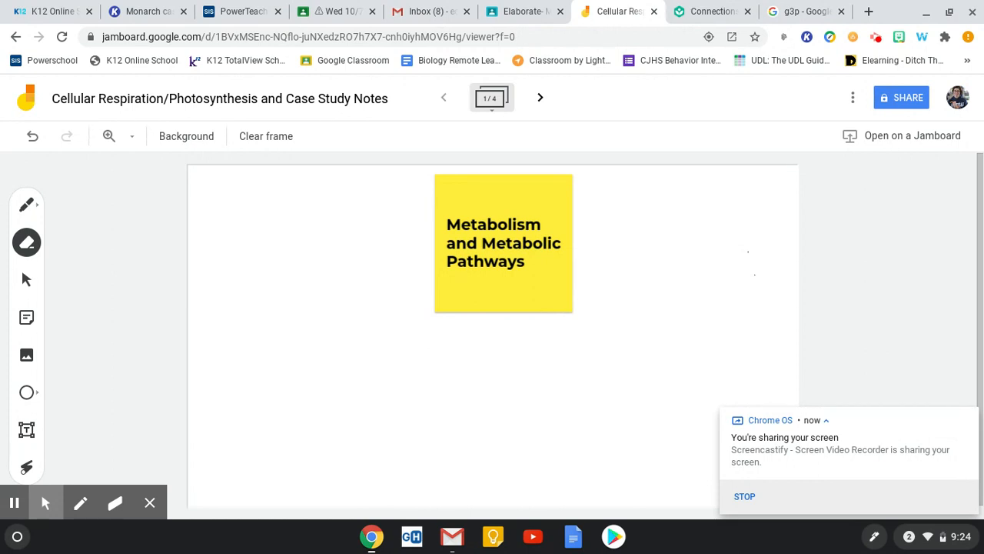
pyautogui.moveTo(963, 417)
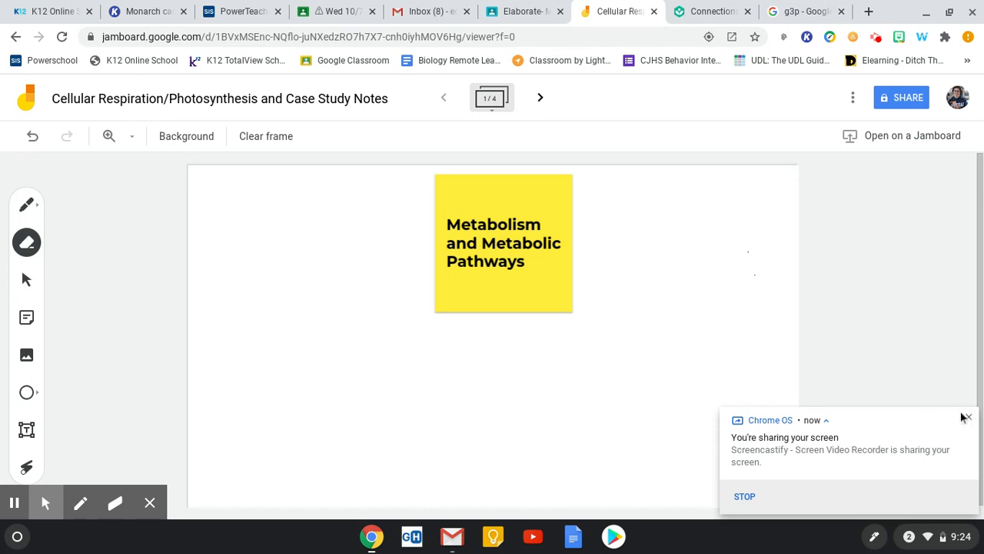
# - Bring up the Monarch case study PDF in Kami and read down into Part I
pyautogui.click(519, 12)
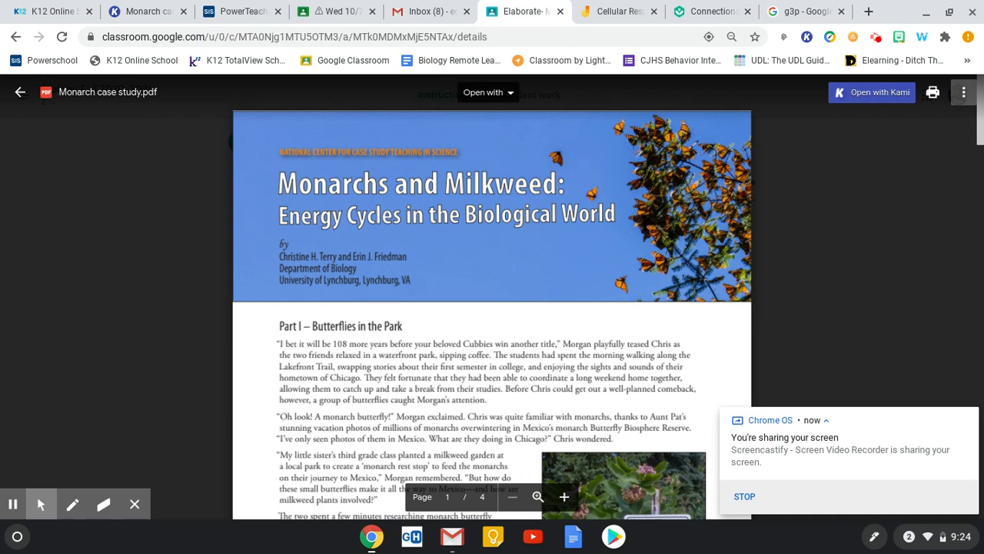
pyautogui.moveTo(572, 143)
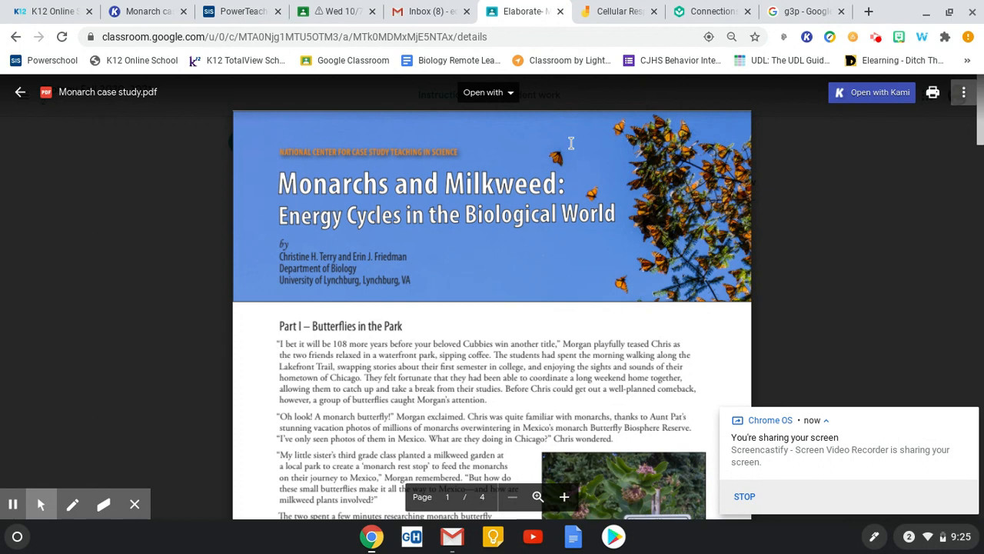
pyautogui.moveTo(572, 141)
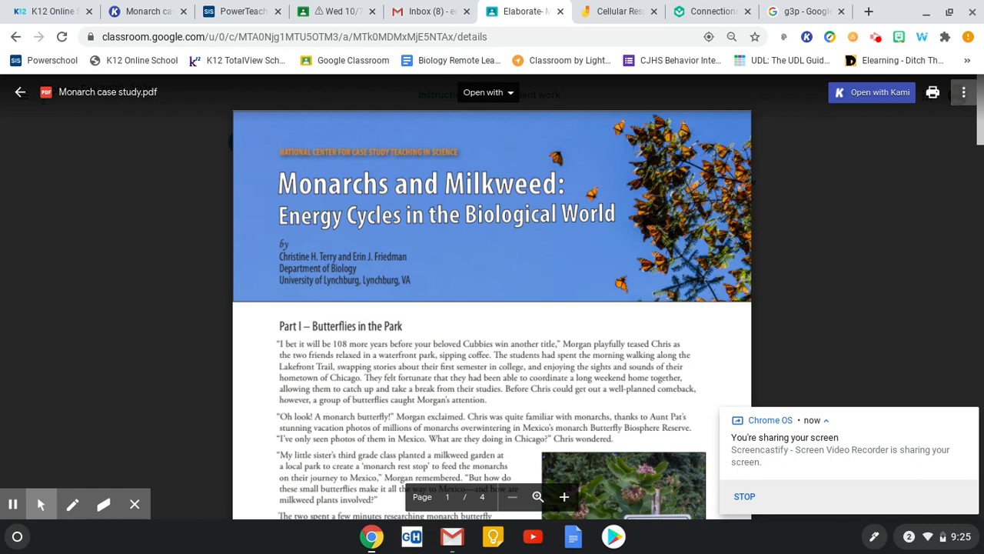
pyautogui.moveTo(855, 275)
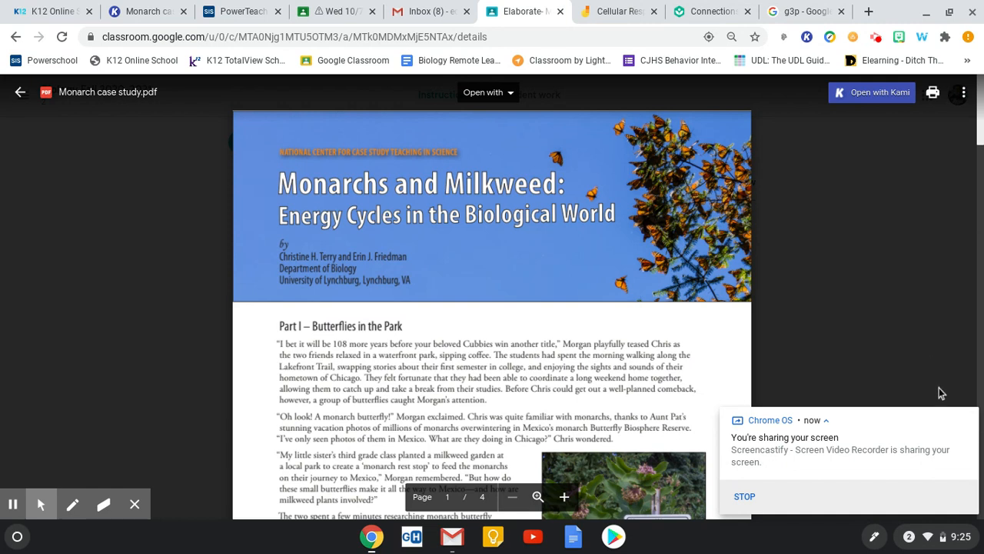
pyautogui.moveTo(728, 354)
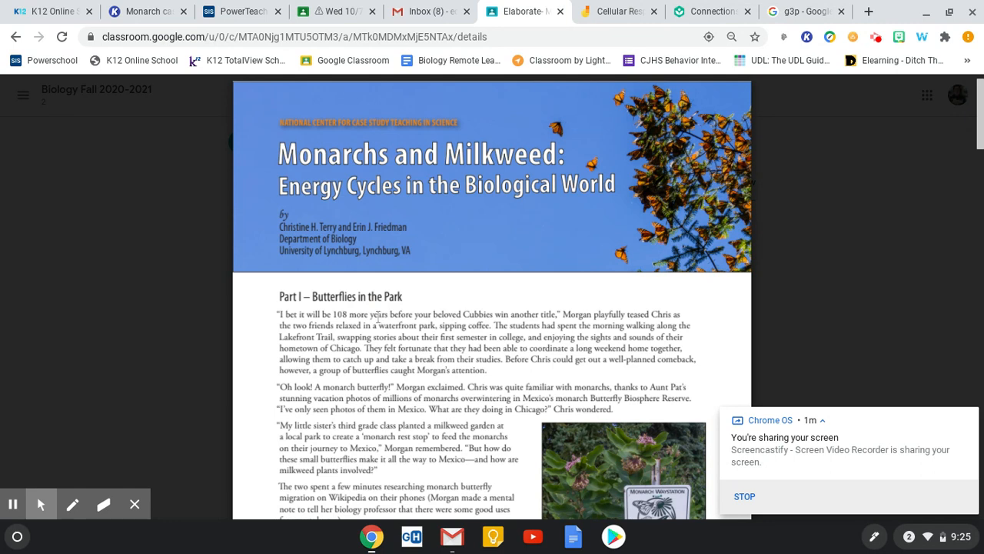
pyautogui.scroll(-3)
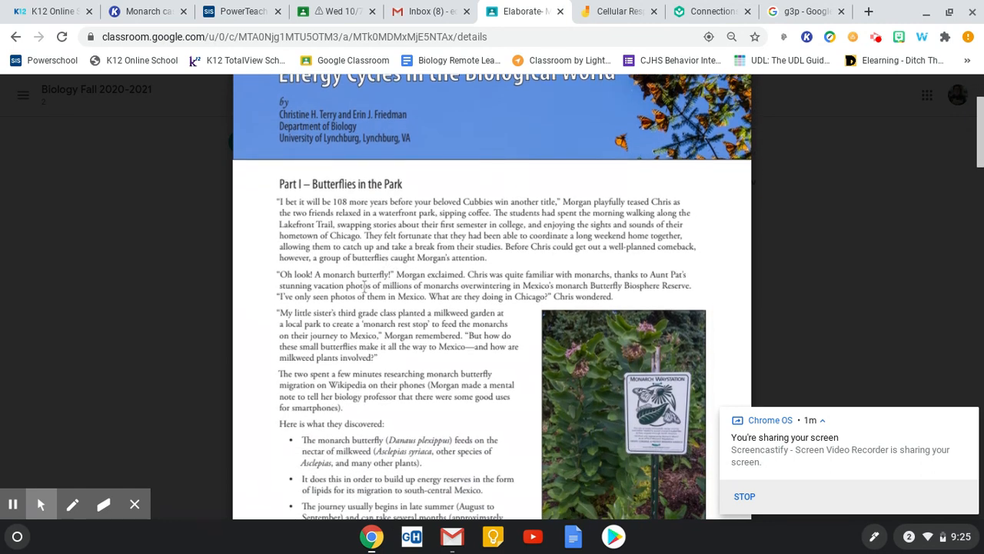
pyautogui.scroll(-3)
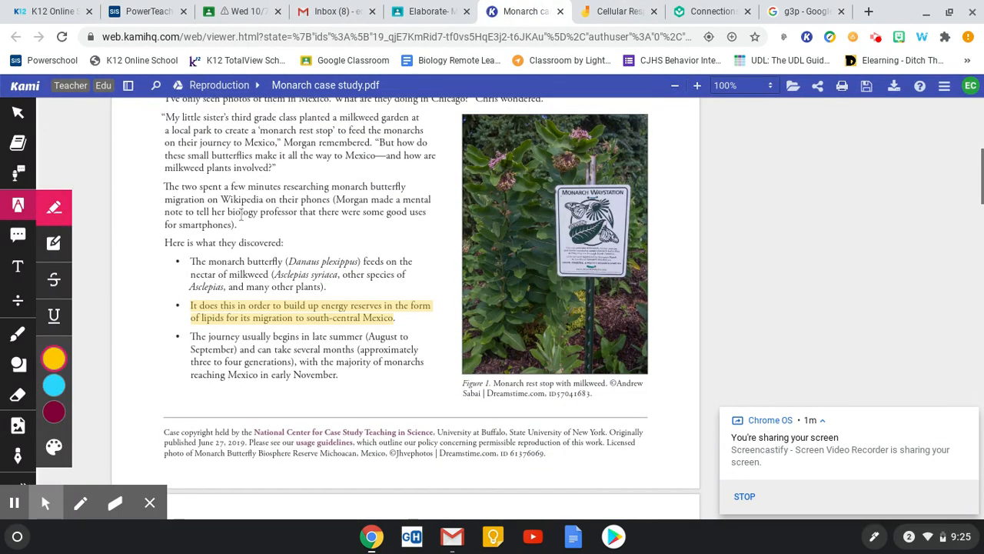
# - Highlight the Part II sentence on plants making sugar for ATP, then return to the Jamboard
pyautogui.scroll(-3)
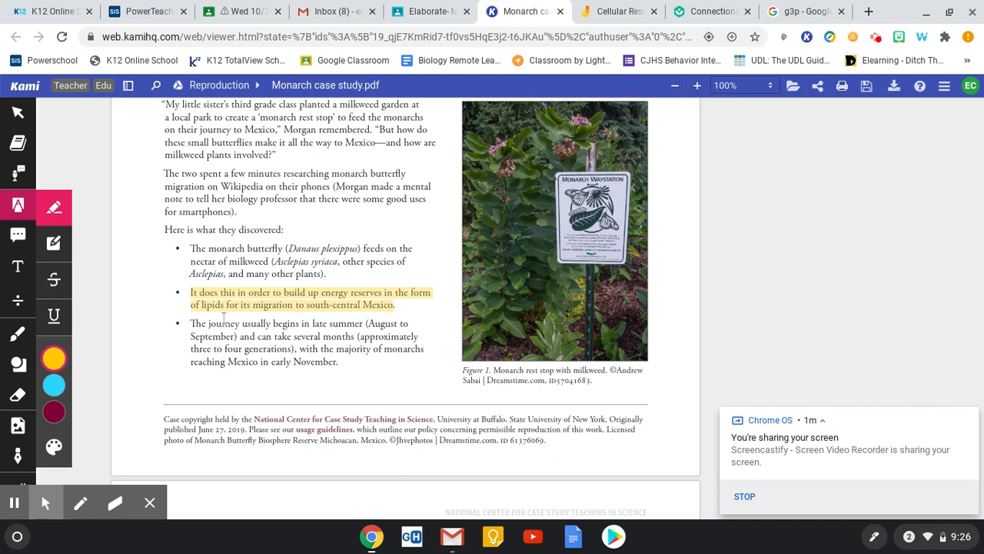
pyautogui.moveTo(224, 318)
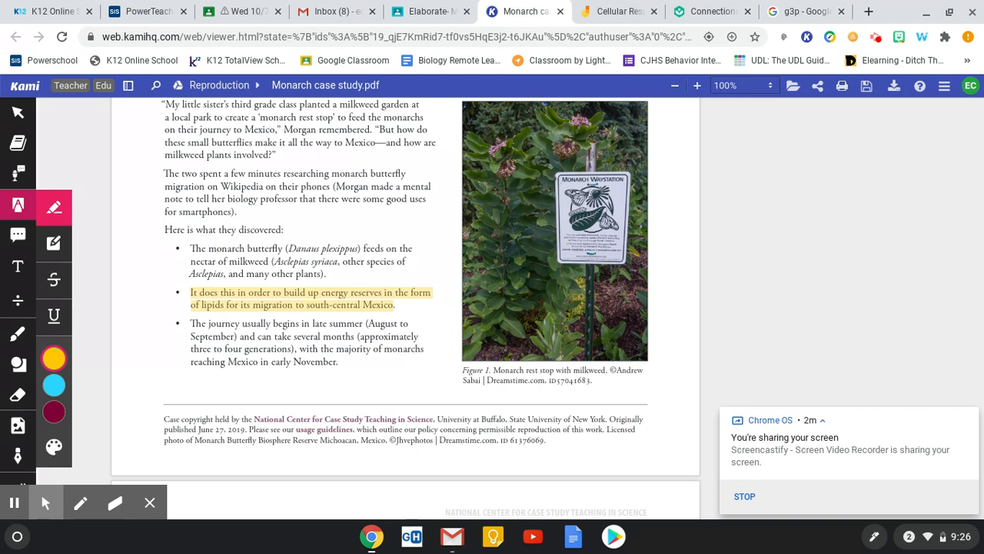
pyautogui.moveTo(347, 294)
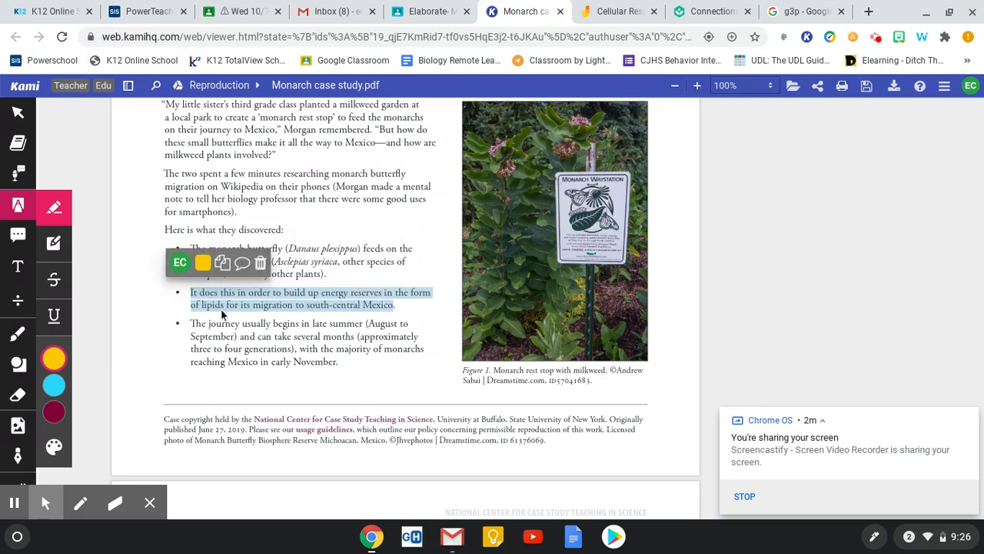
pyautogui.scroll(-3)
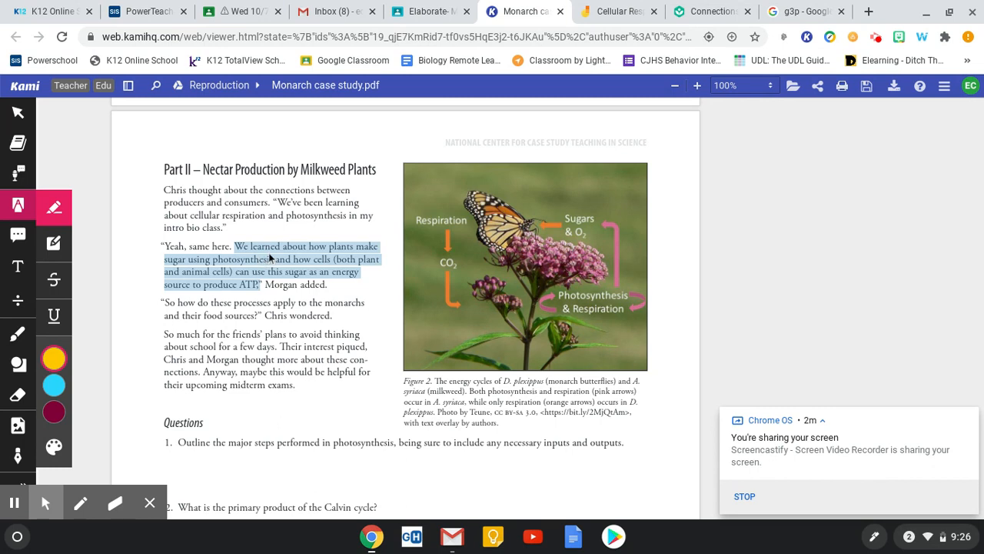
pyautogui.click(276, 258)
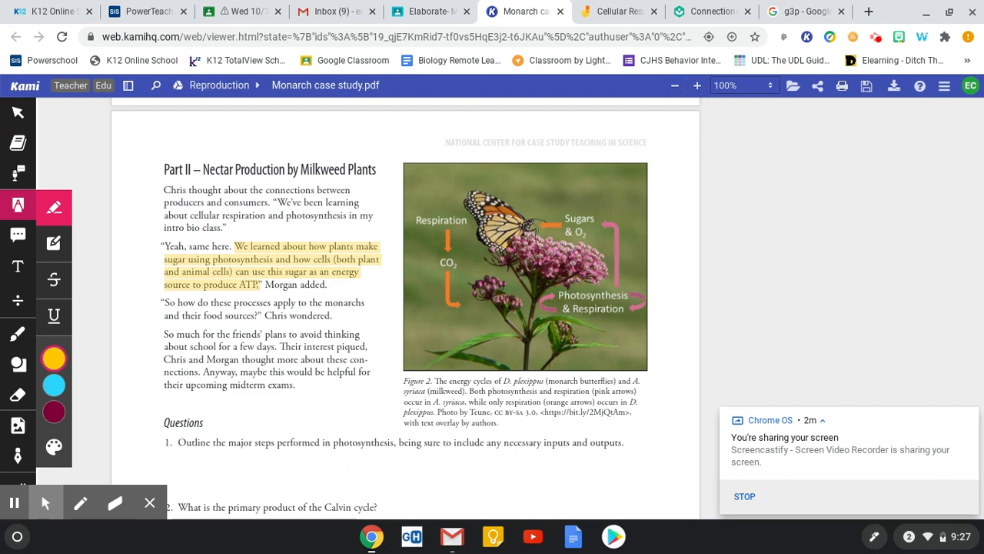
pyautogui.scroll(-3)
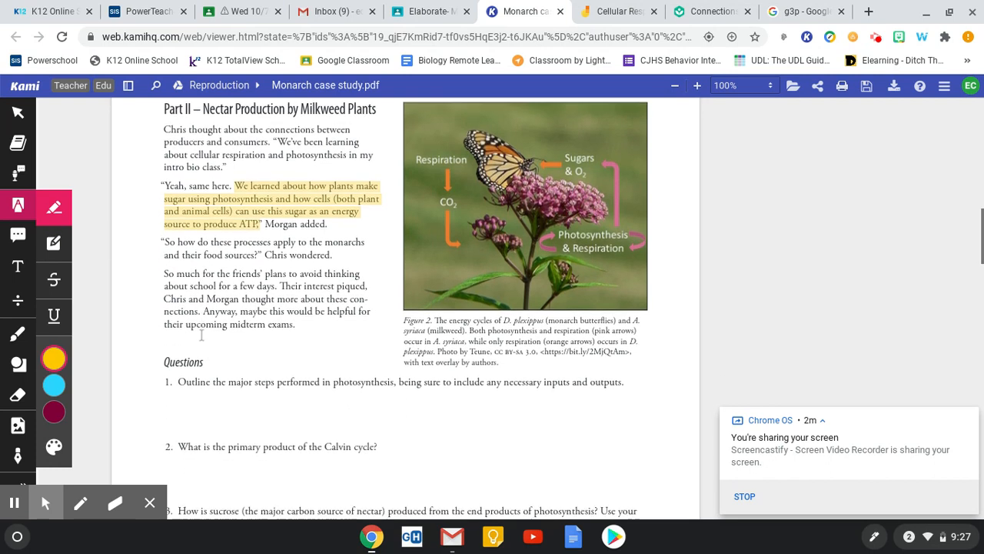
pyautogui.scroll(-3)
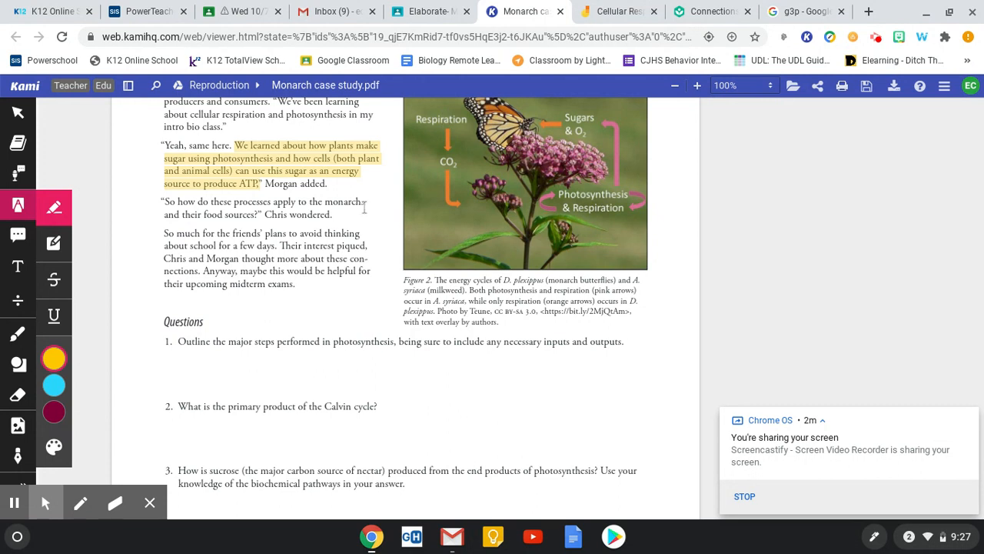
pyautogui.click(618, 12)
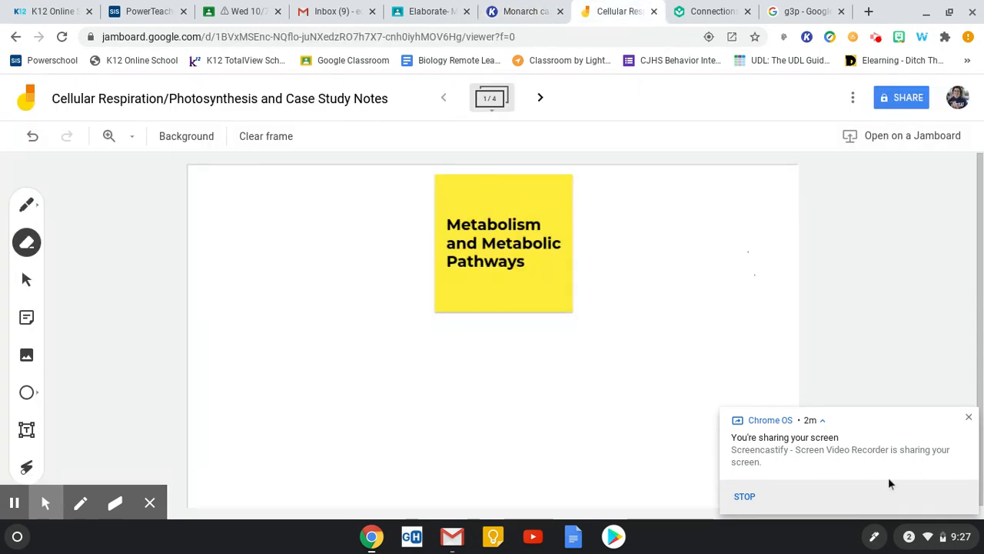
pyautogui.click(965, 418)
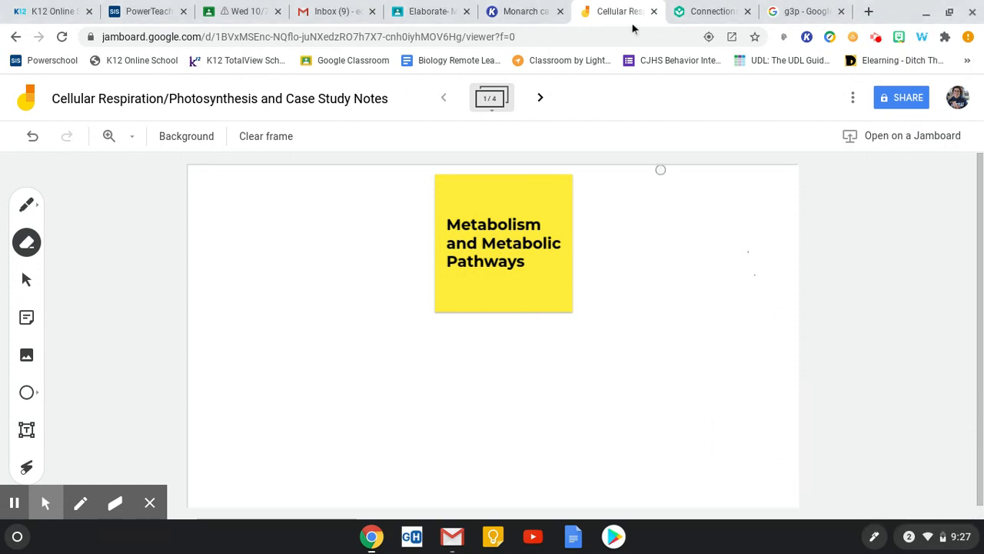
pyautogui.moveTo(623, 11)
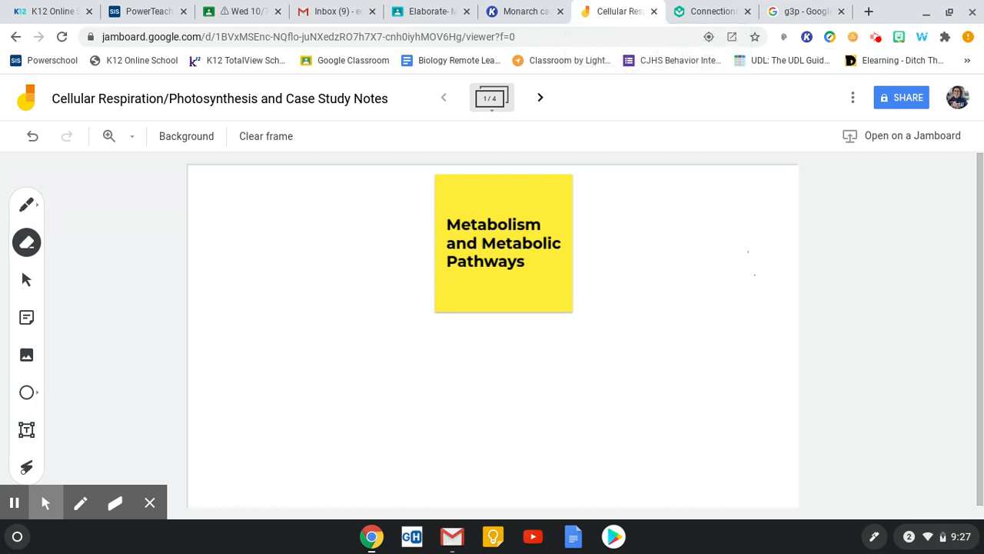
# - Handwrite 'All chemical reactions in the body' with the pen beside the Metabolism note
pyautogui.click(28, 206)
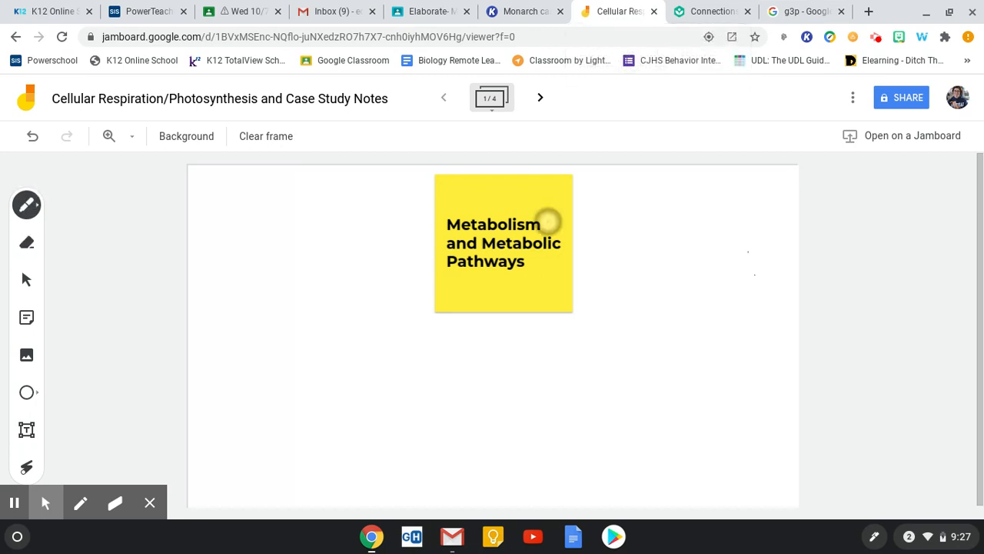
pyautogui.moveTo(553, 218); pyautogui.dragTo(645, 192)
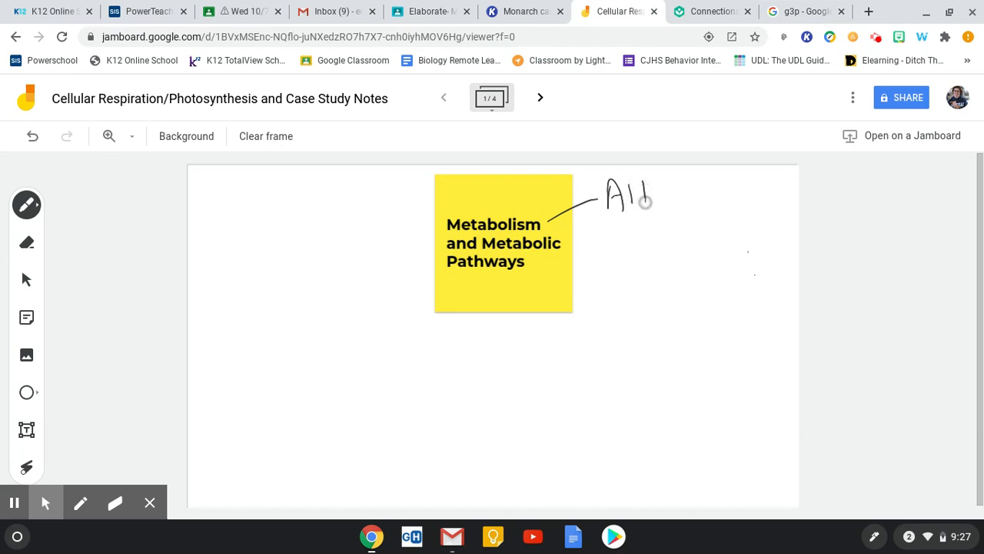
pyautogui.moveTo(676, 192); pyautogui.dragTo(741, 192)
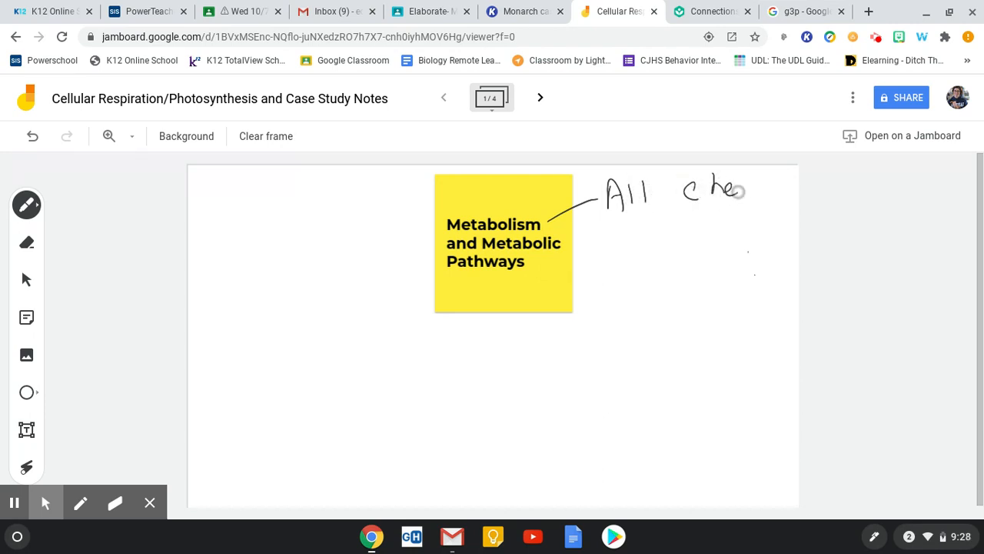
pyautogui.moveTo(738, 187); pyautogui.dragTo(768, 192)
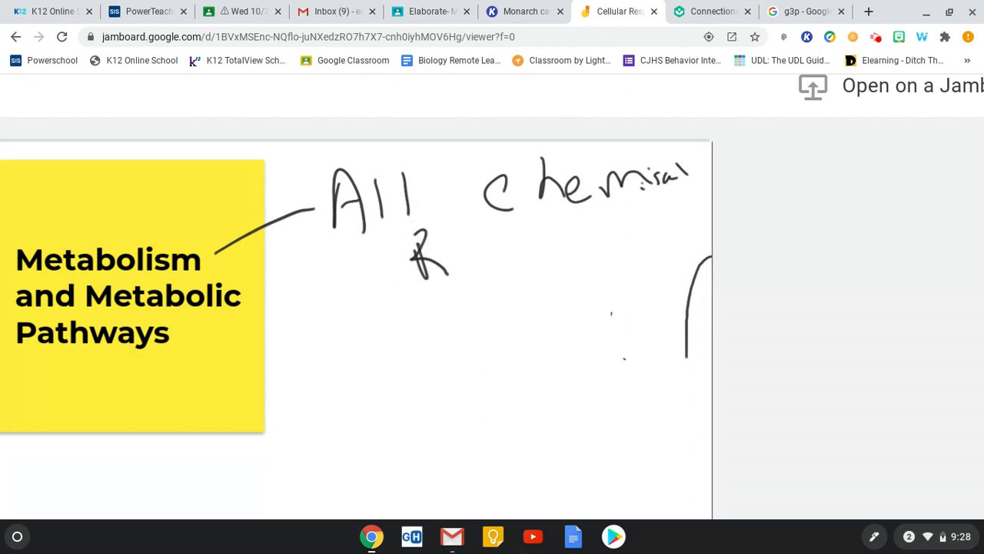
pyautogui.moveTo(415, 262); pyautogui.dragTo(599, 231)
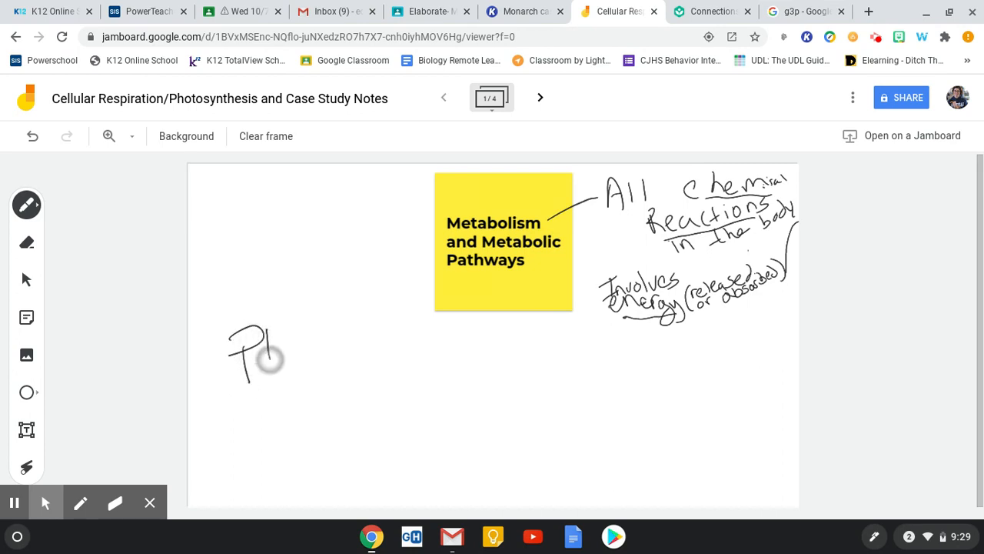
# - Handwrite 'Photosynthesis' below the metabolism notes
pyautogui.moveTo(265, 354); pyautogui.dragTo(338, 353)
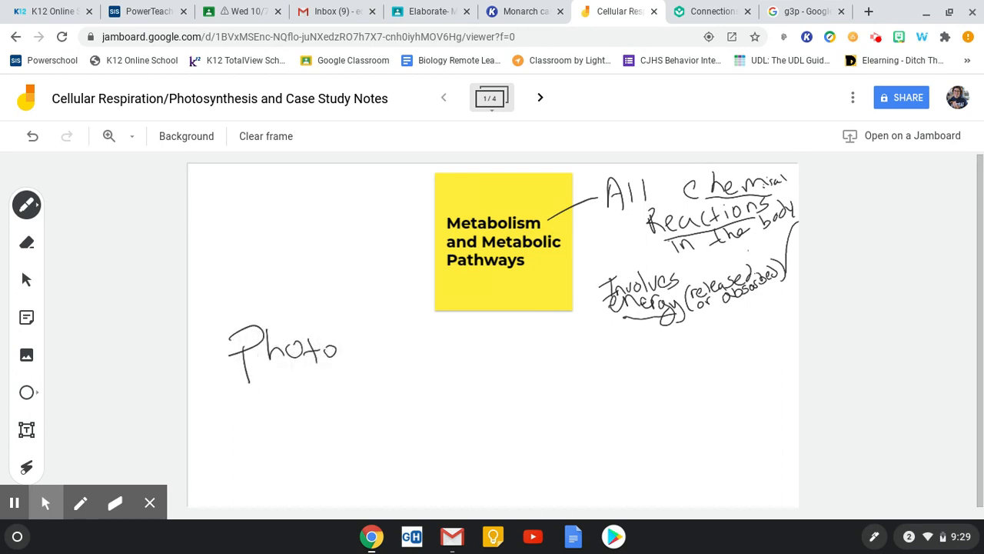
pyautogui.moveTo(338, 350); pyautogui.dragTo(415, 351)
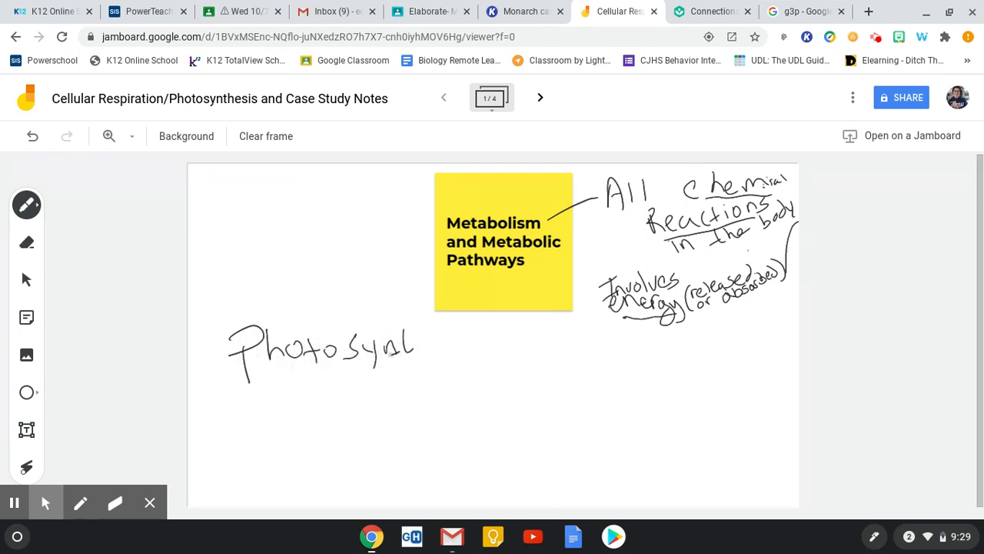
pyautogui.moveTo(384, 346); pyautogui.dragTo(438, 346)
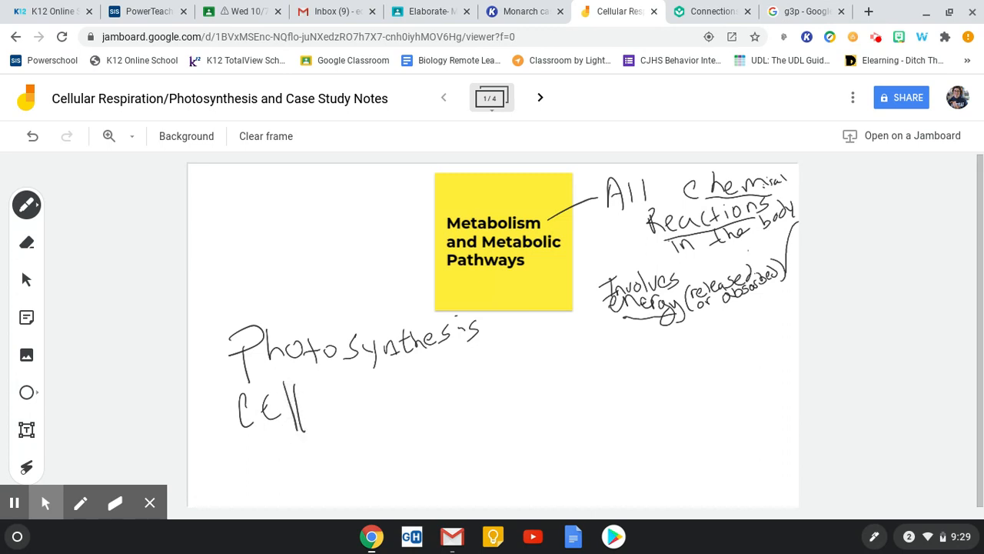
# - Handwrite 'Cellular Respiration' beneath it and switch to teal ink
pyautogui.moveTo(307, 408); pyautogui.dragTo(369, 407)
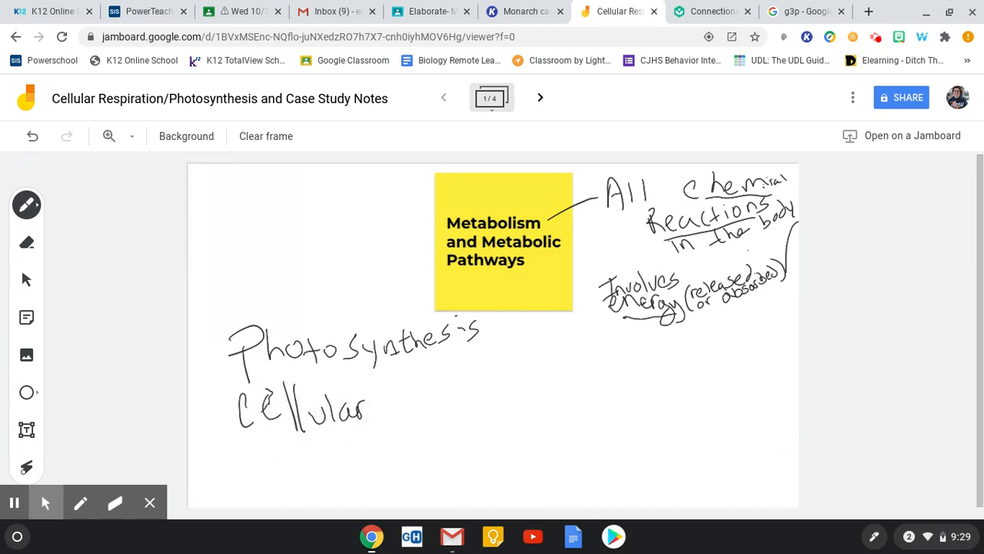
pyautogui.moveTo(396, 385); pyautogui.dragTo(418, 415)
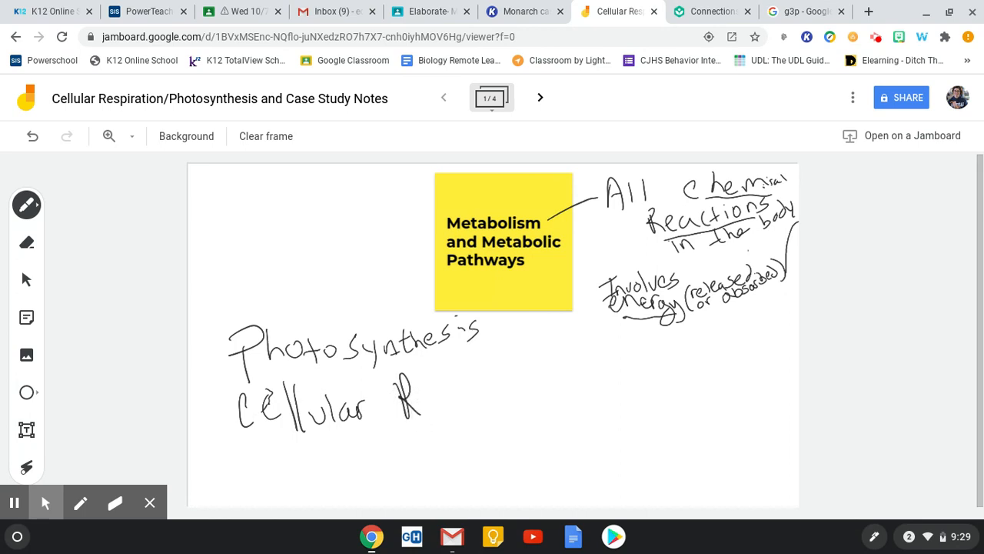
pyautogui.moveTo(423, 400); pyautogui.dragTo(469, 408)
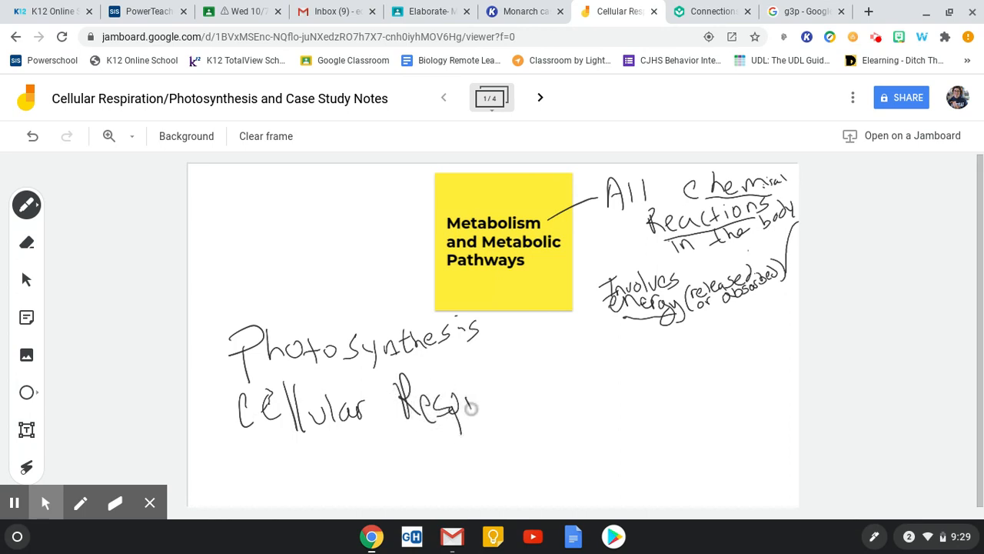
pyautogui.moveTo(461, 407); pyautogui.dragTo(515, 397)
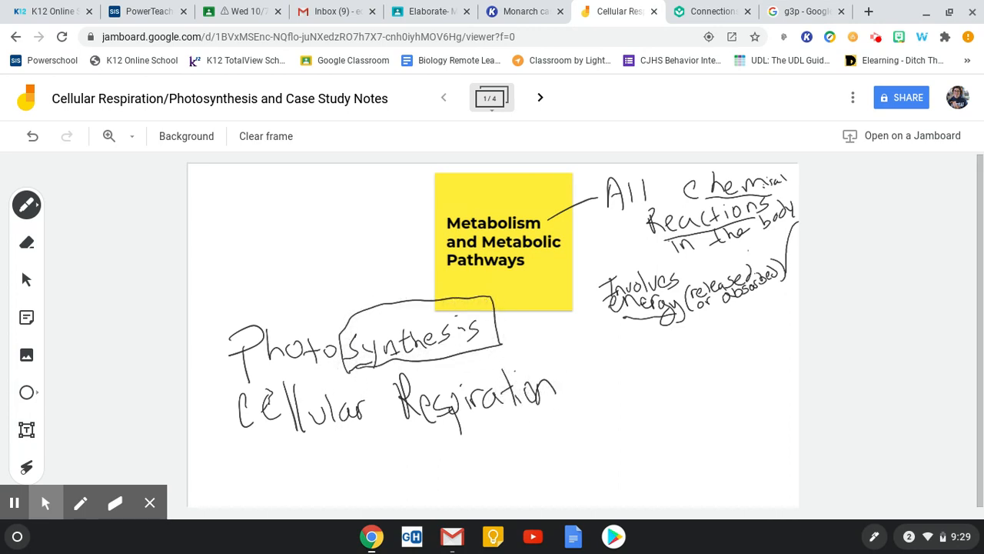
pyautogui.click(27, 208)
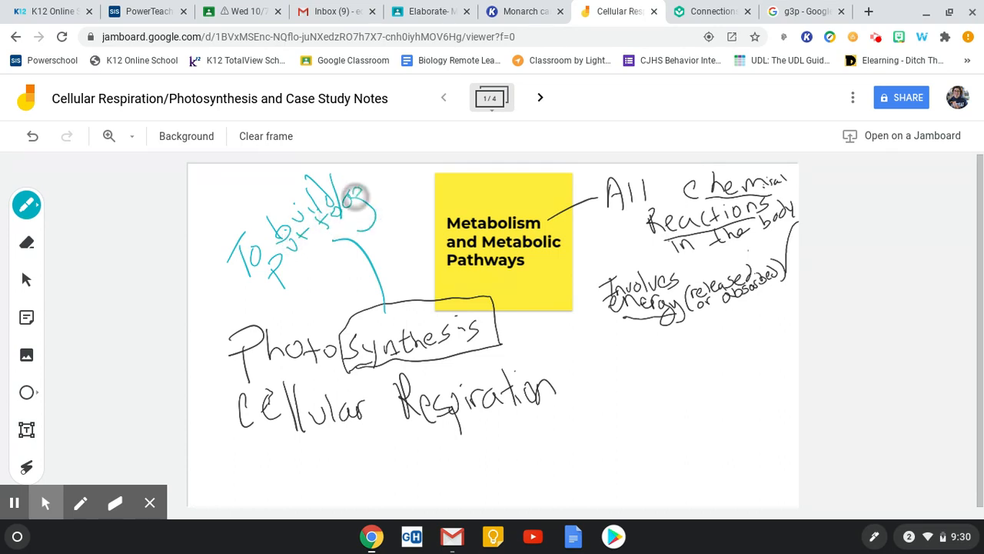
# - Note in teal that synthesis means building together and photosynthesis is building sugars
pyautogui.moveTo(346, 200); pyautogui.dragTo(403, 177)
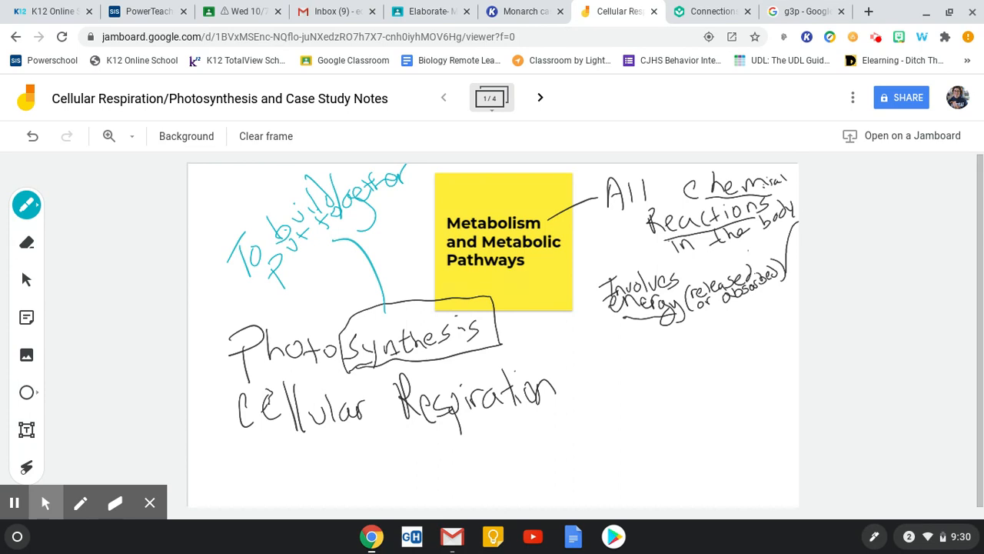
pyautogui.moveTo(507, 337); pyautogui.dragTo(556, 335)
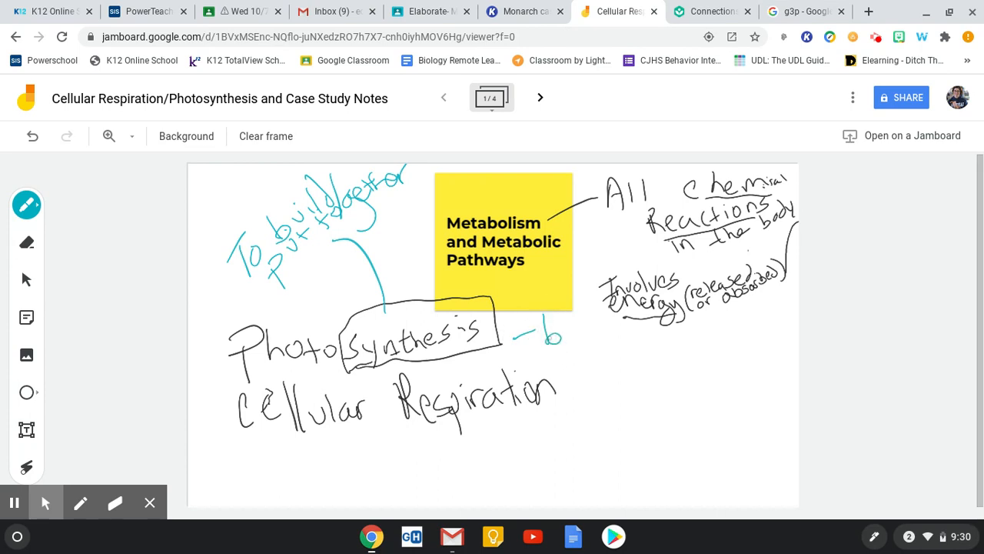
pyautogui.moveTo(538, 335); pyautogui.dragTo(592, 335)
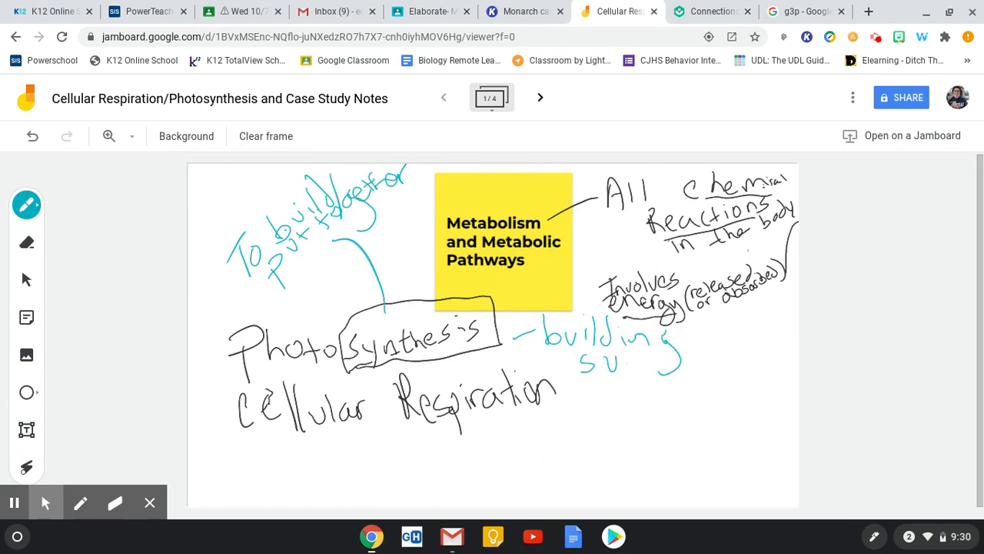
pyautogui.moveTo(615, 362); pyautogui.dragTo(676, 384)
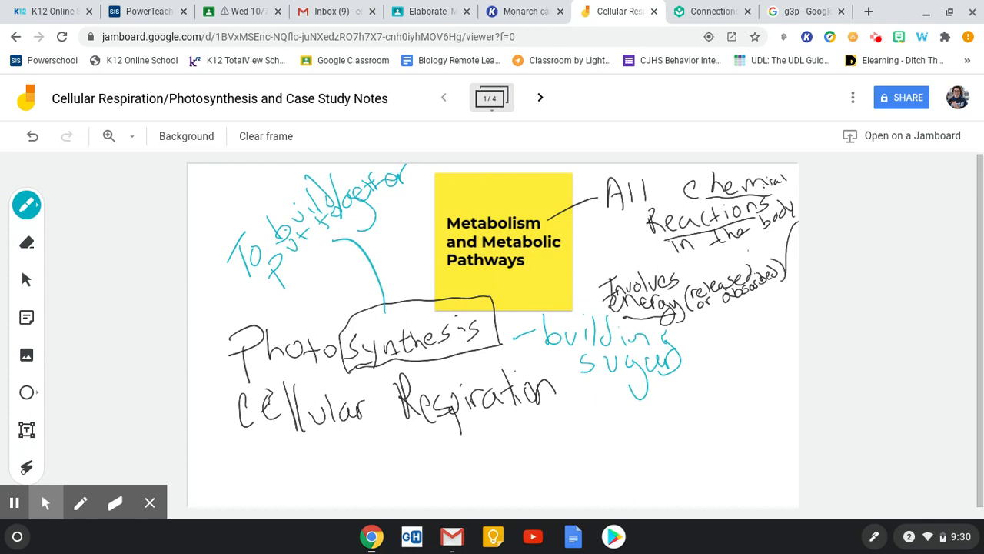
pyautogui.moveTo(519, 430); pyautogui.dragTo(551, 443)
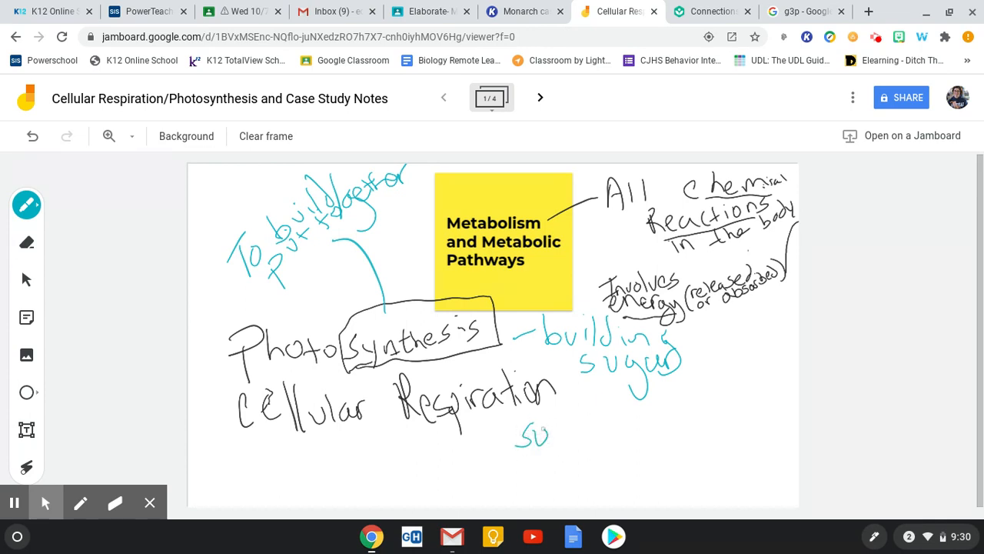
# - Note under Cellular Respiration that sugar breaks down and ATP is released
pyautogui.moveTo(538, 430); pyautogui.dragTo(597, 446)
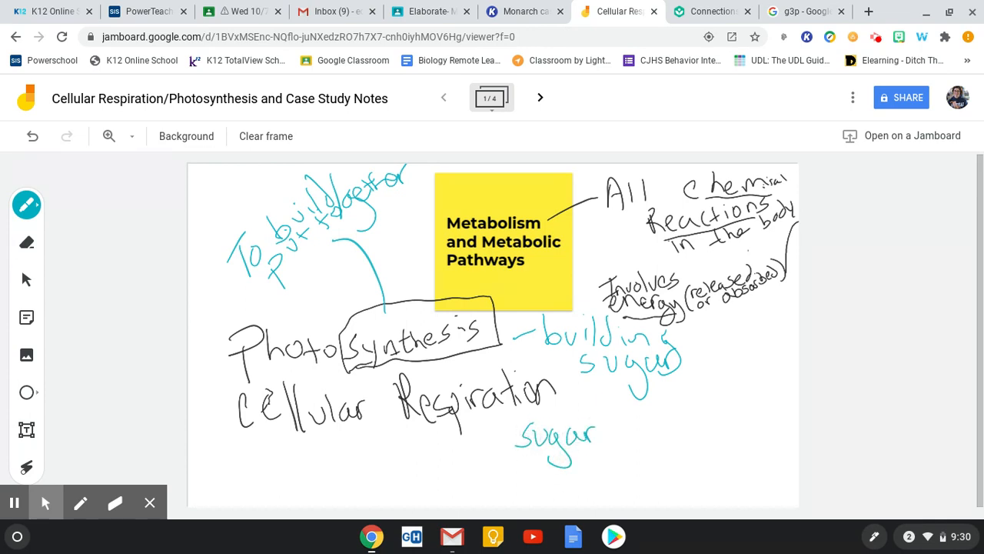
pyautogui.moveTo(597, 431); pyautogui.dragTo(689, 431)
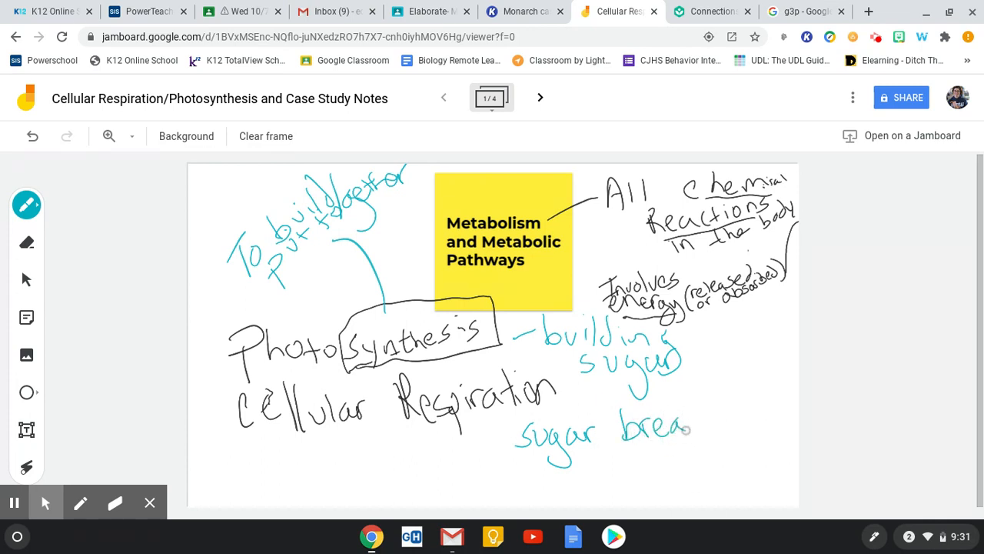
pyautogui.moveTo(684, 428); pyautogui.dragTo(761, 400)
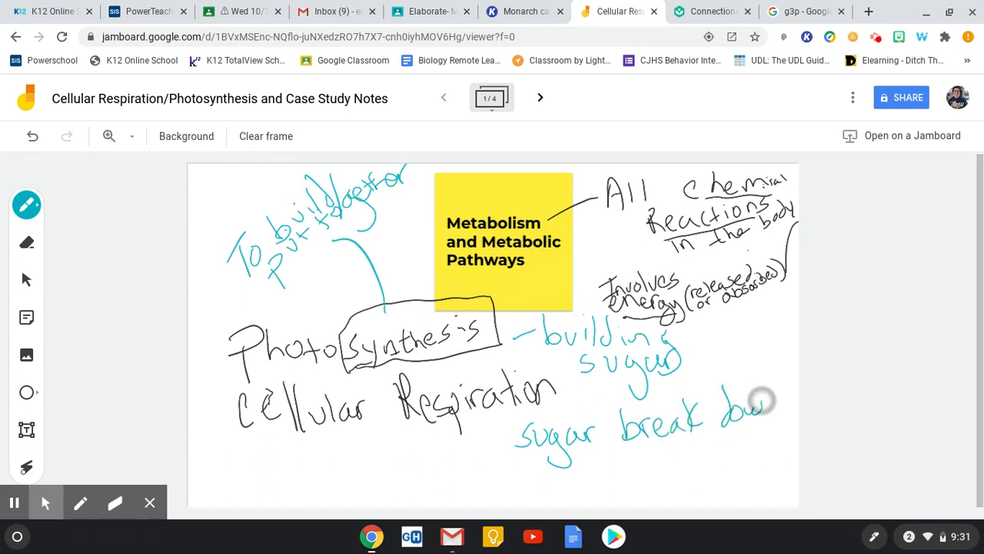
pyautogui.moveTo(738, 399); pyautogui.dragTo(623, 480)
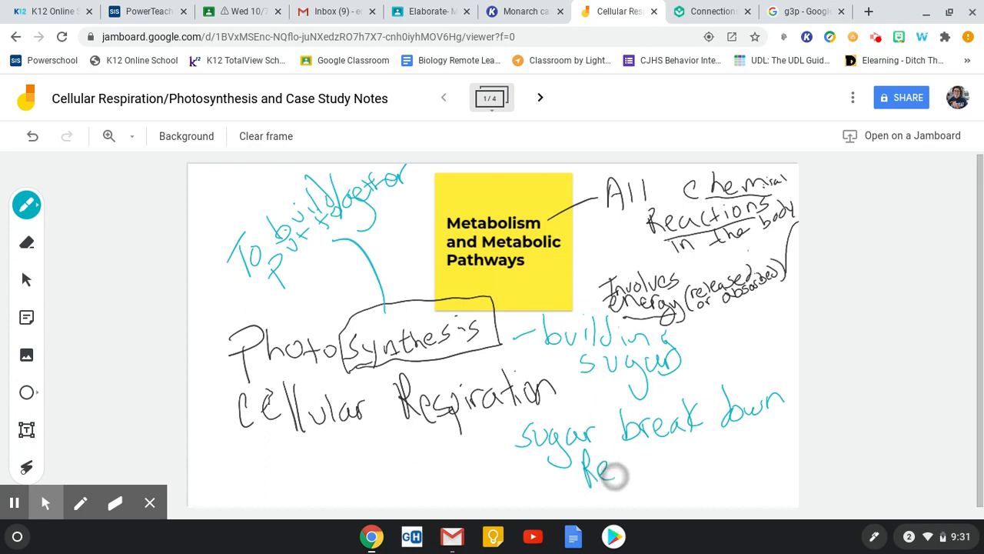
pyautogui.moveTo(607, 469); pyautogui.dragTo(695, 449)
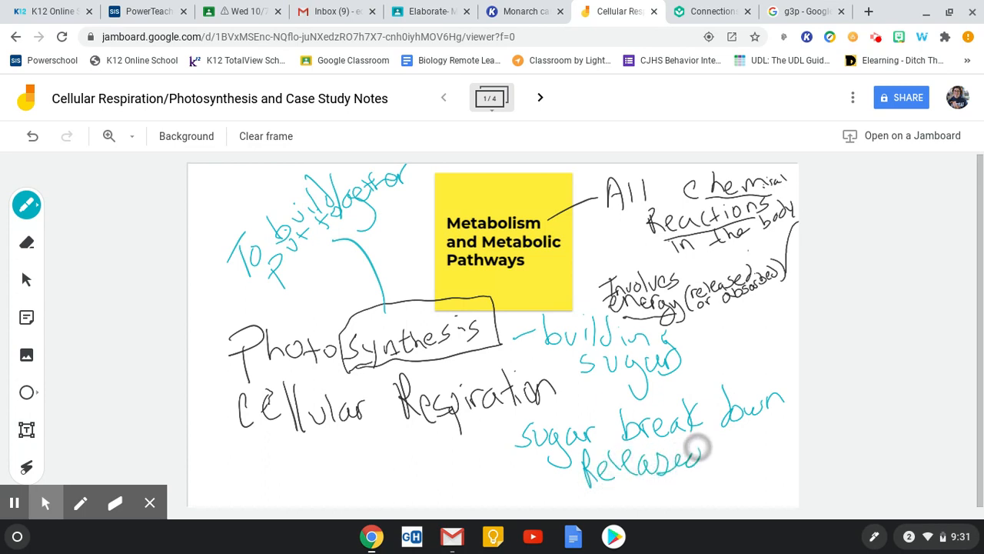
pyautogui.moveTo(722, 430); pyautogui.dragTo(761, 454)
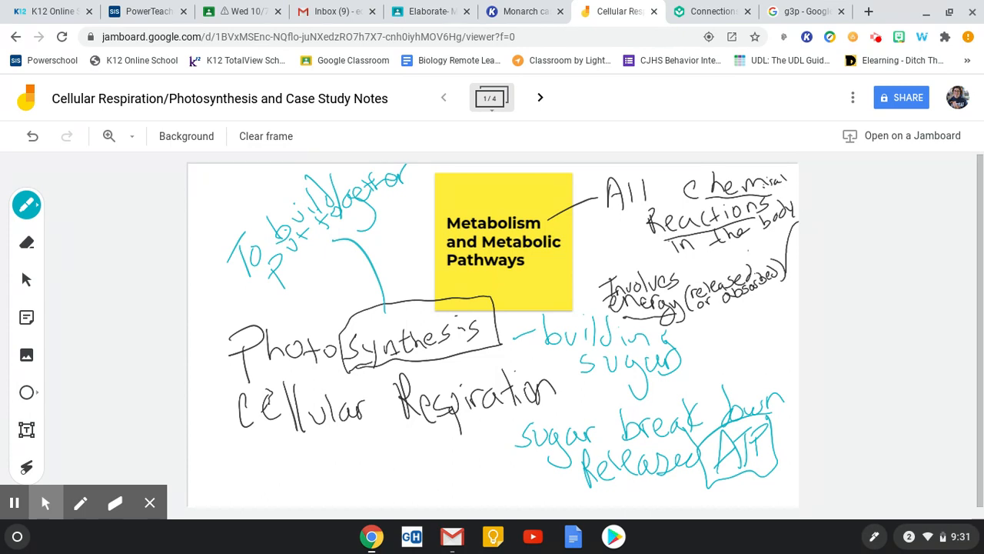
pyautogui.click(28, 243)
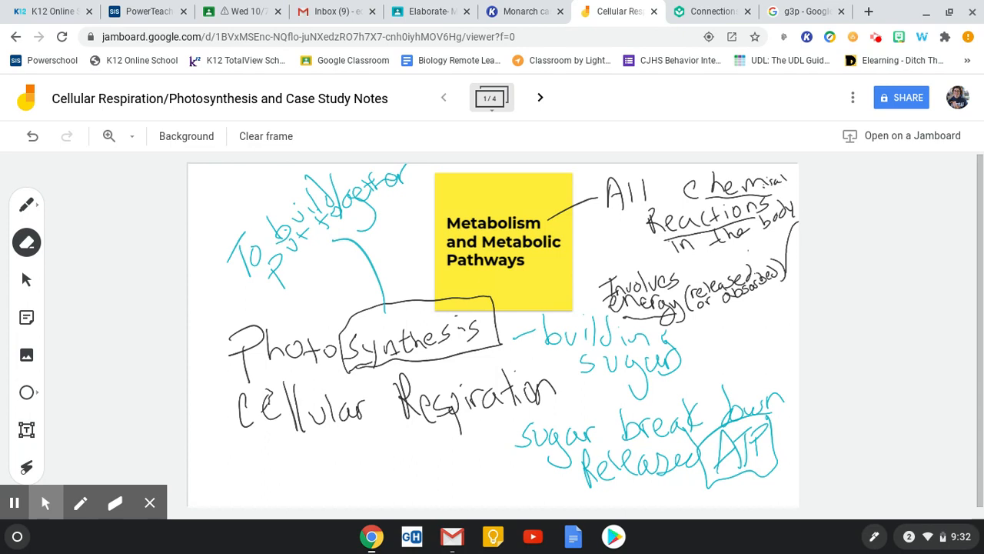
# - Go to the Sucrose and lipids frame, start a 'Carb' label and mark glucose
pyautogui.click(539, 99)
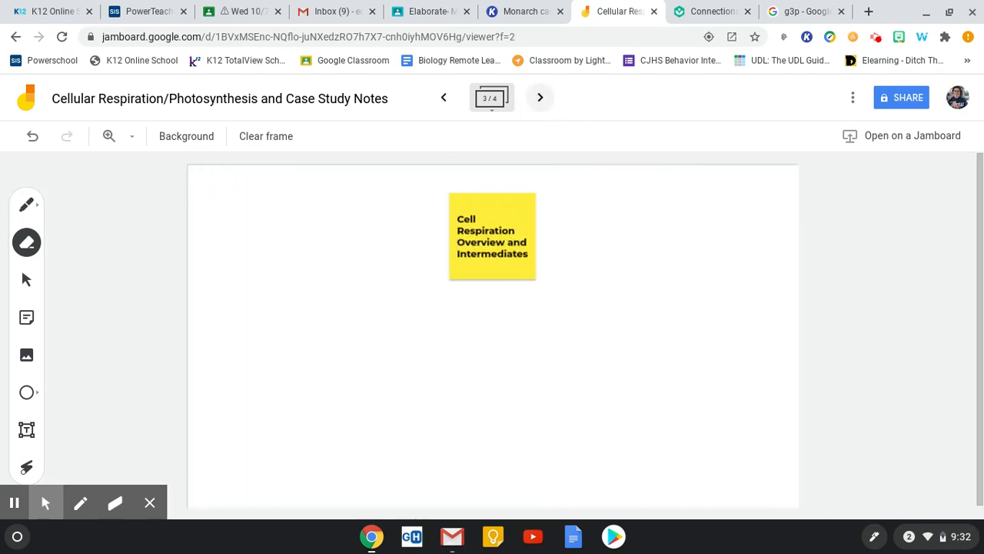
pyautogui.click(539, 99)
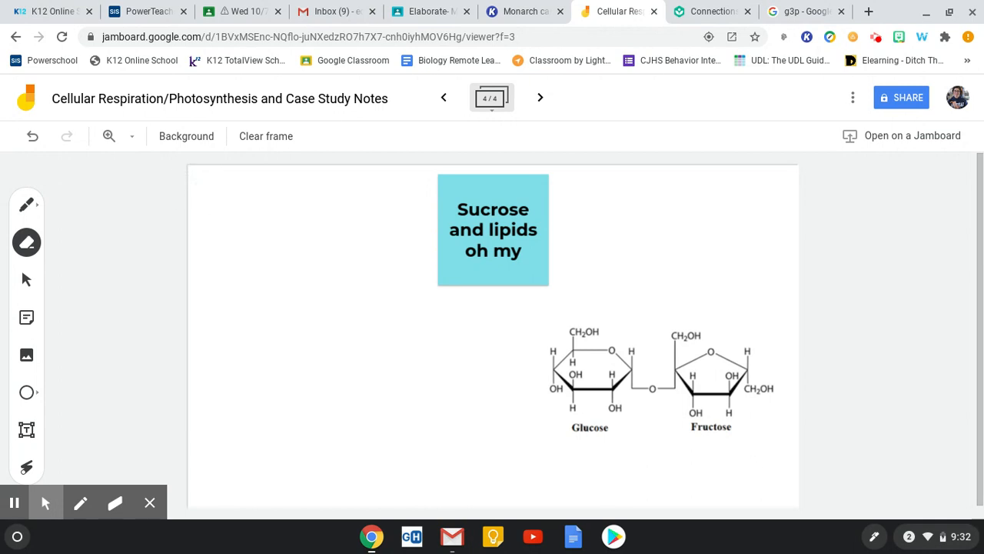
pyautogui.click(28, 206)
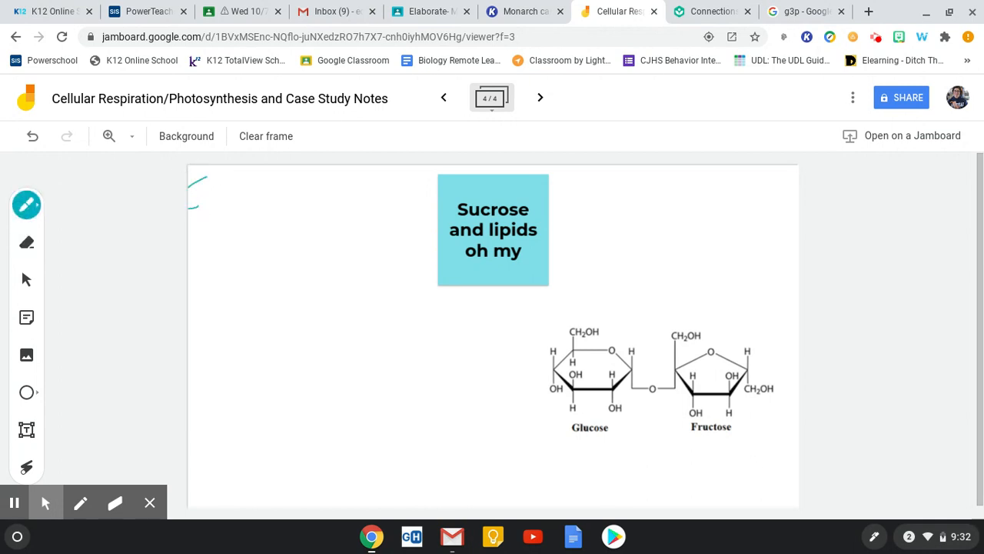
pyautogui.moveTo(197, 193); pyautogui.dragTo(254, 193)
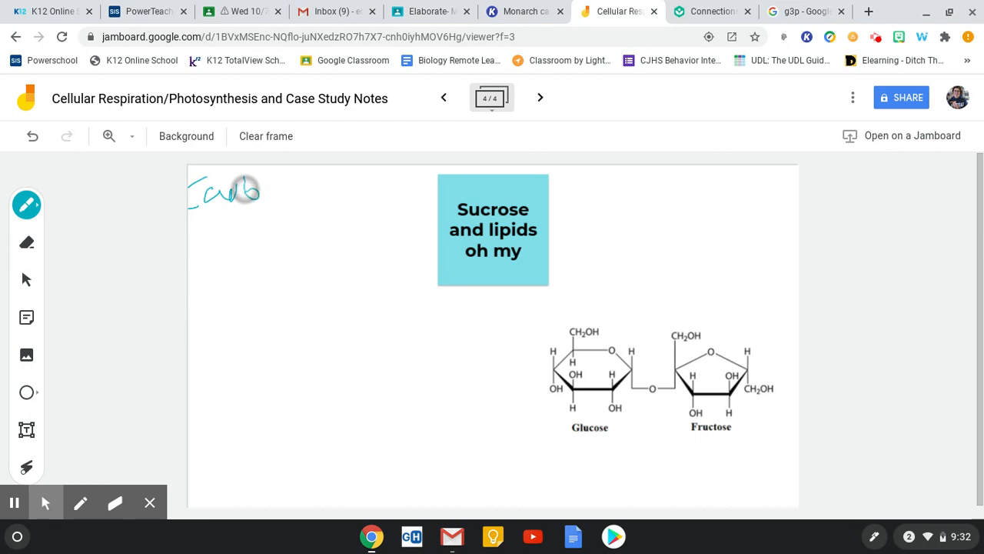
pyautogui.moveTo(269, 190); pyautogui.dragTo(280, 191)
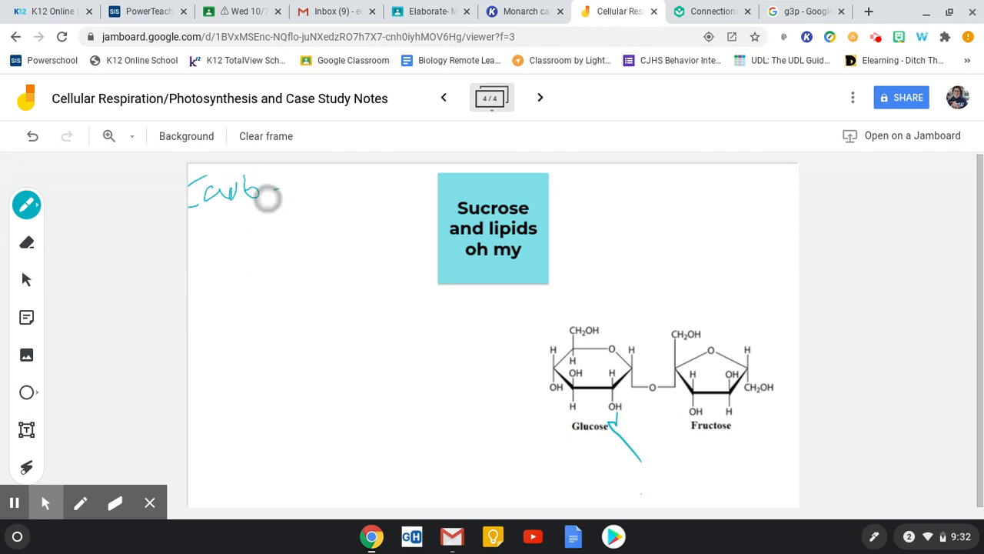
pyautogui.click(27, 243)
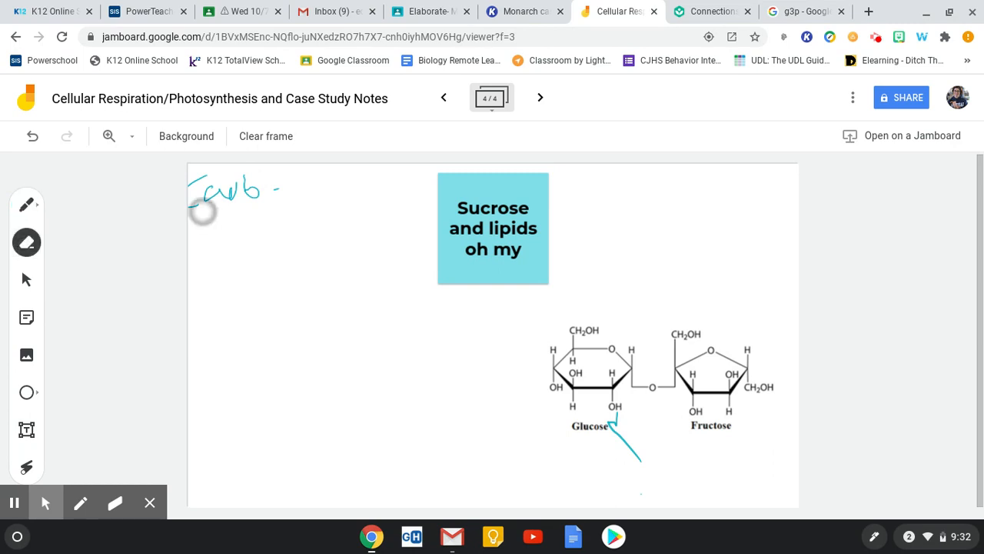
# - Rewrite the 'Carbohydrates' label with 'glucose' beneath it
pyautogui.click(27, 204)
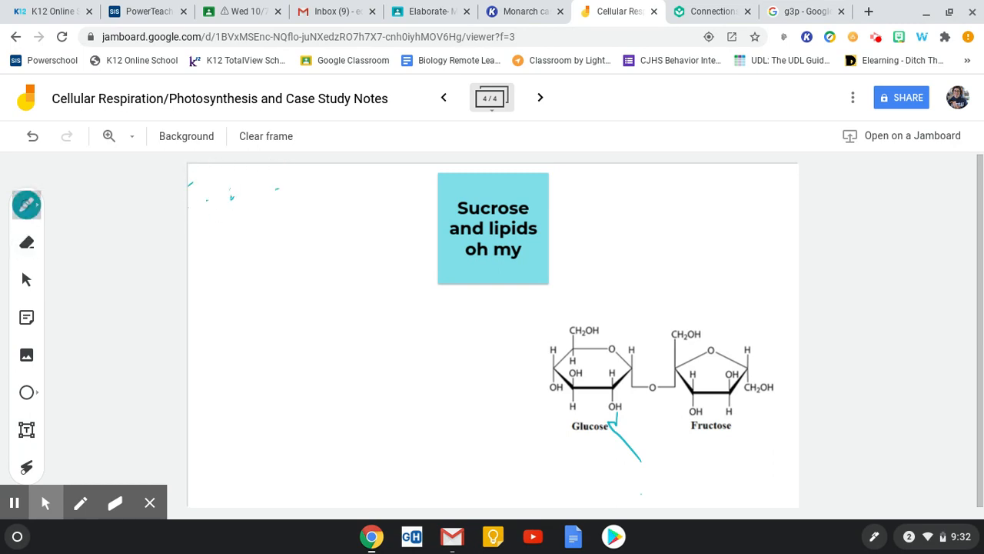
pyautogui.moveTo(202, 231); pyautogui.dragTo(230, 246)
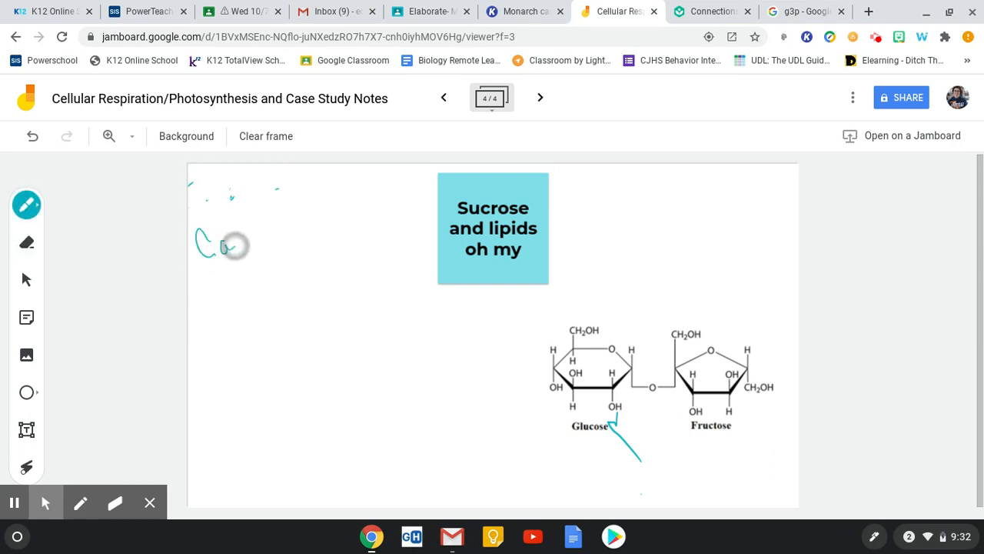
pyautogui.moveTo(200, 246); pyautogui.dragTo(289, 246)
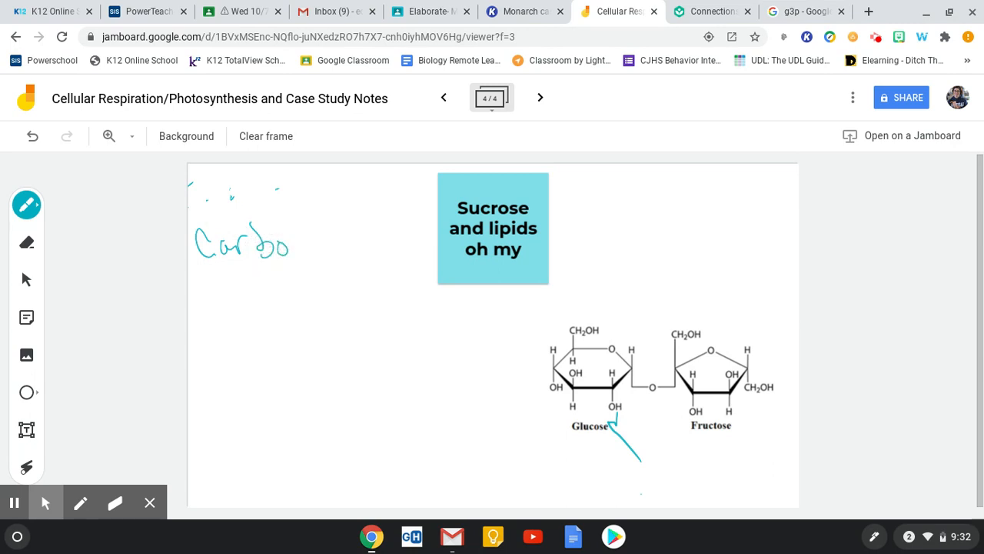
pyautogui.moveTo(292, 246); pyautogui.dragTo(331, 230)
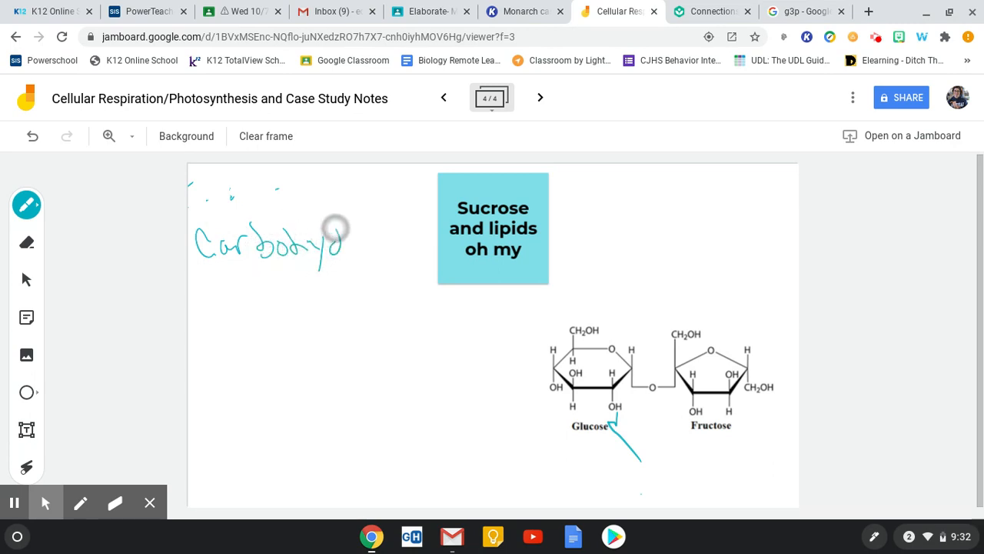
pyautogui.moveTo(331, 238); pyautogui.dragTo(428, 238)
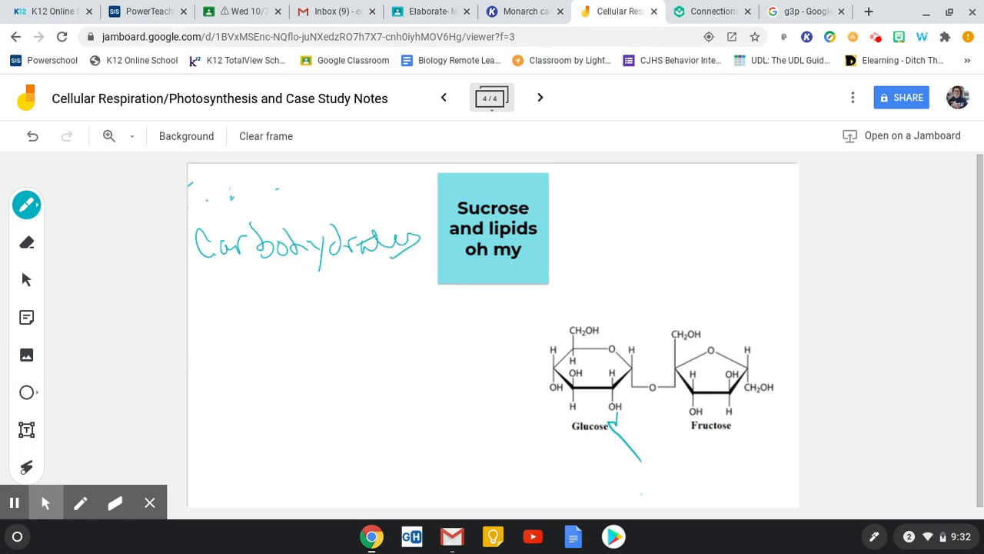
pyautogui.moveTo(273, 276); pyautogui.dragTo(342, 295)
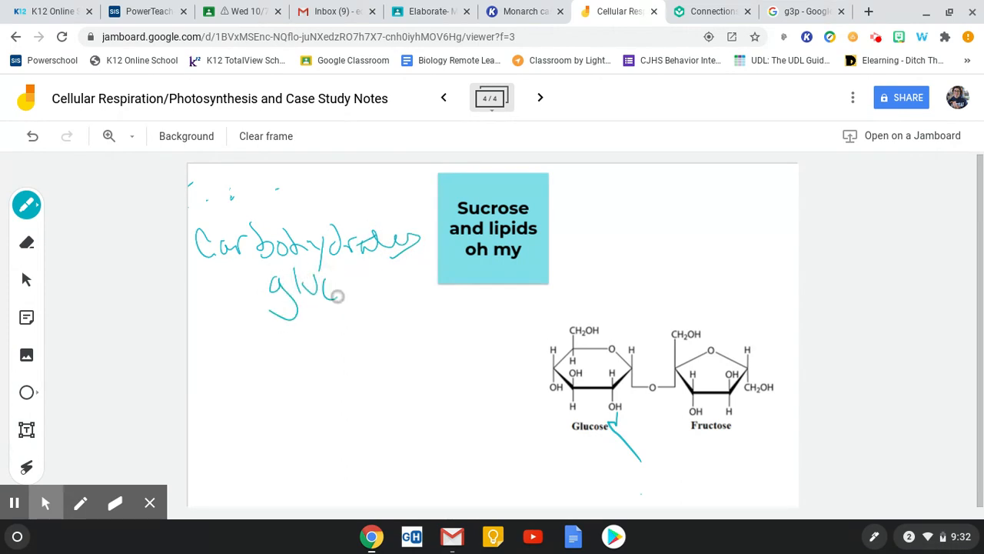
pyautogui.moveTo(316, 290); pyautogui.dragTo(392, 289)
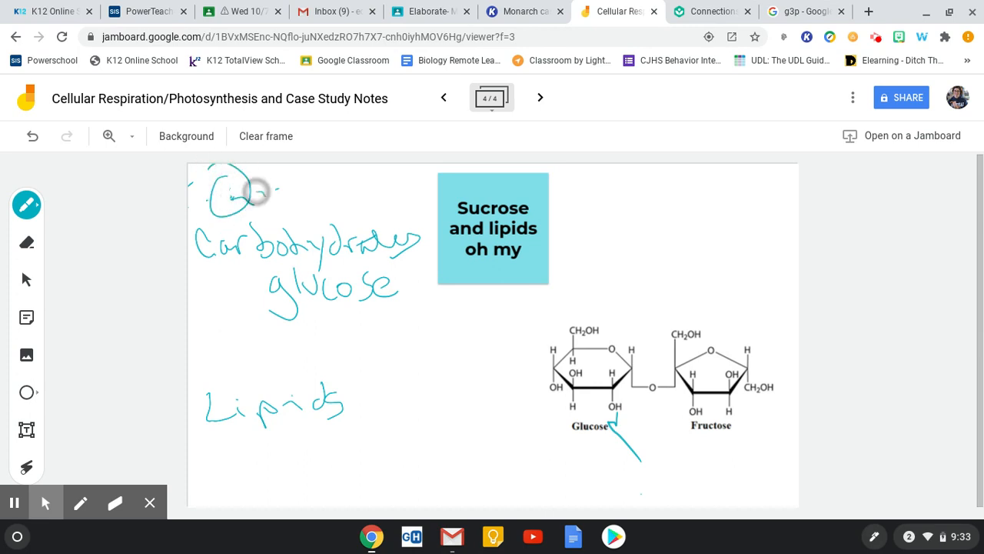
# - Label carbohydrates 'Quick & Easy' and lipids 'Long Term Energy storage', adding sucrose
pyautogui.moveTo(246, 192); pyautogui.dragTo(330, 187)
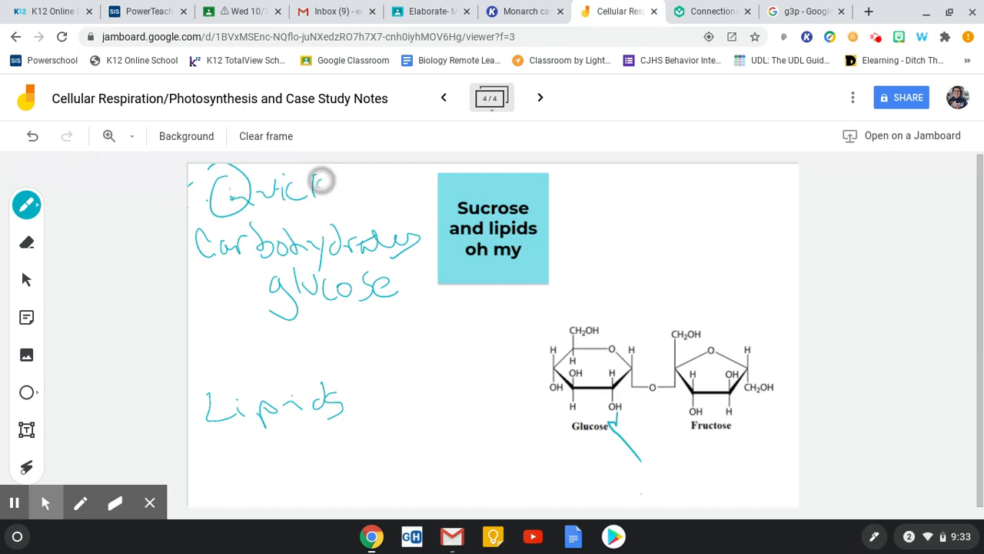
pyautogui.moveTo(339, 188); pyautogui.dragTo(392, 172)
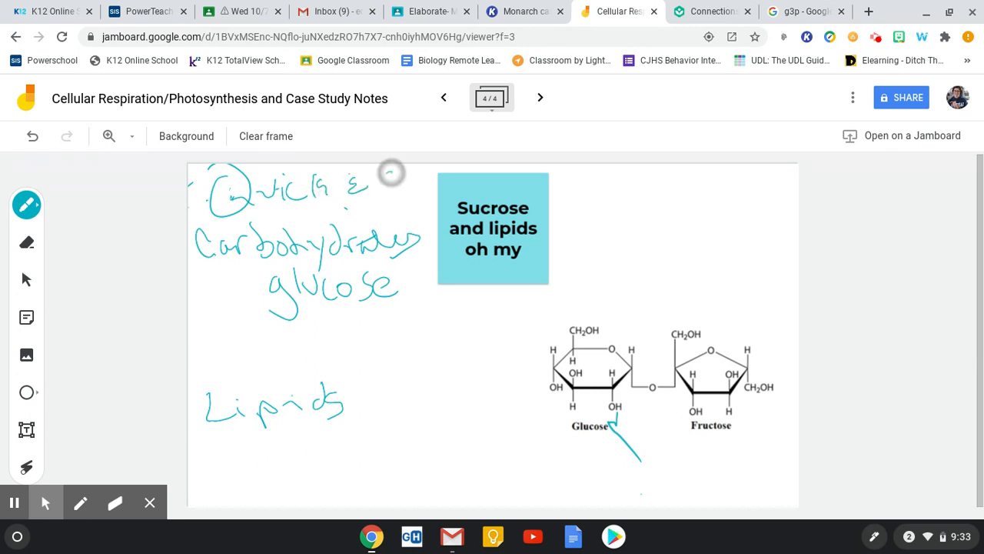
pyautogui.moveTo(372, 188); pyautogui.dragTo(427, 207)
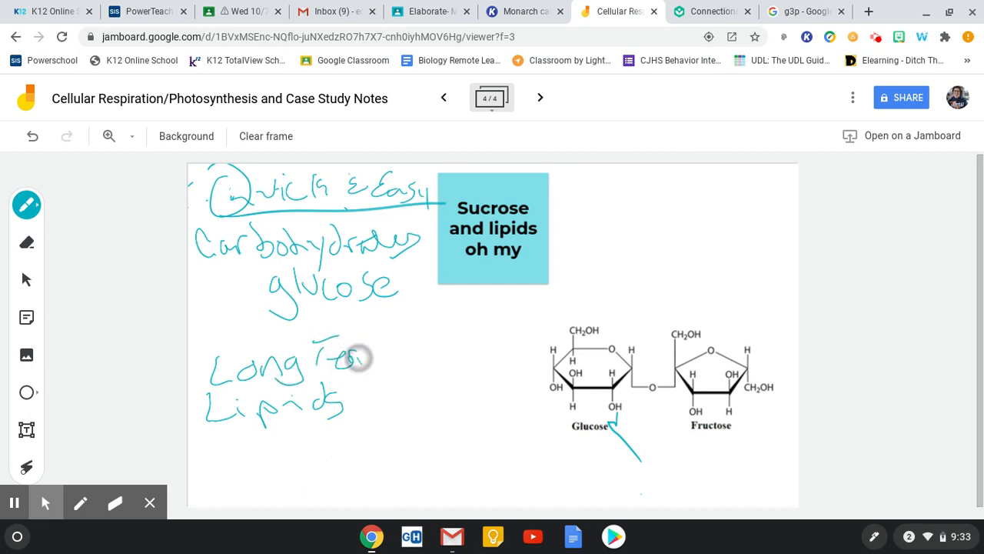
pyautogui.moveTo(354, 357); pyautogui.dragTo(392, 361)
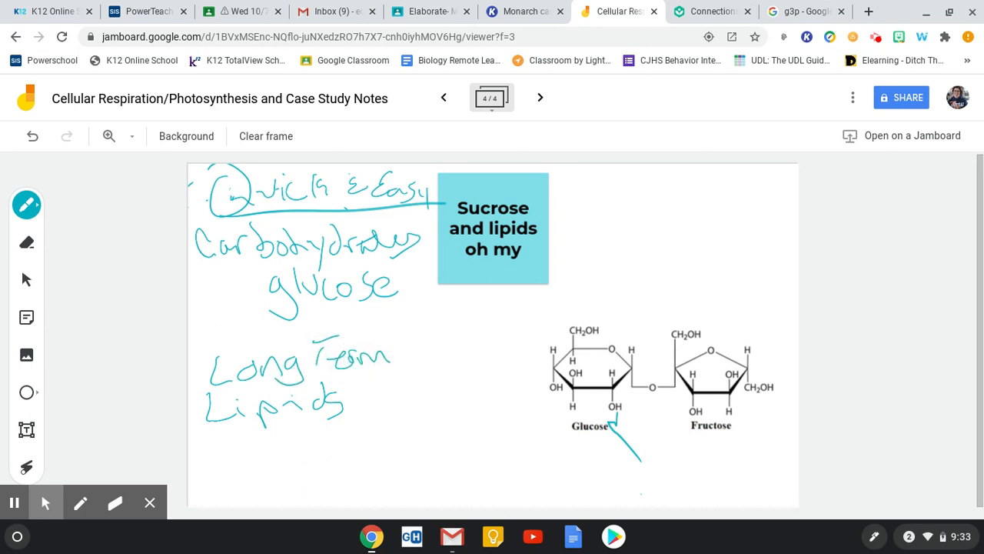
pyautogui.moveTo(402, 351); pyautogui.dragTo(428, 354)
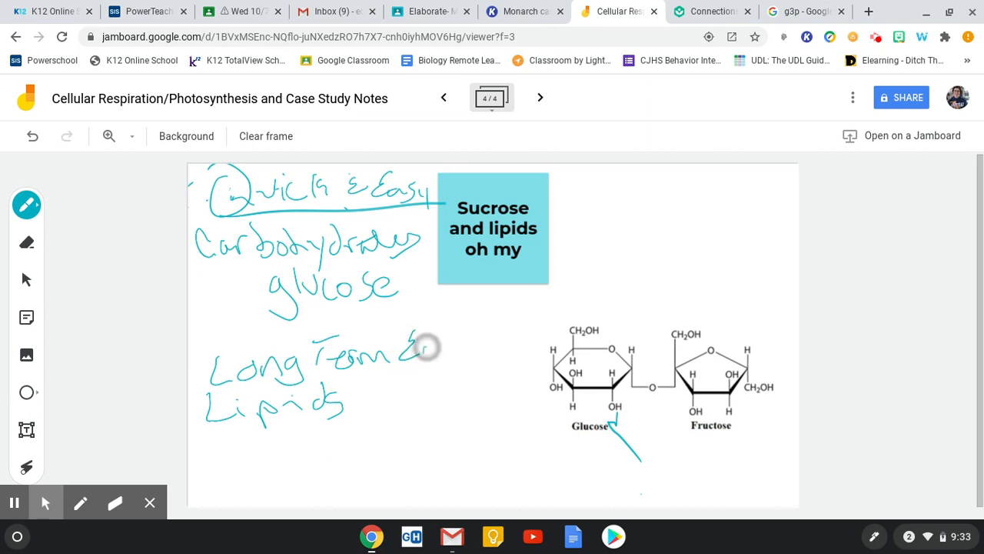
pyautogui.moveTo(416, 353); pyautogui.dragTo(492, 346)
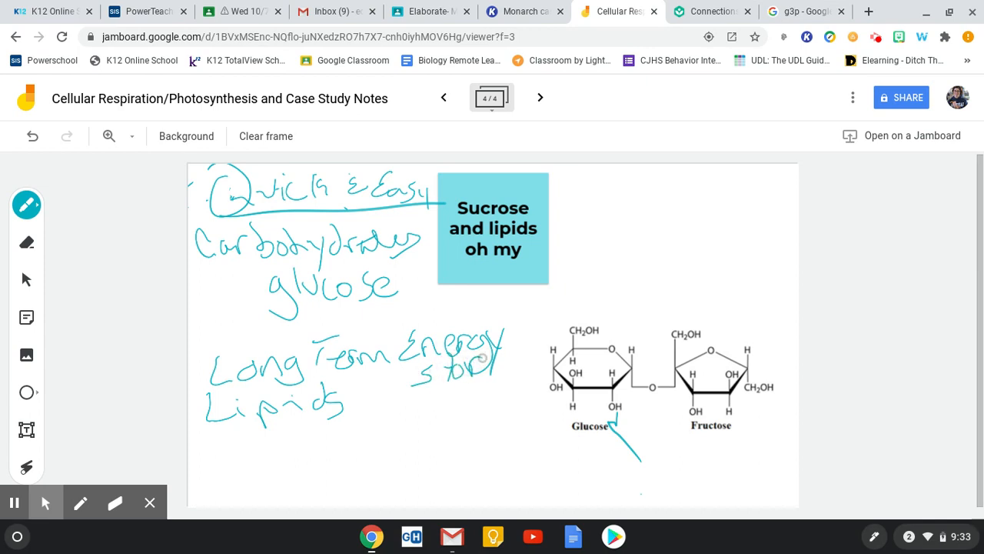
pyautogui.moveTo(462, 366); pyautogui.dragTo(522, 377)
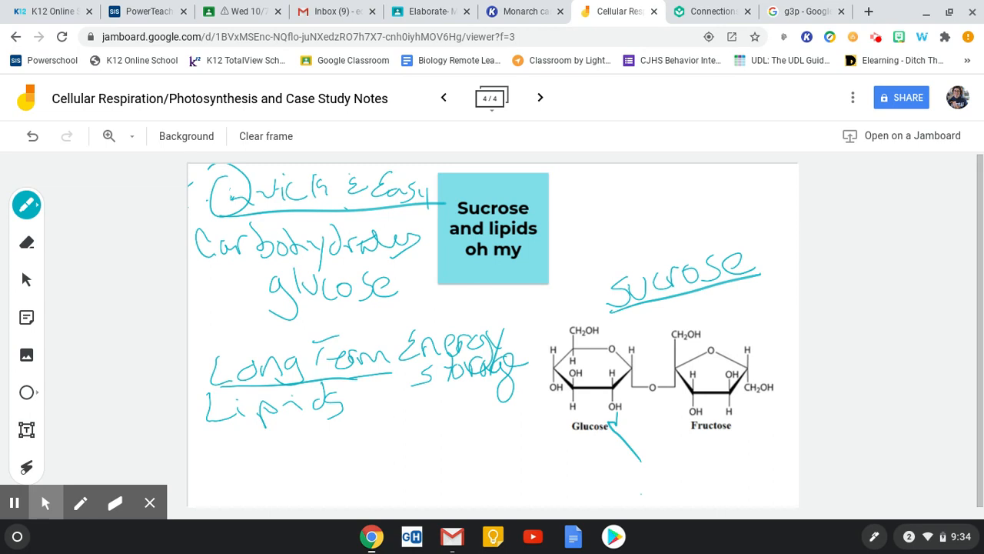
# - Bracket sucrose to both rings, circle glucose and fructose with notes, then switch to the case study
pyautogui.moveTo(676, 308); pyautogui.dragTo(662, 418)
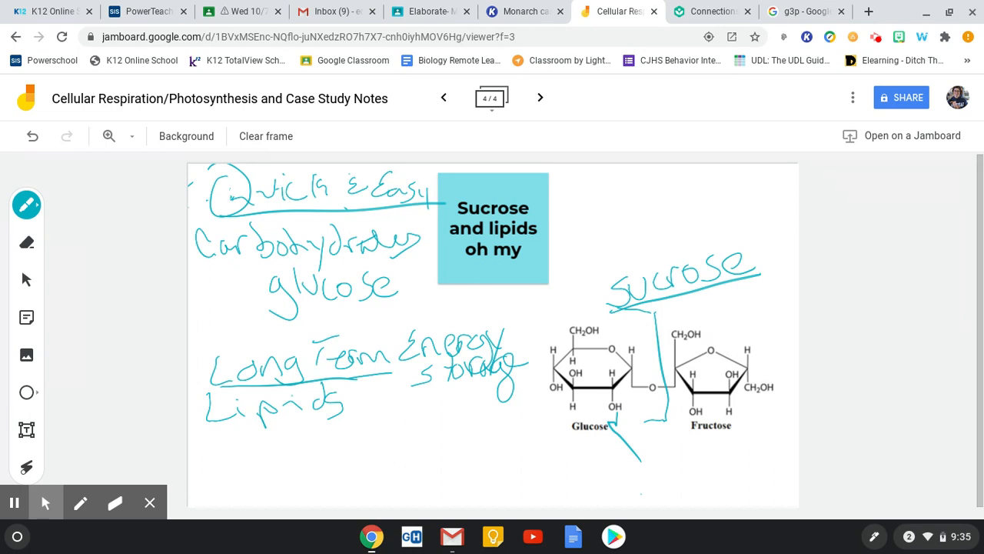
pyautogui.moveTo(584, 415); pyautogui.dragTo(584, 488)
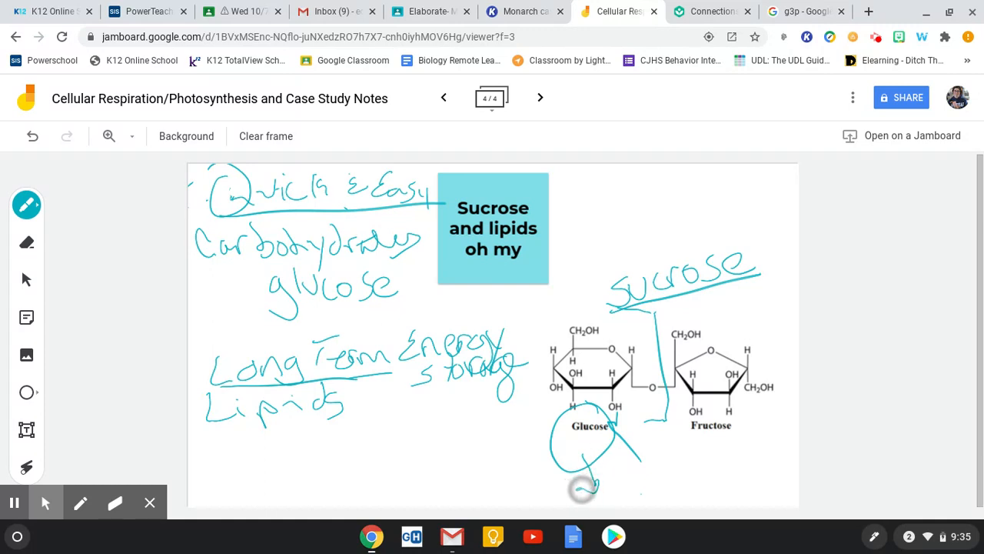
pyautogui.moveTo(584, 489); pyautogui.dragTo(622, 485)
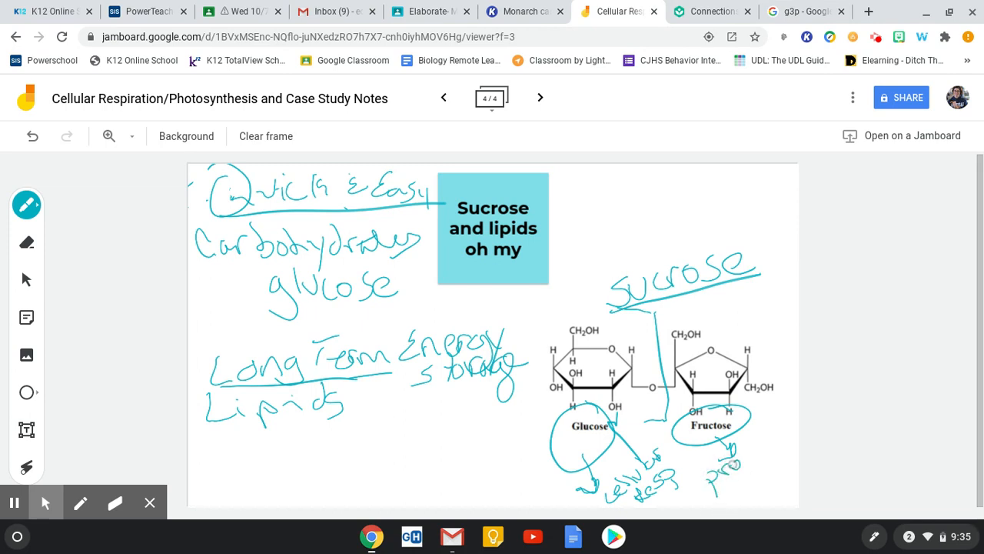
pyautogui.moveTo(708, 462); pyautogui.dragTo(800, 431)
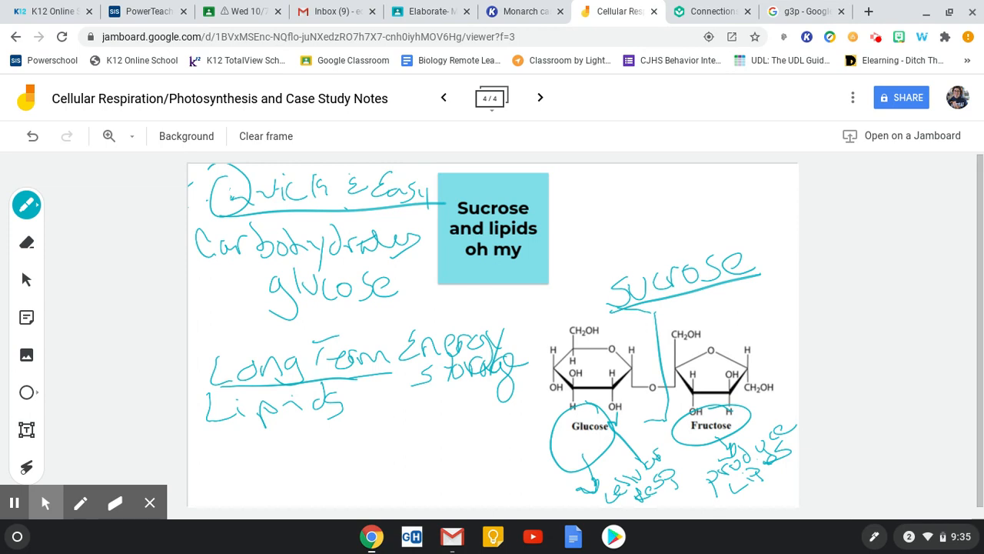
pyautogui.click(442, 99)
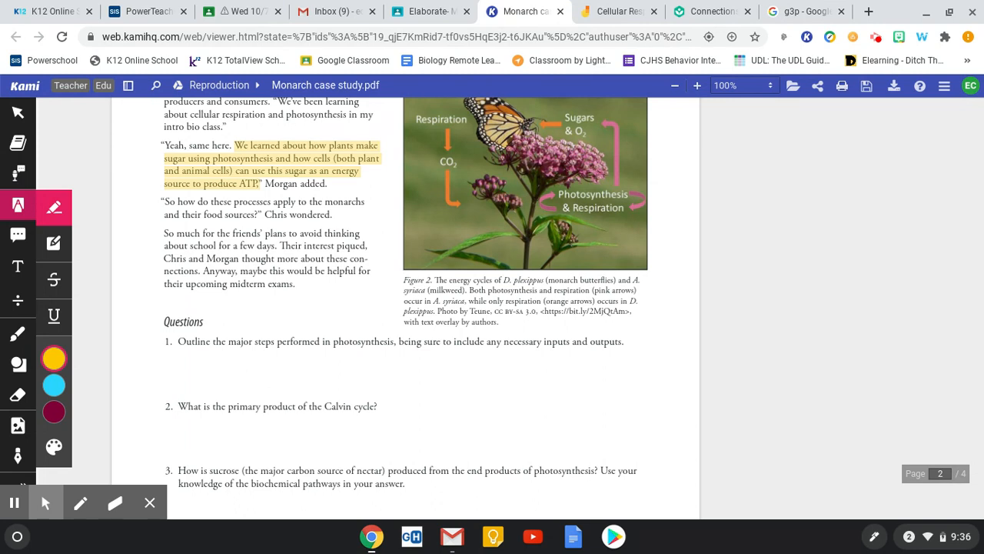
# - Scroll the case study down to question 6 on page 3
pyautogui.scroll(-3)
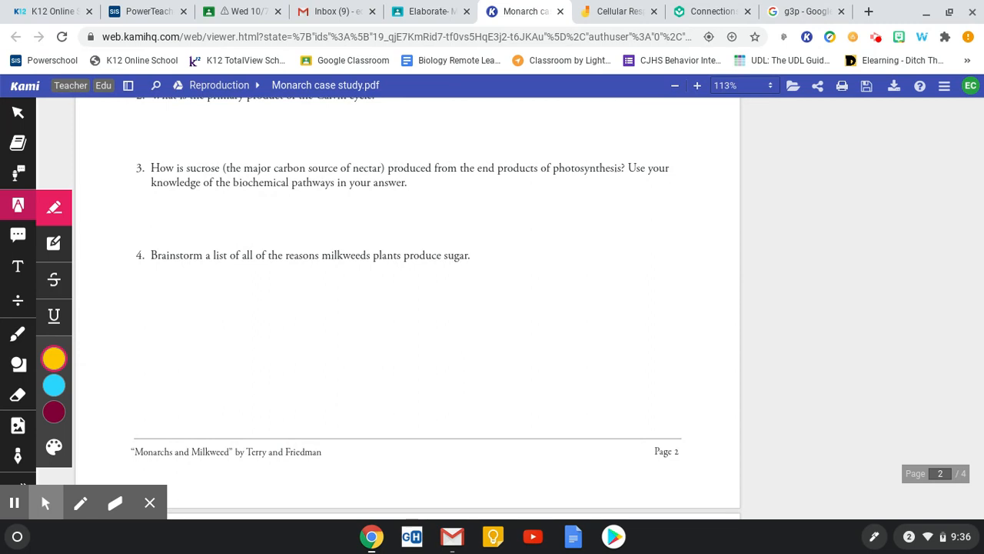
pyautogui.scroll(-3)
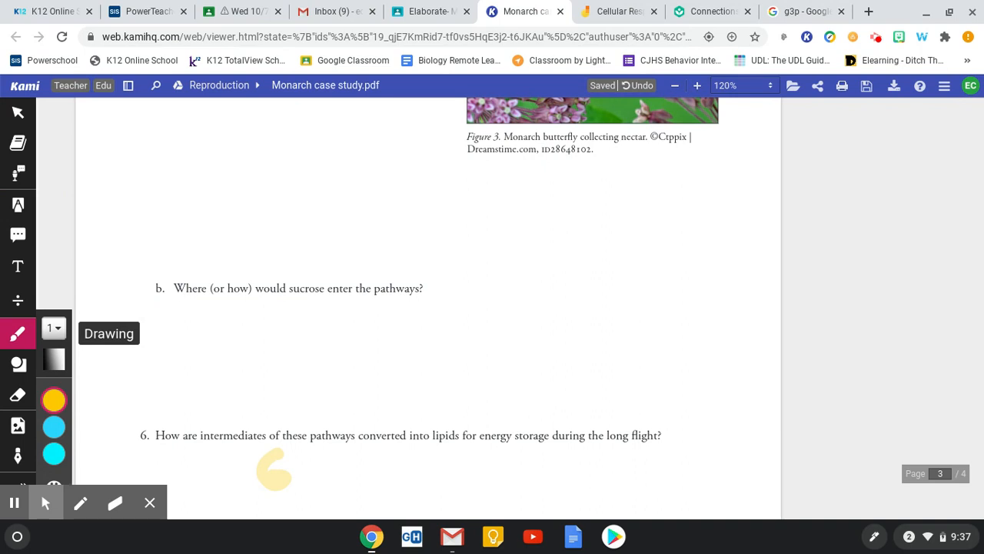
# - Handwrite 'G3P → biosynthesis pathways to make lipids' under question 6
pyautogui.moveTo(357, 453); pyautogui.dragTo(412, 473)
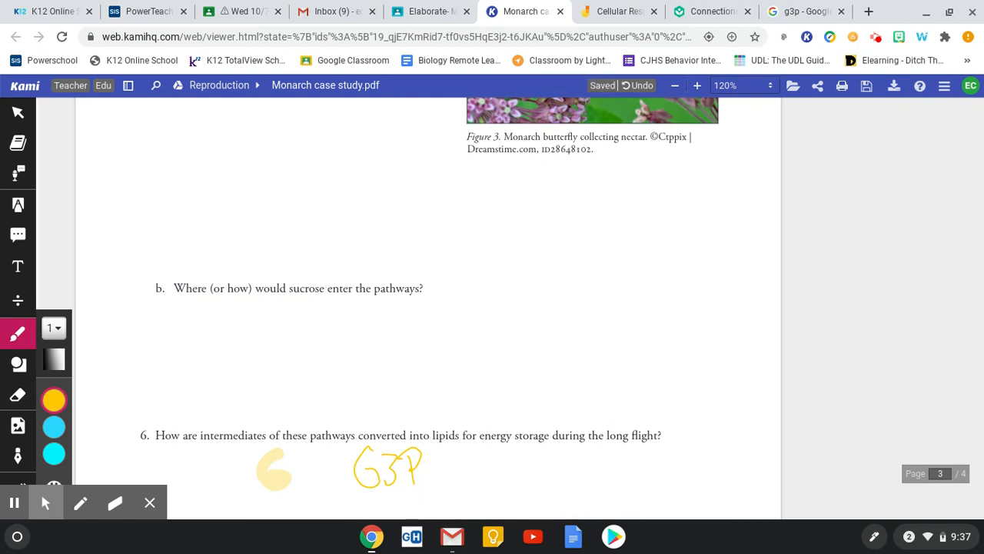
pyautogui.moveTo(438, 468); pyautogui.dragTo(473, 467)
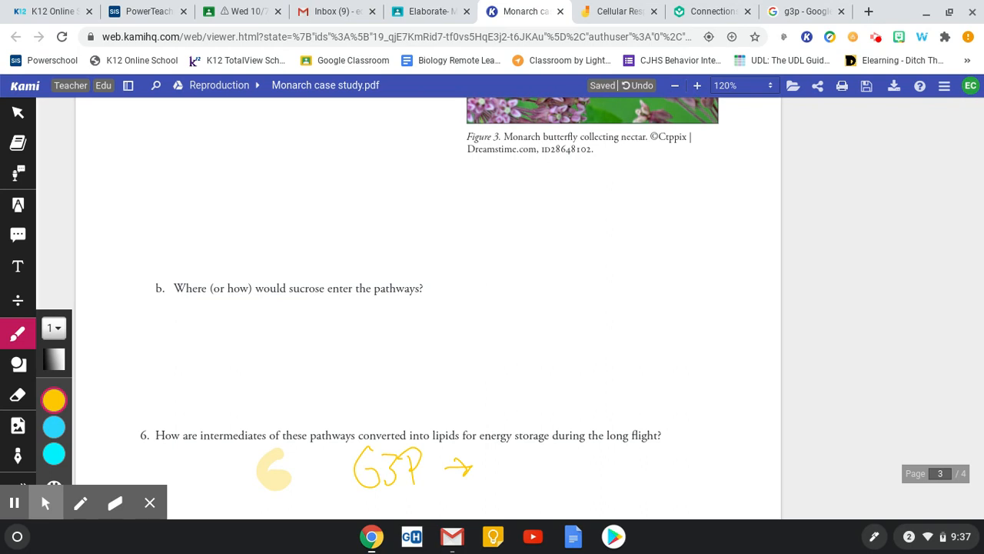
pyautogui.moveTo(495, 458); pyautogui.dragTo(504, 476)
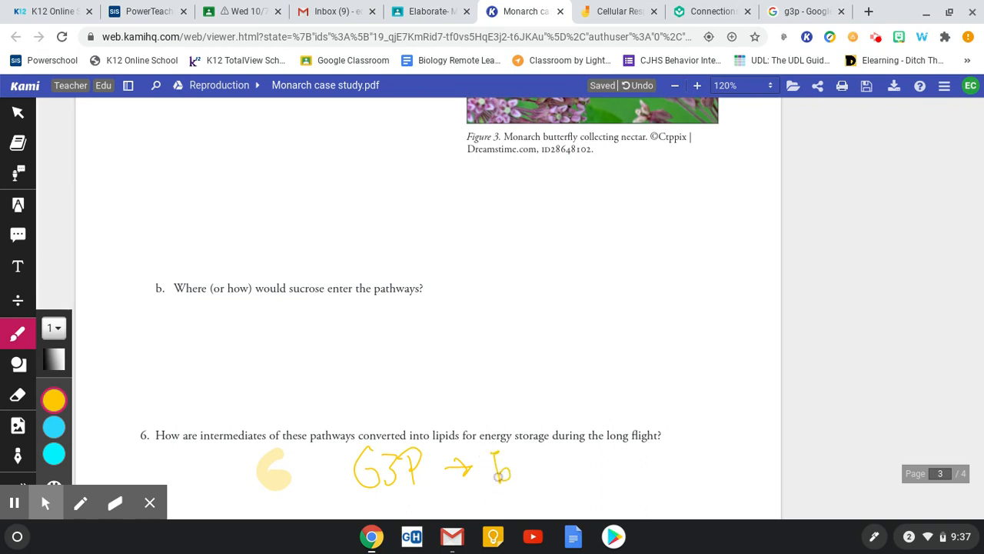
pyautogui.moveTo(495, 465); pyautogui.dragTo(551, 474)
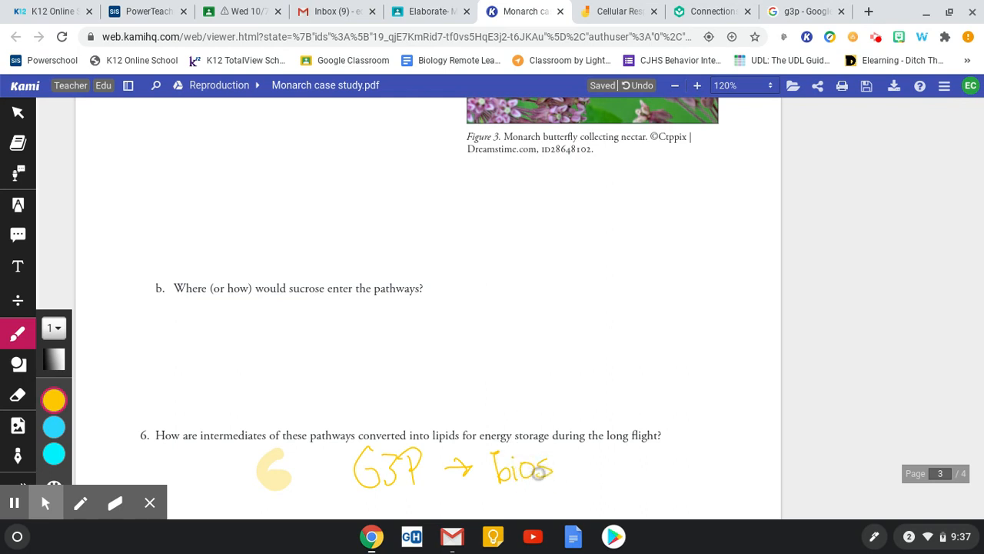
pyautogui.moveTo(526, 469); pyautogui.dragTo(628, 477)
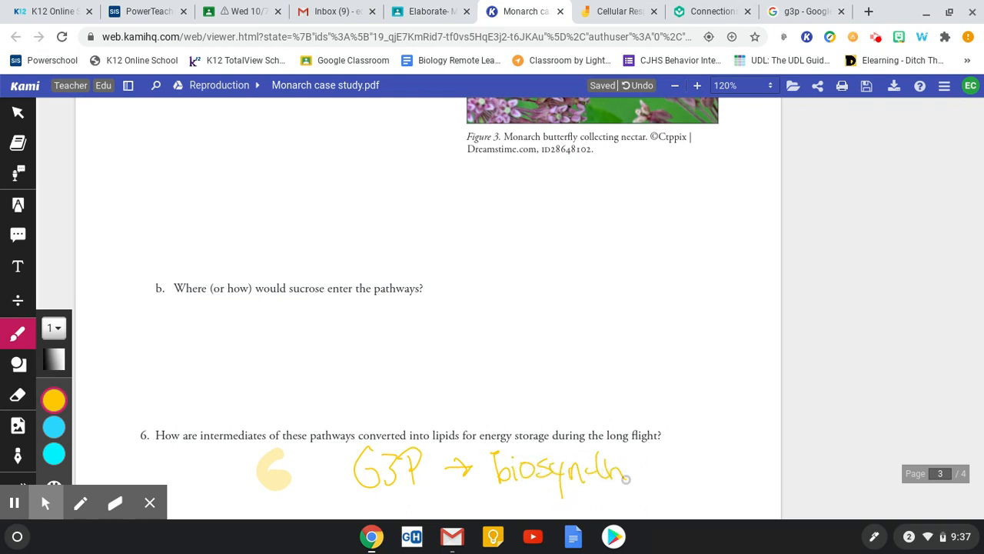
pyautogui.moveTo(622, 477); pyautogui.dragTo(700, 462)
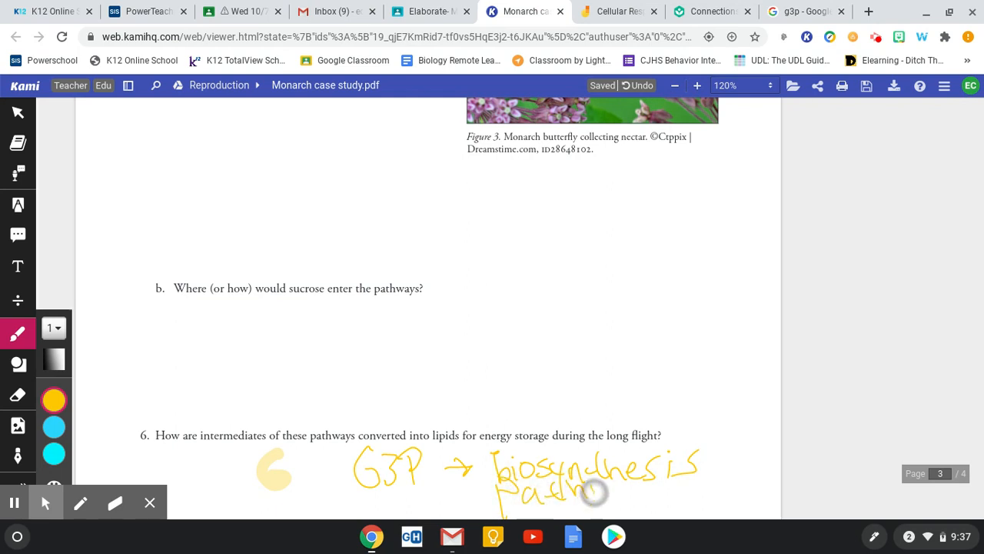
pyautogui.moveTo(585, 492); pyautogui.dragTo(662, 492)
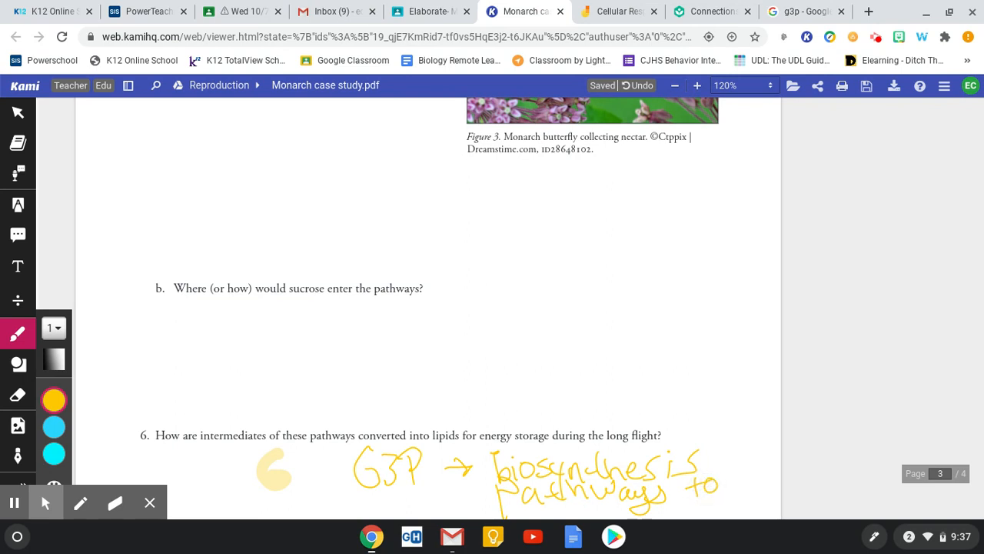
pyautogui.moveTo(600, 508); pyautogui.dragTo(658, 511)
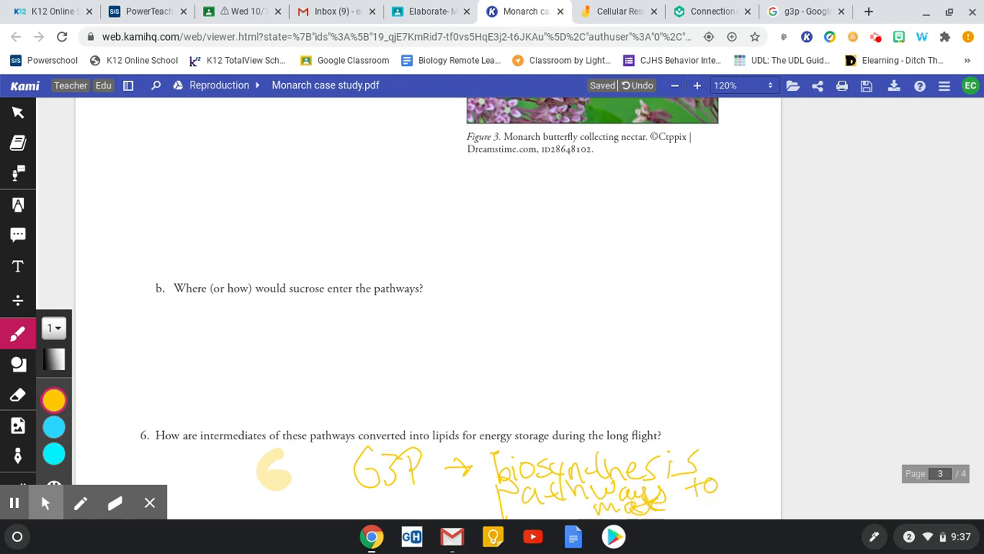
pyautogui.moveTo(658, 504); pyautogui.dragTo(730, 508)
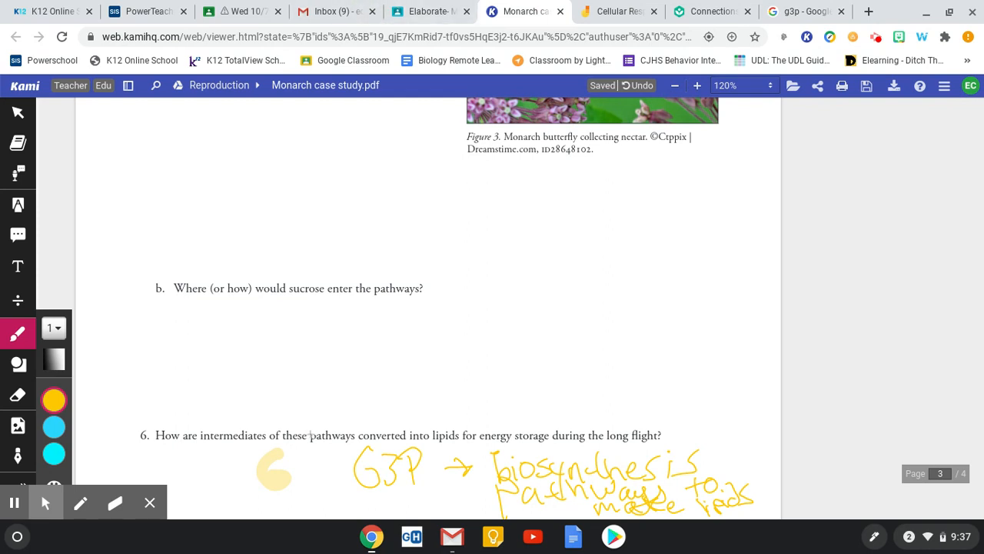
pyautogui.moveTo(348, 345)
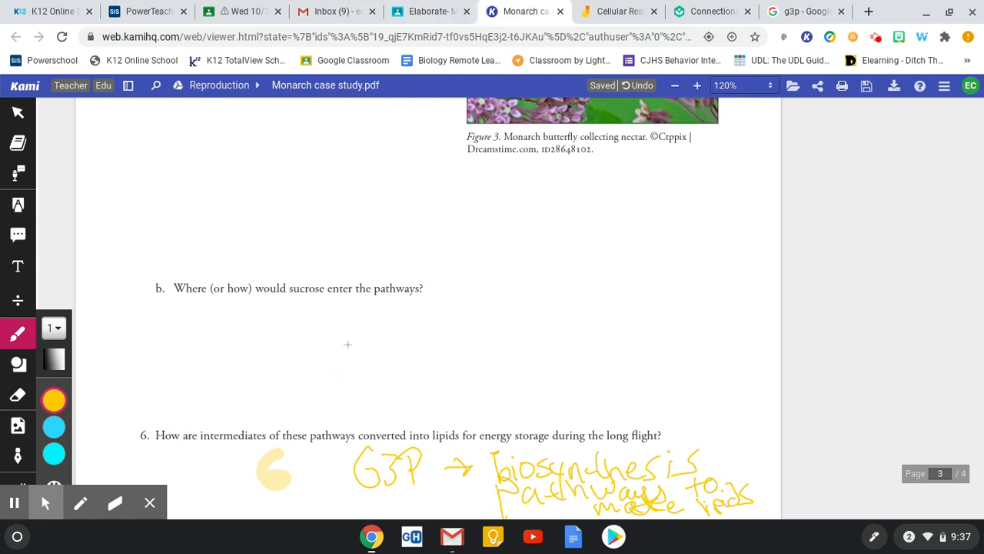
pyautogui.scroll(-3)
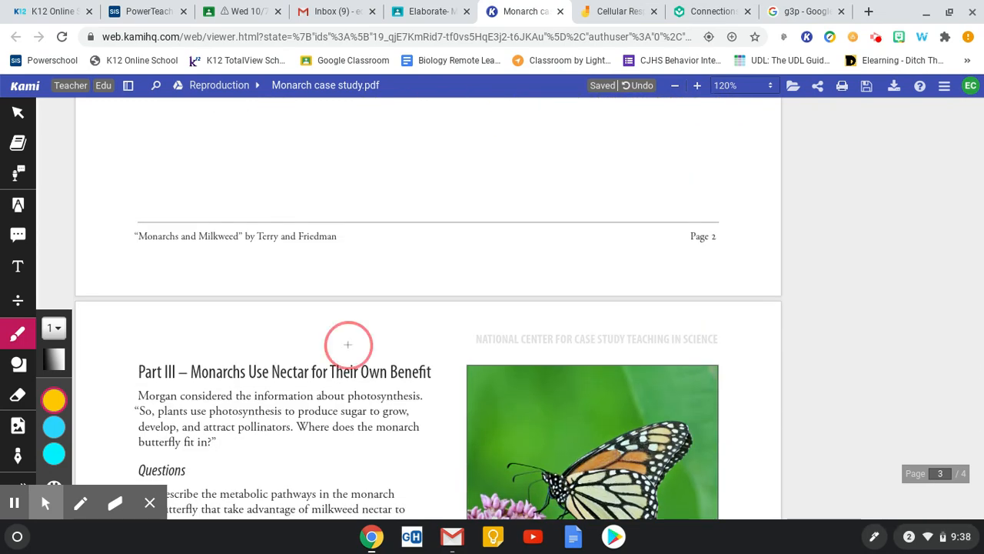
# - Switch to the cellular respiration Jamboard and go back to the Photosynthesis recap frame
pyautogui.click(618, 11)
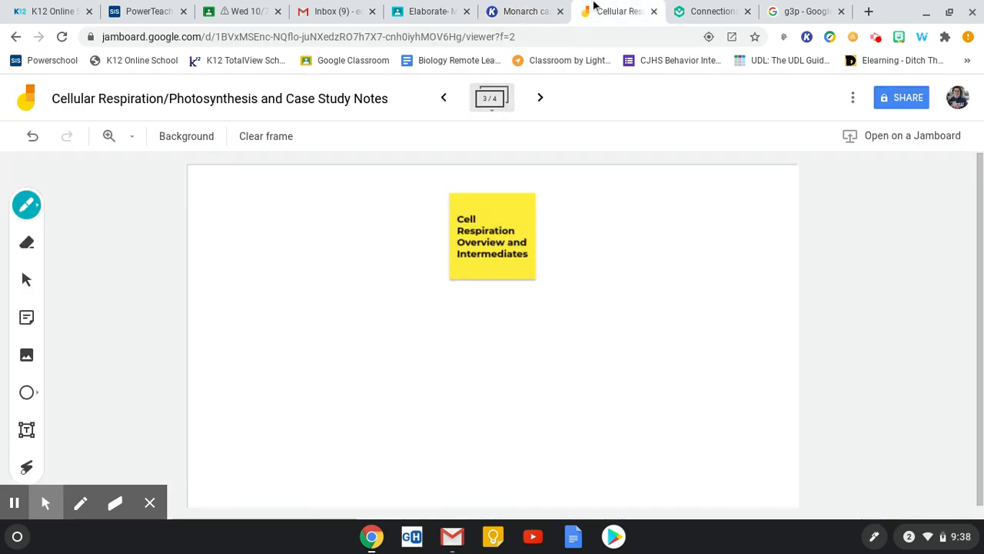
pyautogui.moveTo(446, 98)
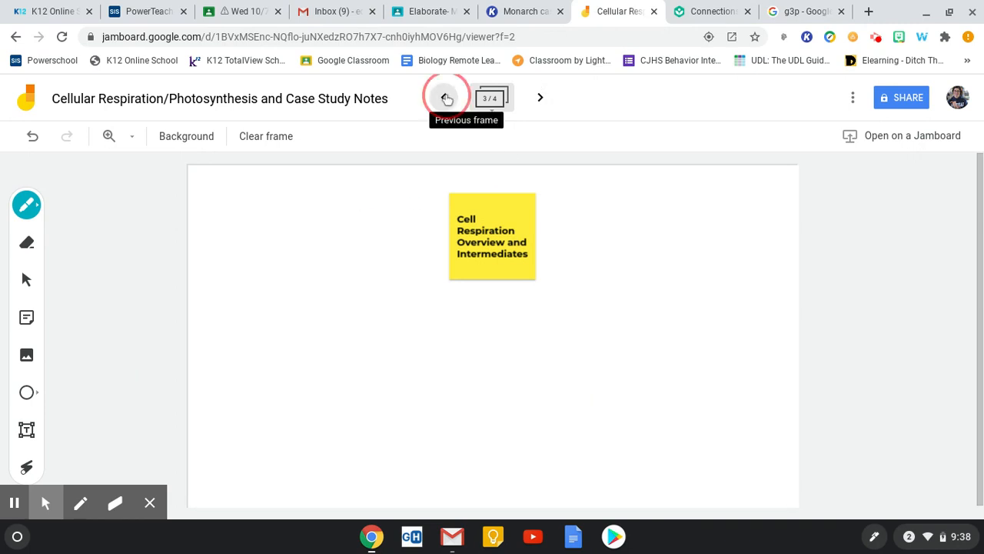
pyautogui.click(446, 98)
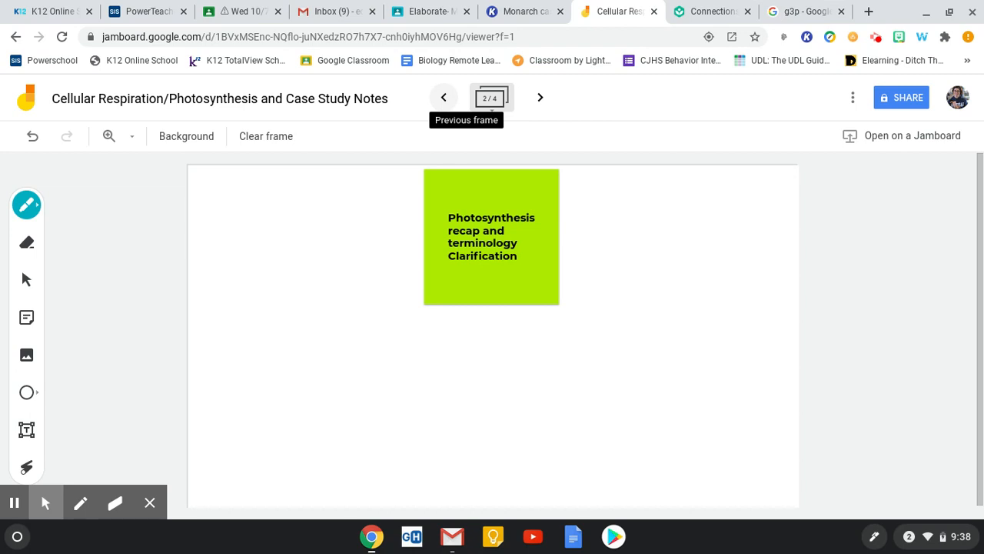
# - Handwrite 'Light Dependent' at lower left and 'Light Independent' at lower right with the marker
pyautogui.click(289, 421)
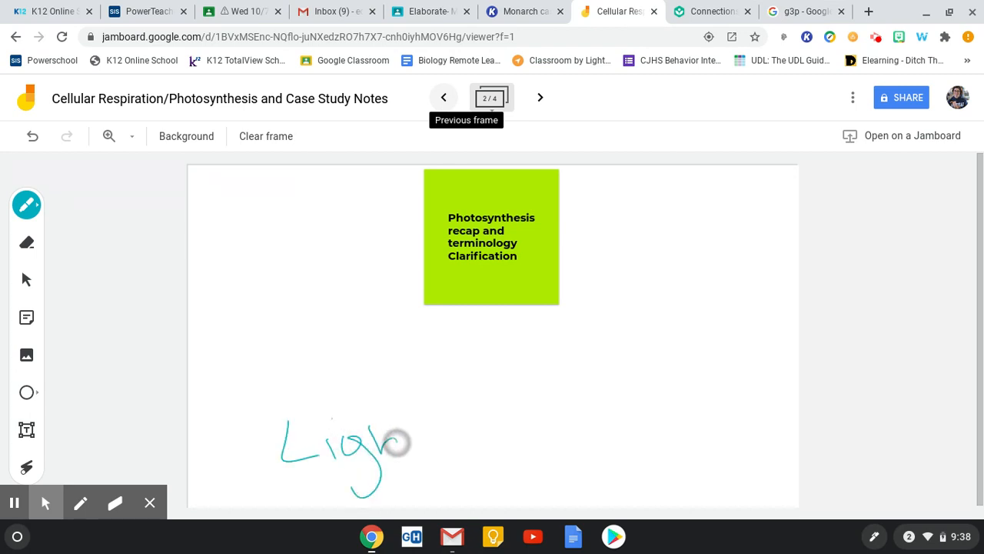
pyautogui.moveTo(400, 443); pyautogui.dragTo(377, 477)
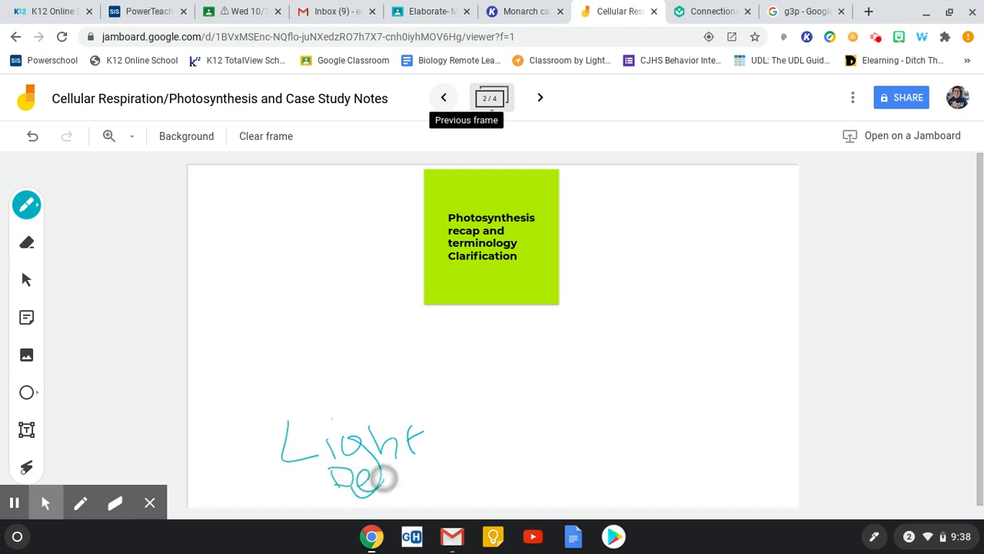
pyautogui.moveTo(384, 477); pyautogui.dragTo(462, 443)
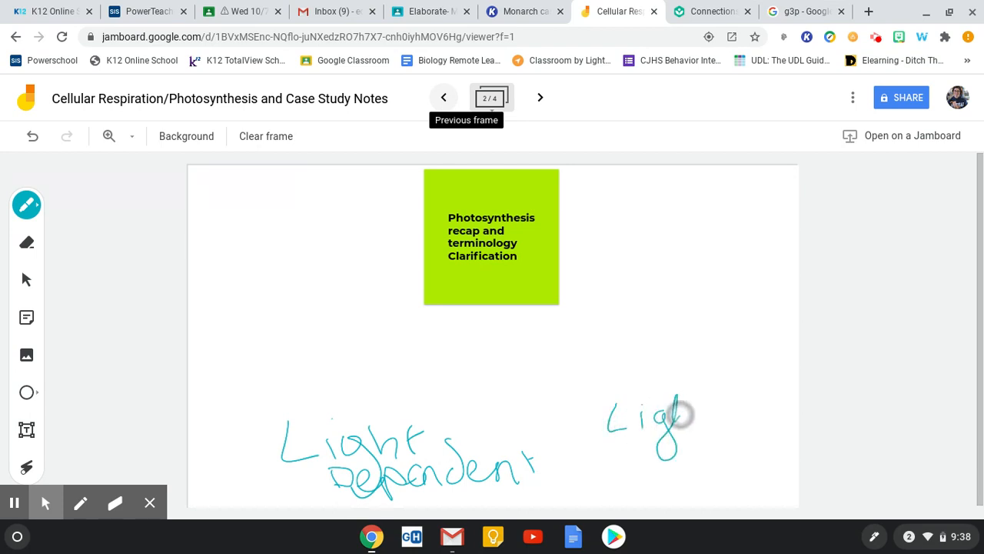
pyautogui.moveTo(669, 415); pyautogui.dragTo(654, 476)
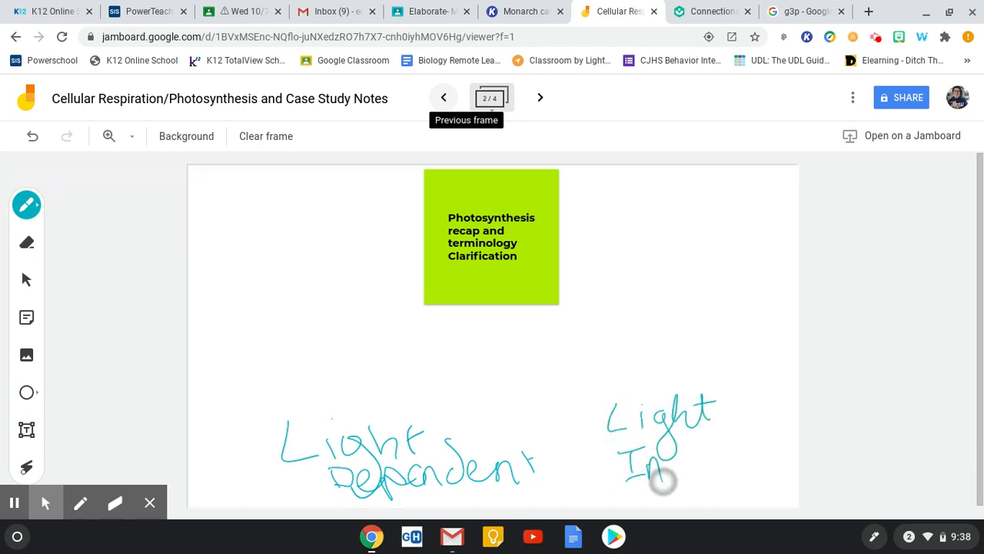
pyautogui.moveTo(662, 461); pyautogui.dragTo(723, 461)
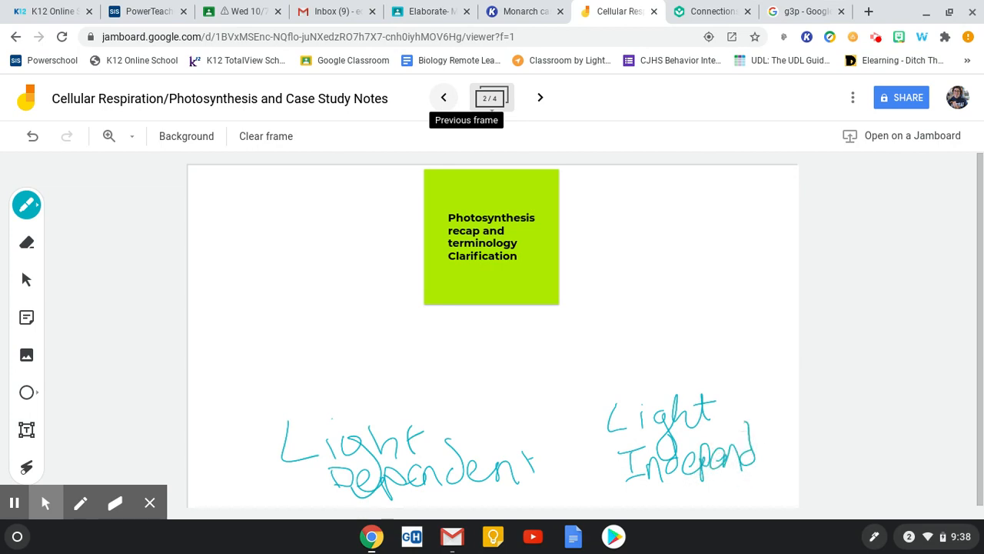
pyautogui.moveTo(754, 458); pyautogui.dragTo(792, 446)
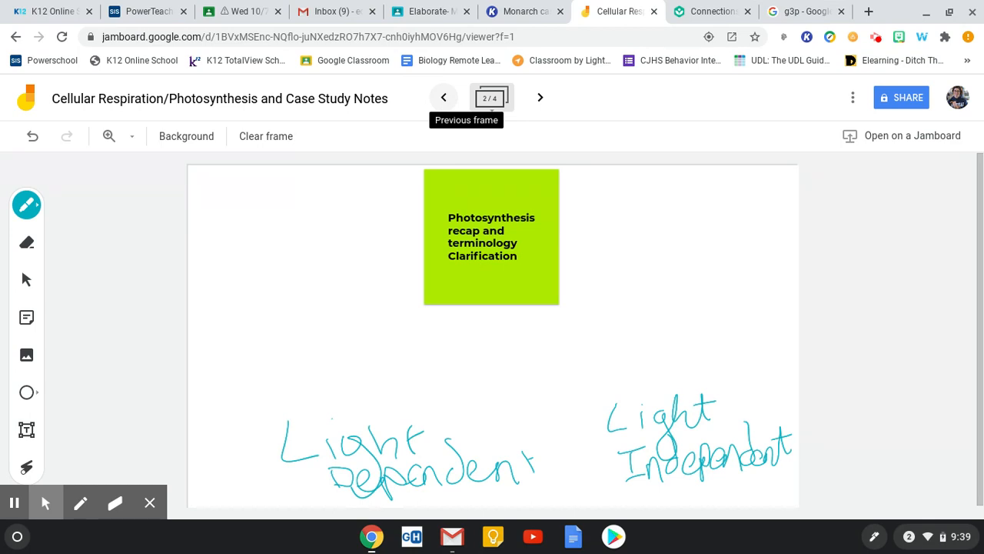
# - Handwrite 'Calvin Cycle', circled stage numbers with arrows and CO2, erasing stray marks above the label
pyautogui.moveTo(628, 361); pyautogui.dragTo(661, 307)
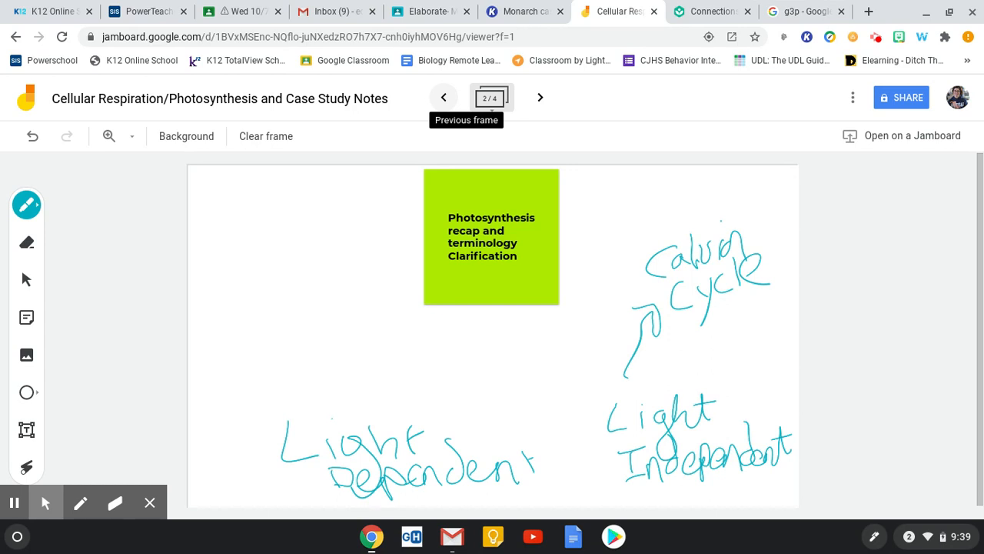
pyautogui.moveTo(362, 322); pyautogui.dragTo(362, 392)
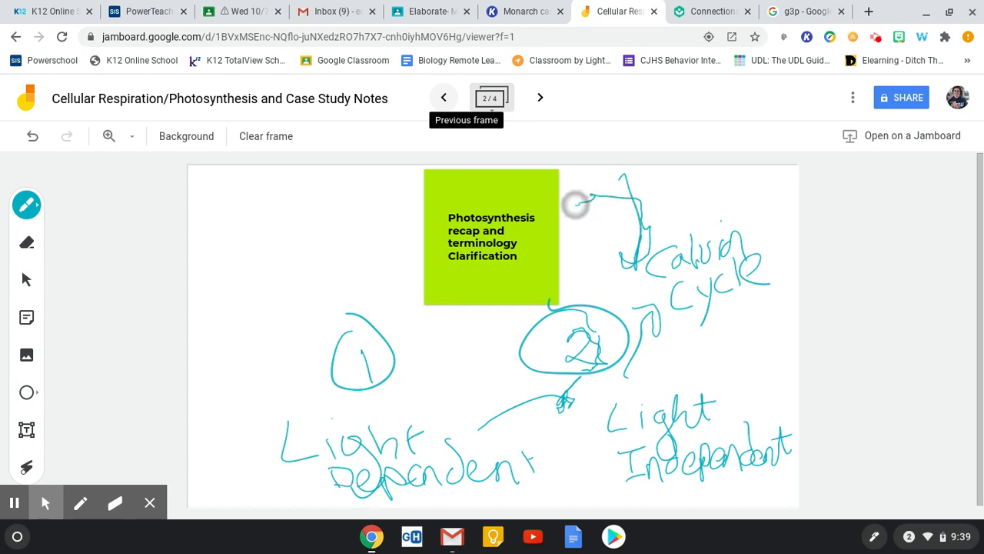
pyautogui.moveTo(572, 219); pyautogui.dragTo(623, 200)
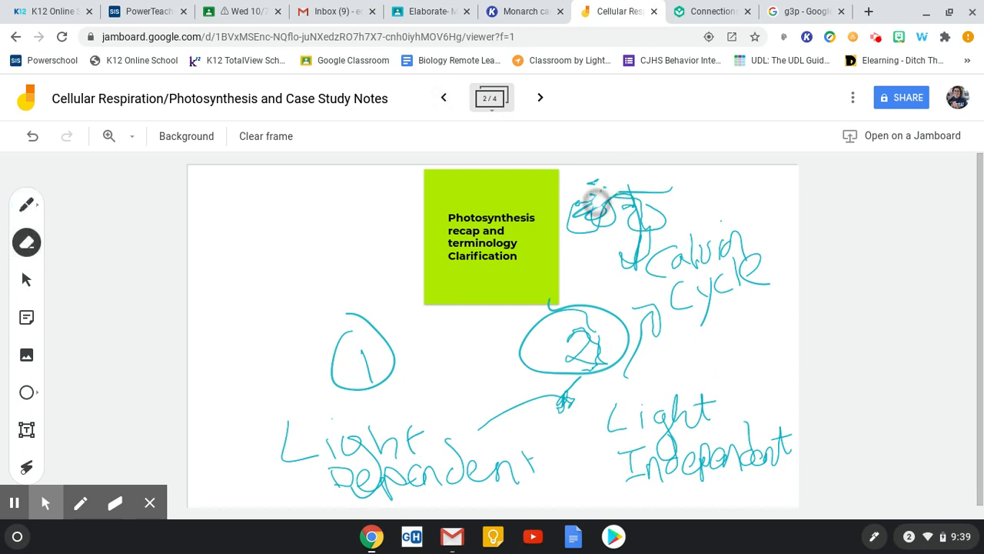
pyautogui.moveTo(623, 208); pyautogui.dragTo(608, 173)
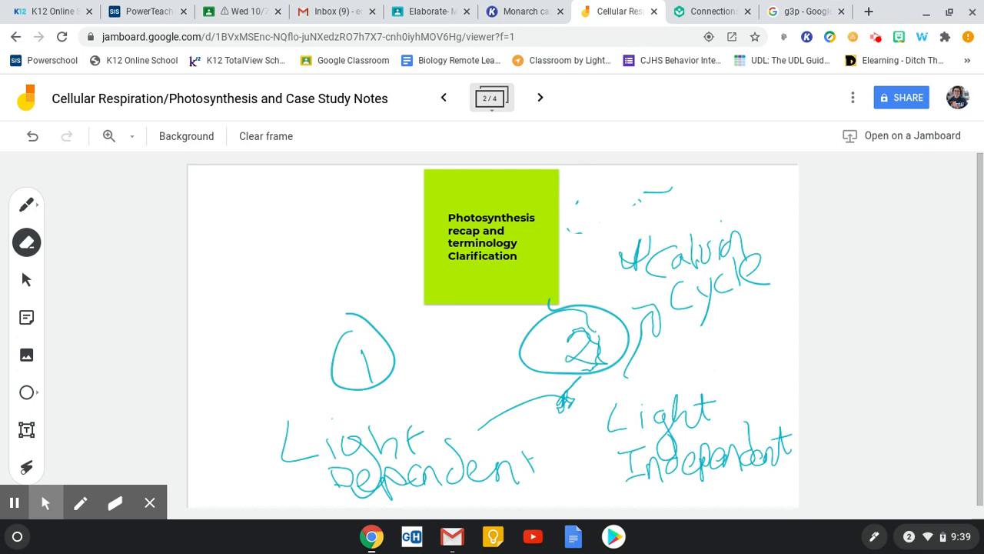
pyautogui.click(26, 206)
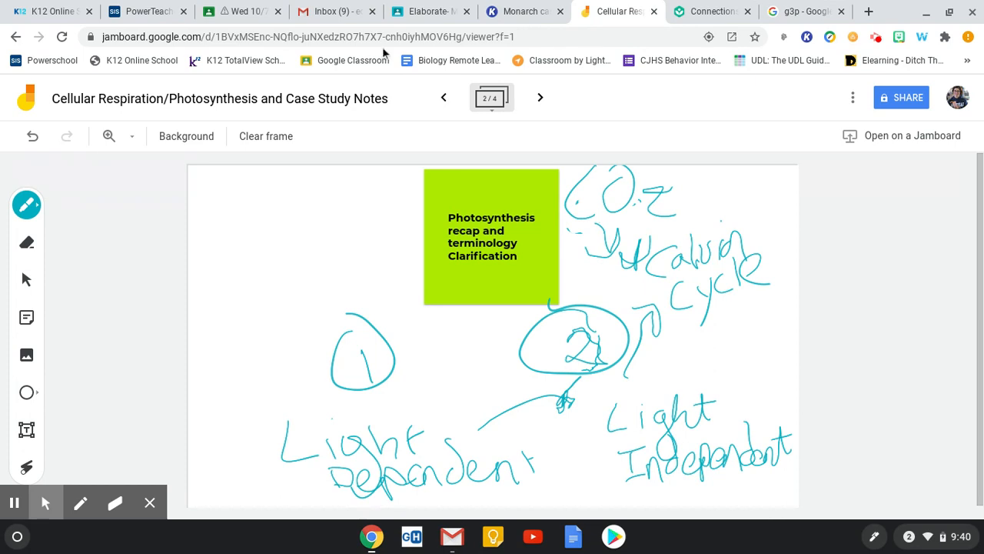
pyautogui.click(538, 99)
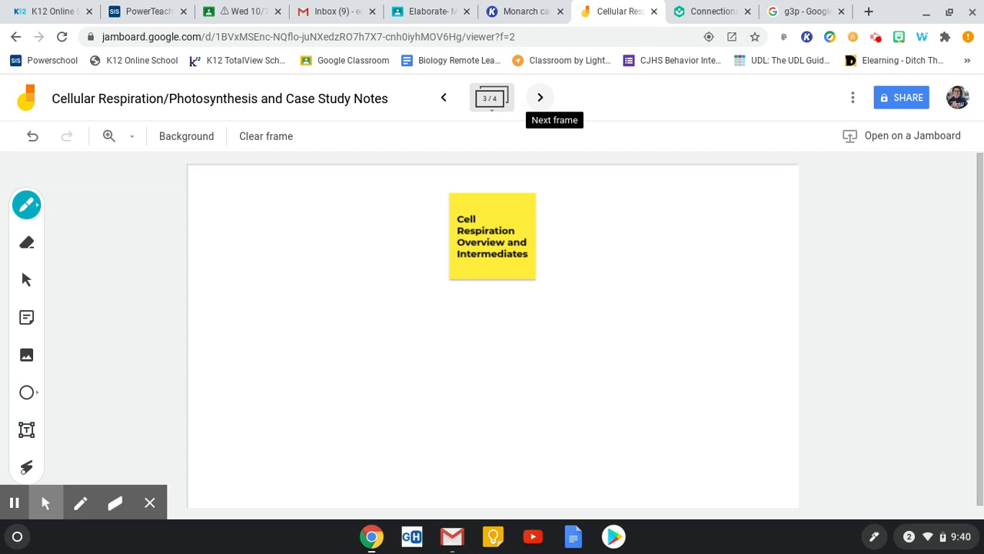
# - Sketch a teal shape at the left of the Cell Respiration Overview frame, erasing and redrawing it
pyautogui.moveTo(254, 316); pyautogui.dragTo(242, 384)
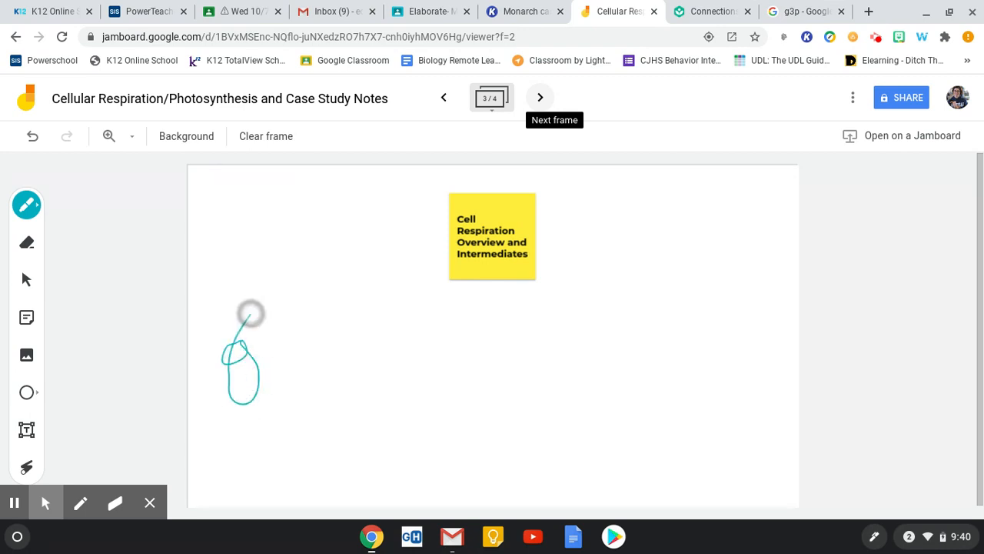
pyautogui.moveTo(249, 315); pyautogui.dragTo(254, 310)
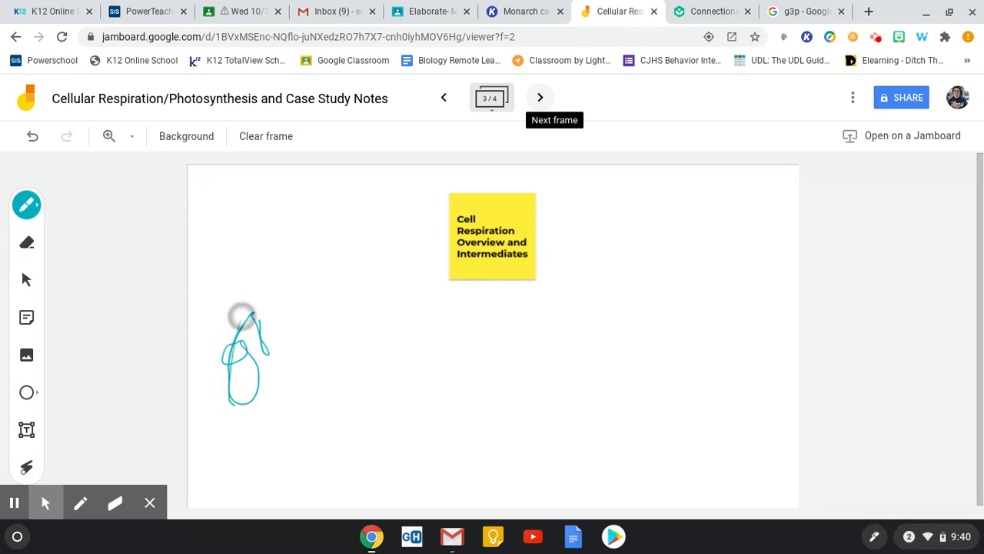
pyautogui.click(28, 243)
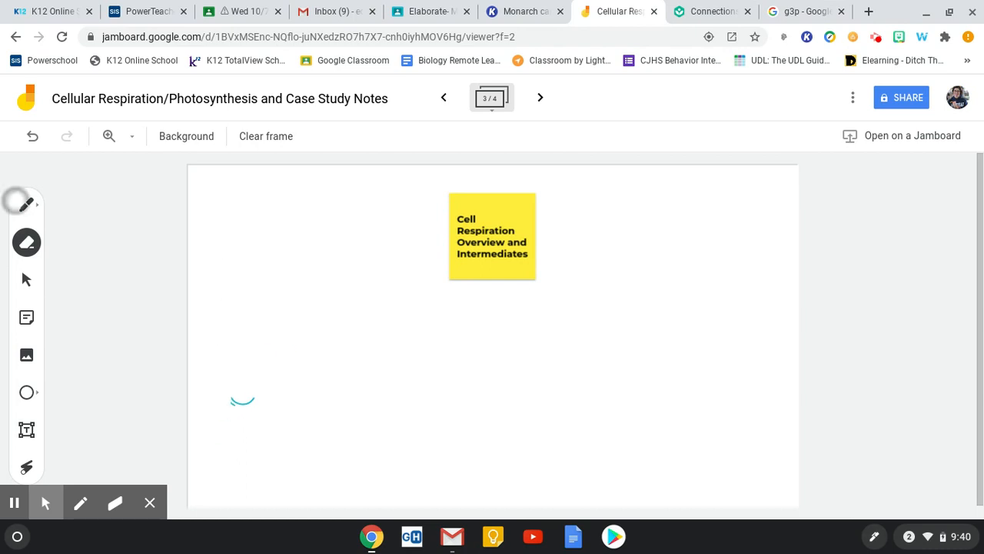
pyautogui.click(27, 206)
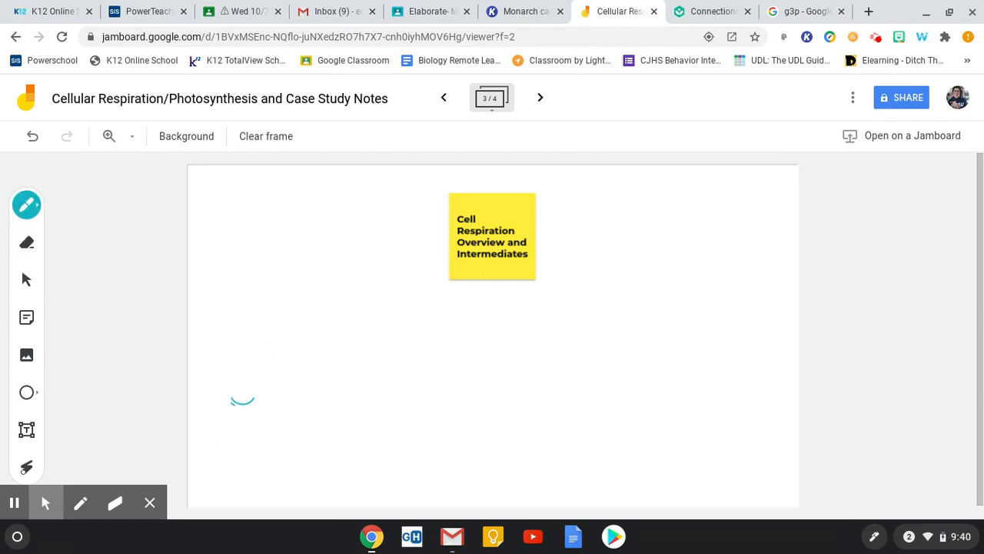
pyautogui.moveTo(243, 400); pyautogui.dragTo(242, 443)
pyautogui.write('1.')
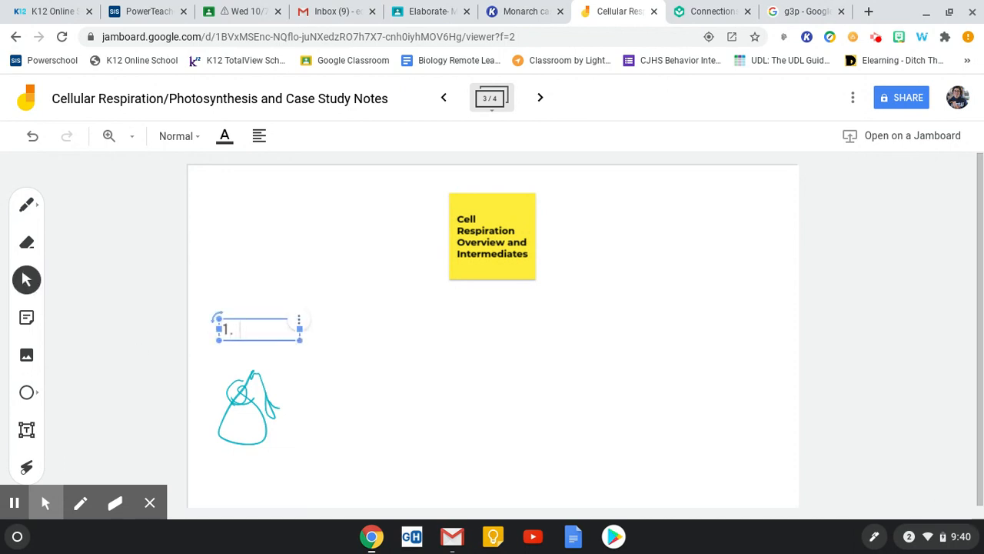
# - Label the first stage '1. Glycolisis' in a text box above the sketch
pyautogui.write('Glycolisis')
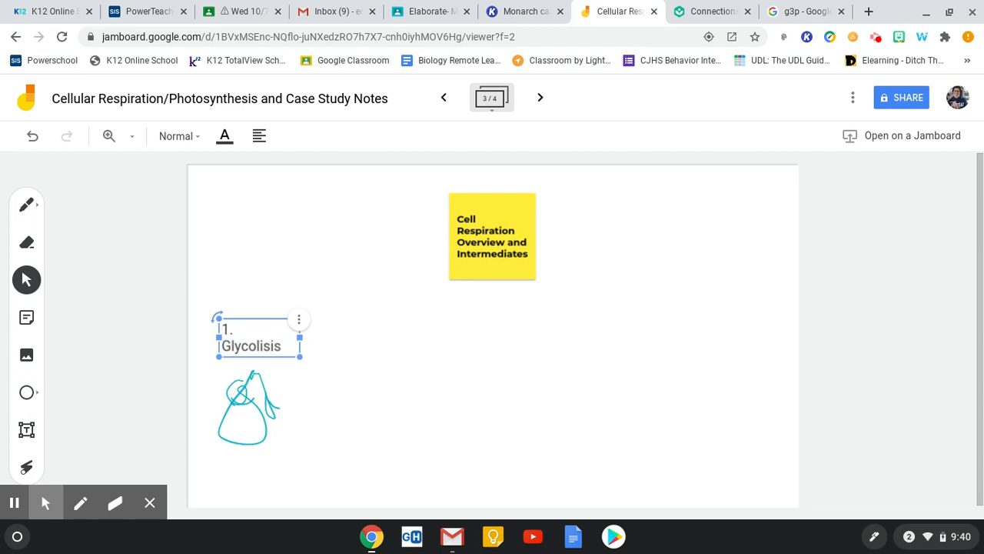
pyautogui.click(379, 352)
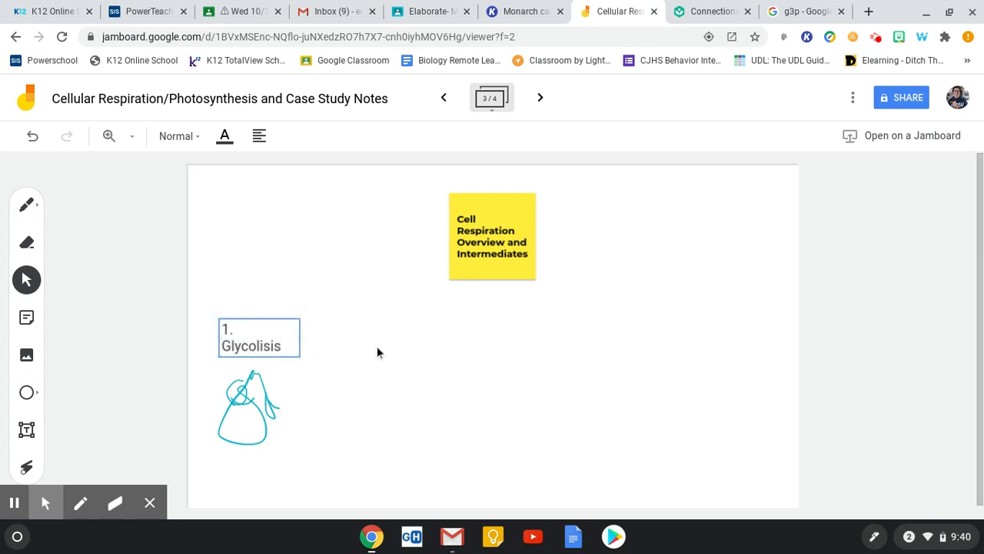
pyautogui.moveTo(26, 317)
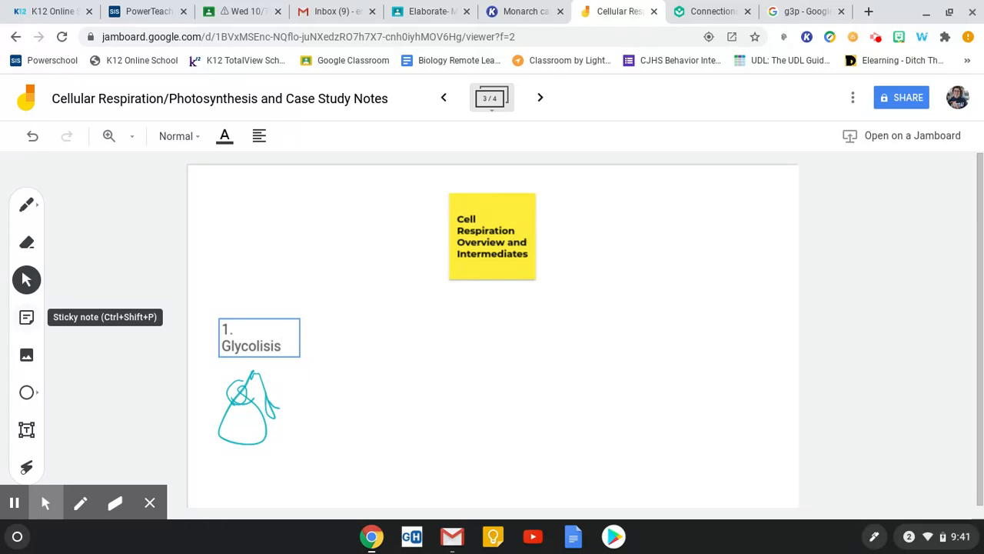
pyautogui.moveTo(26, 205)
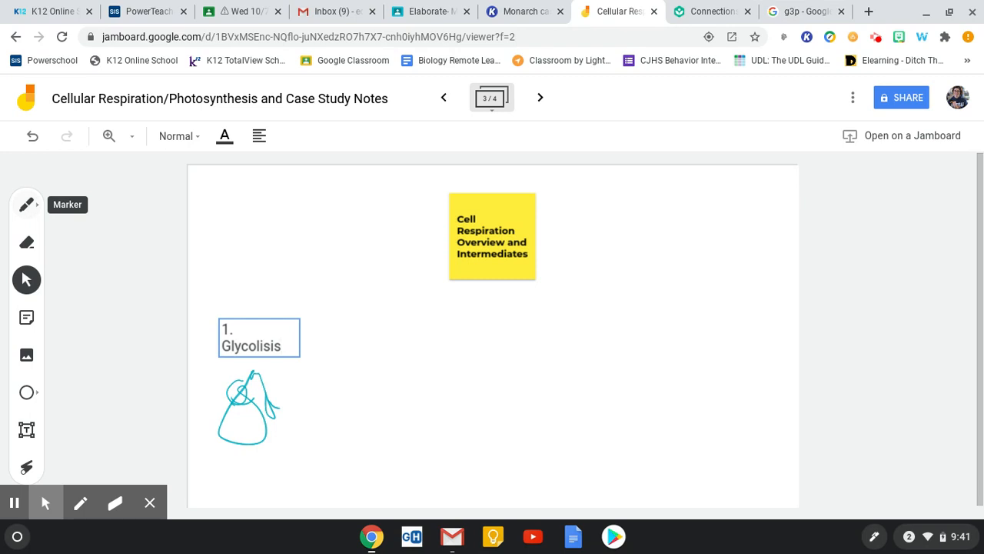
pyautogui.click(258, 337)
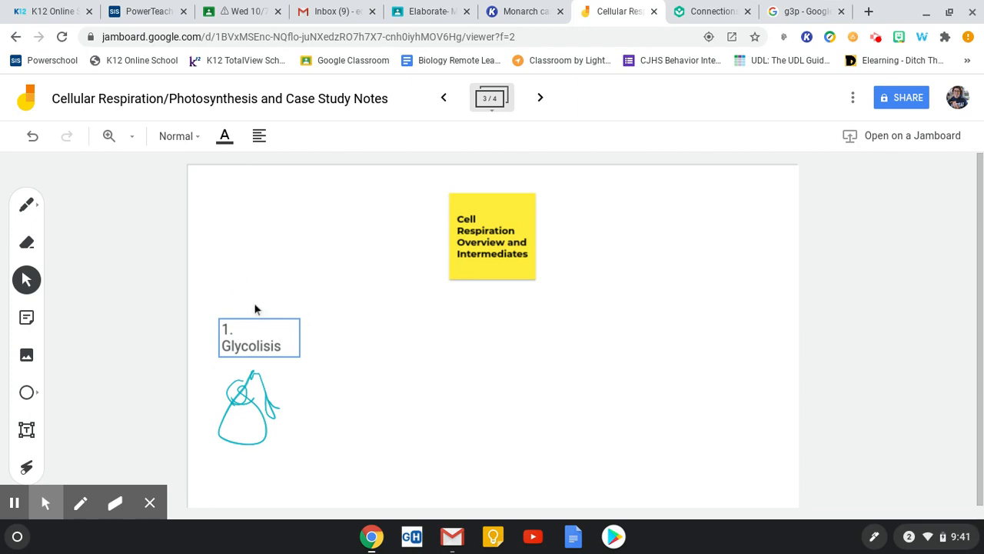
pyautogui.click(259, 336)
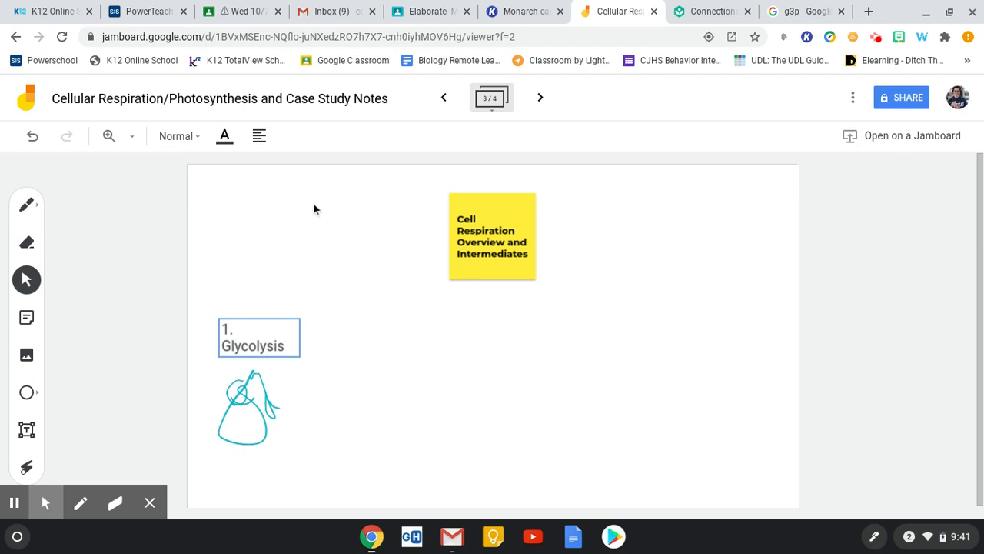
pyautogui.moveTo(6, 317)
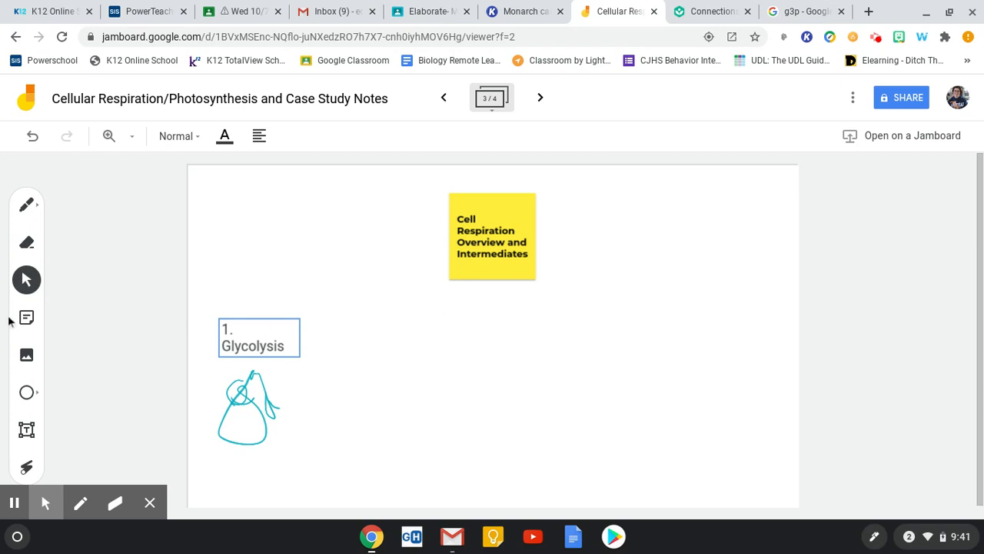
pyautogui.moveTo(42, 329)
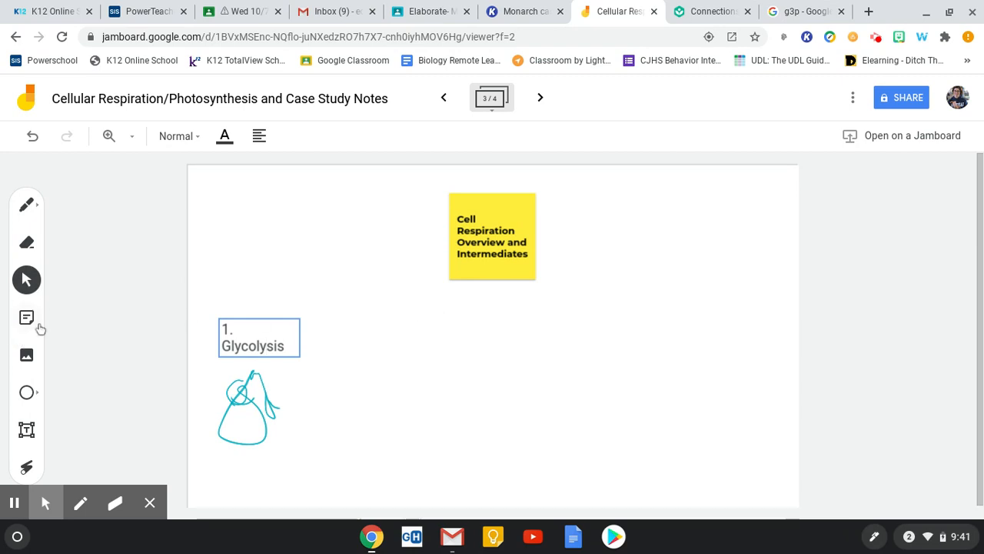
pyautogui.moveTo(27, 431)
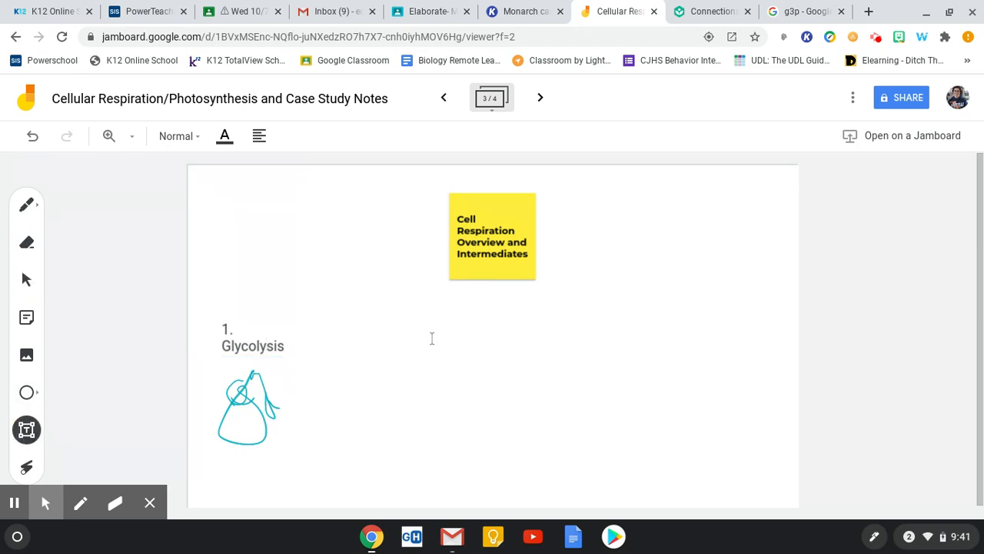
# - Add text boxes '2. Krebs Cycle or Citric Acid Cycle' and '3. Electron Transport Chain' beside Glycolisis
pyautogui.click(432, 339)
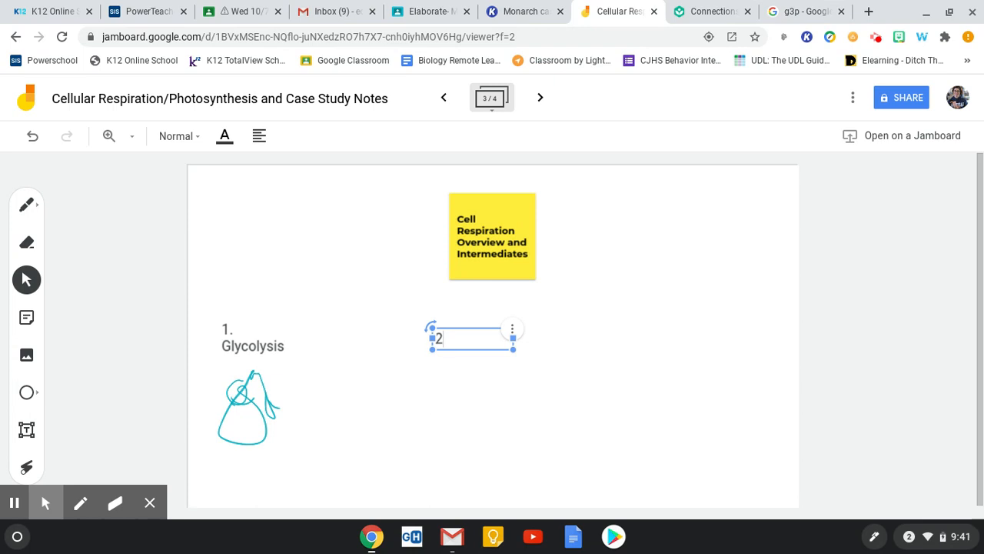
pyautogui.write('.')
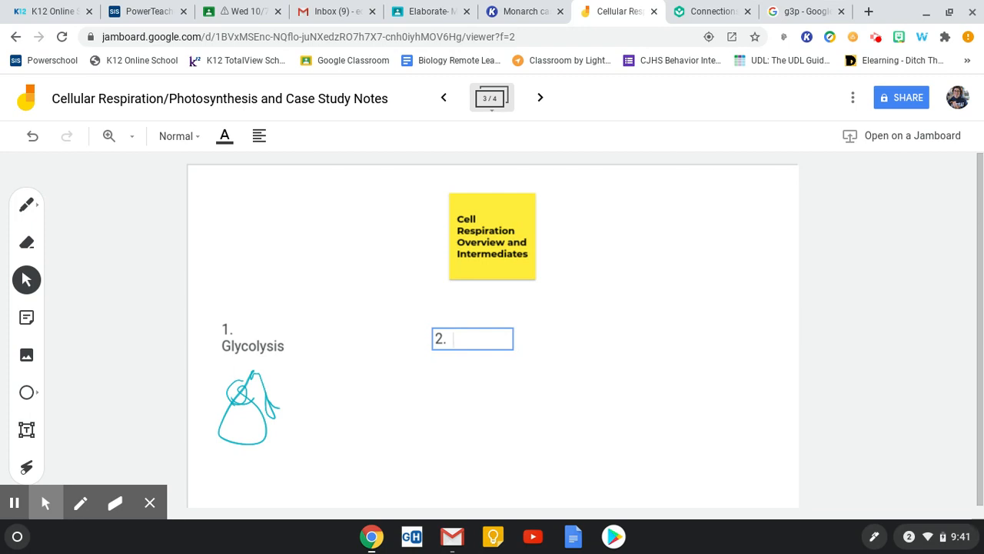
pyautogui.write('Krebs Cycle or Citric Acid Cycle')
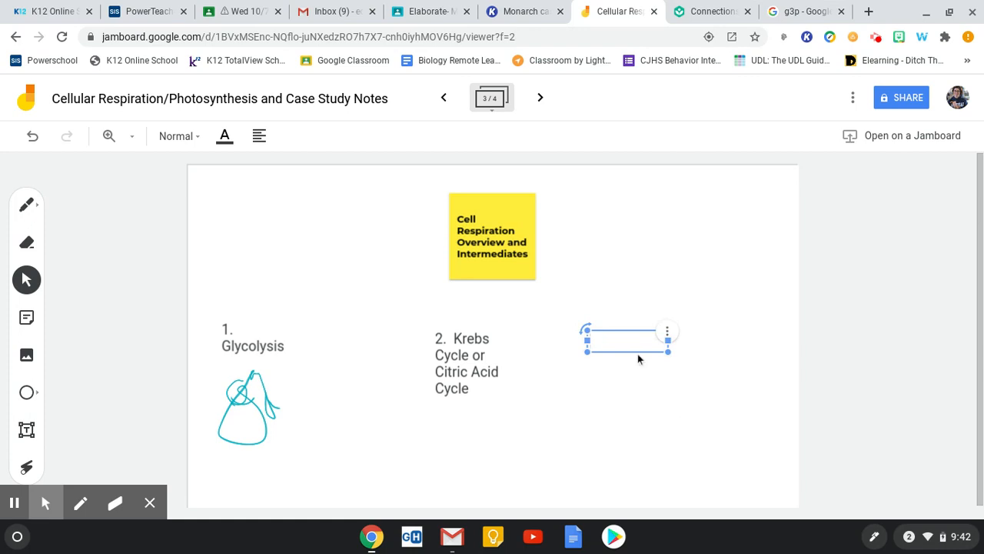
pyautogui.write('3')
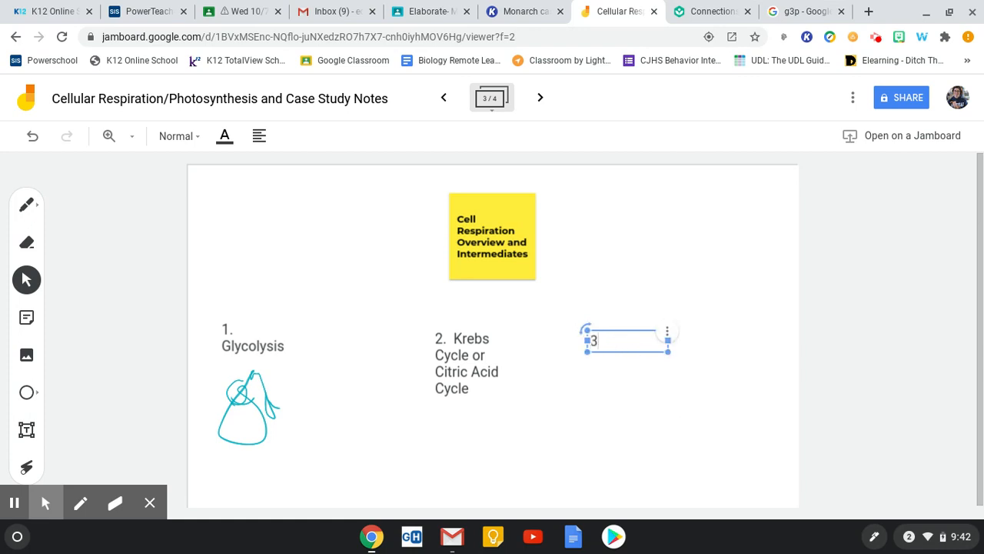
pyautogui.write('. Electron Transpi')
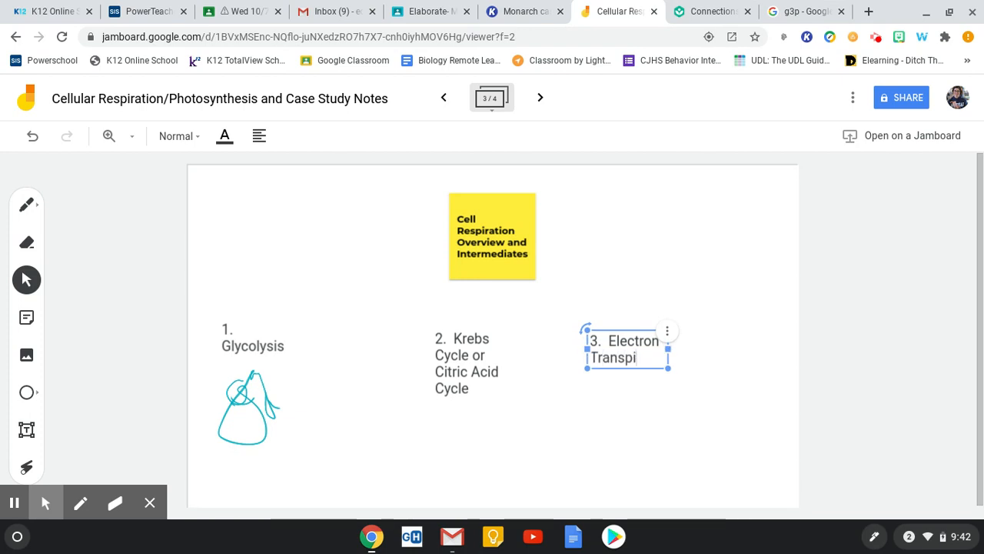
pyautogui.write('rt Chain')
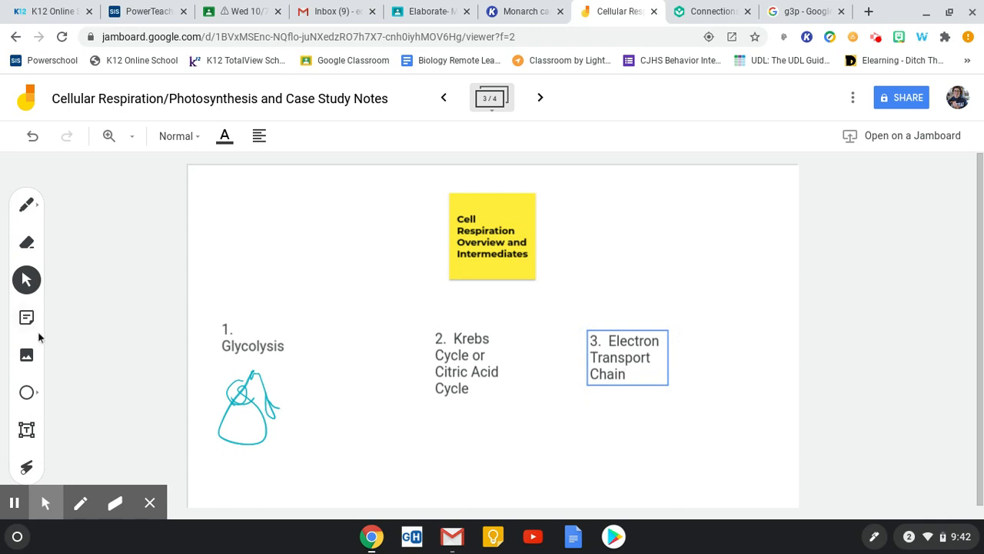
# - Erase the glycolysis scribble and draw a mitochondrion outline around the Krebs and transport stages
pyautogui.click(26, 243)
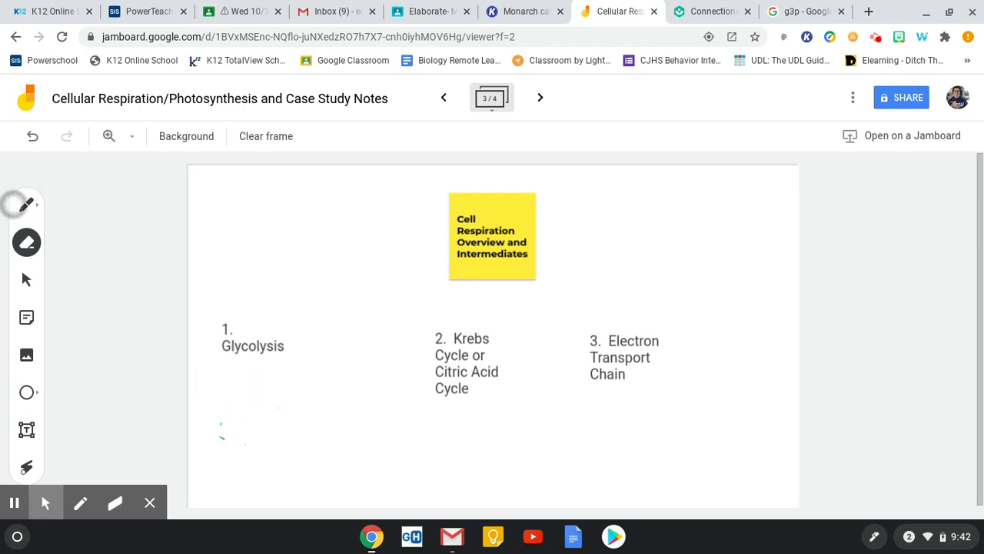
pyautogui.click(28, 206)
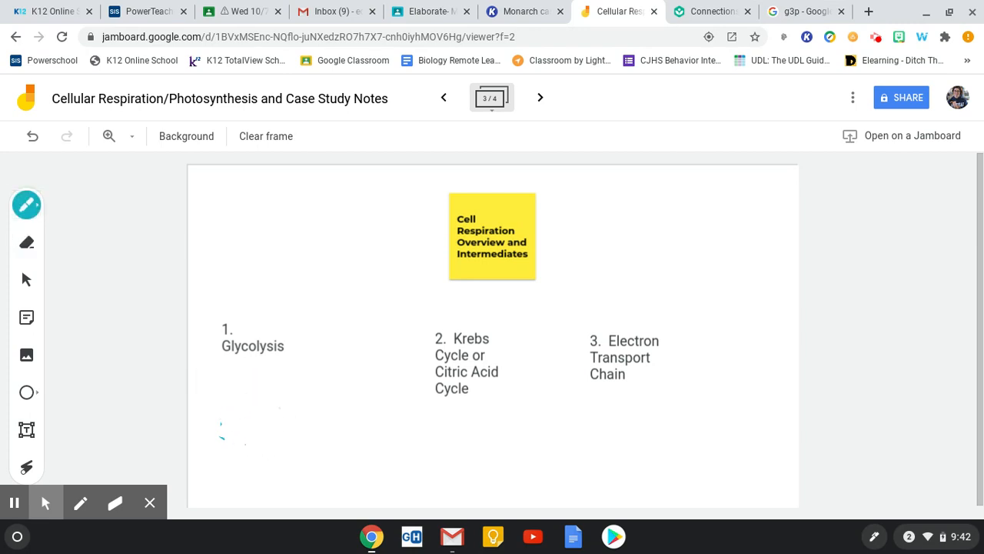
pyautogui.moveTo(372, 310); pyautogui.dragTo(612, 298)
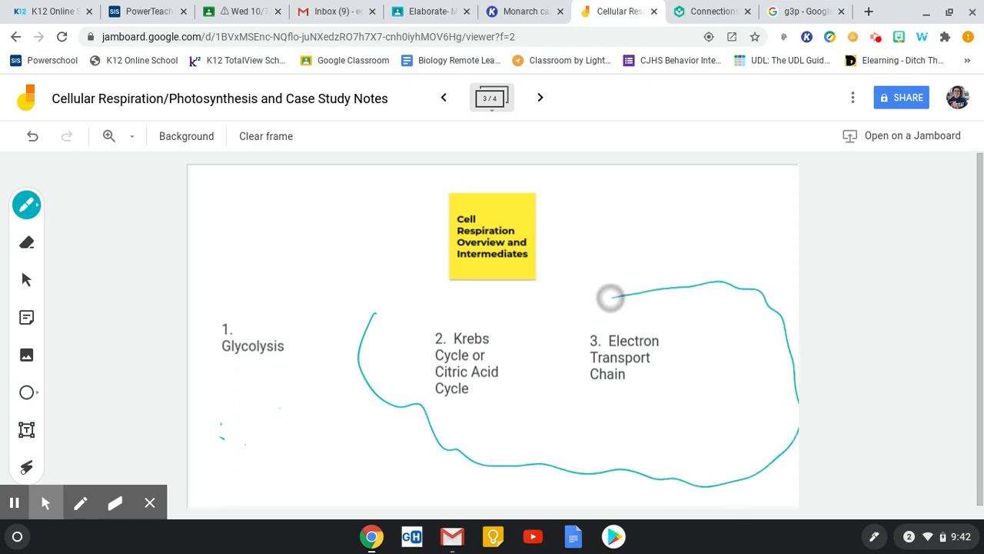
pyautogui.moveTo(607, 295); pyautogui.dragTo(366, 308)
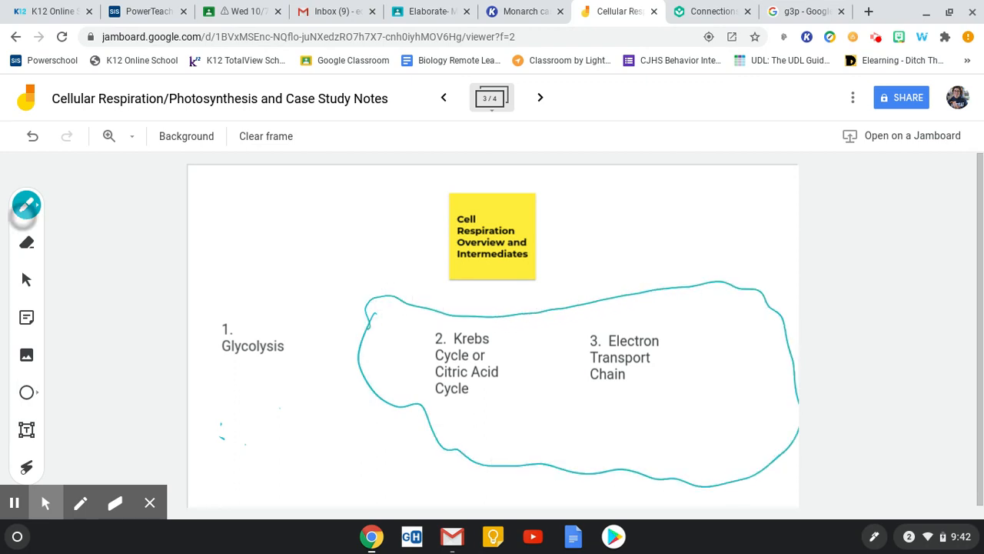
pyautogui.click(27, 242)
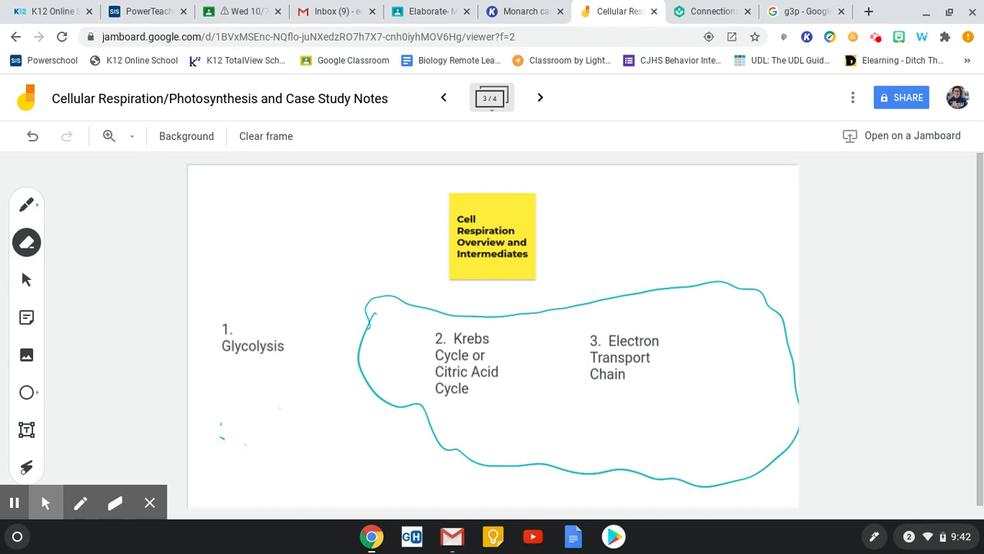
pyautogui.click(28, 206)
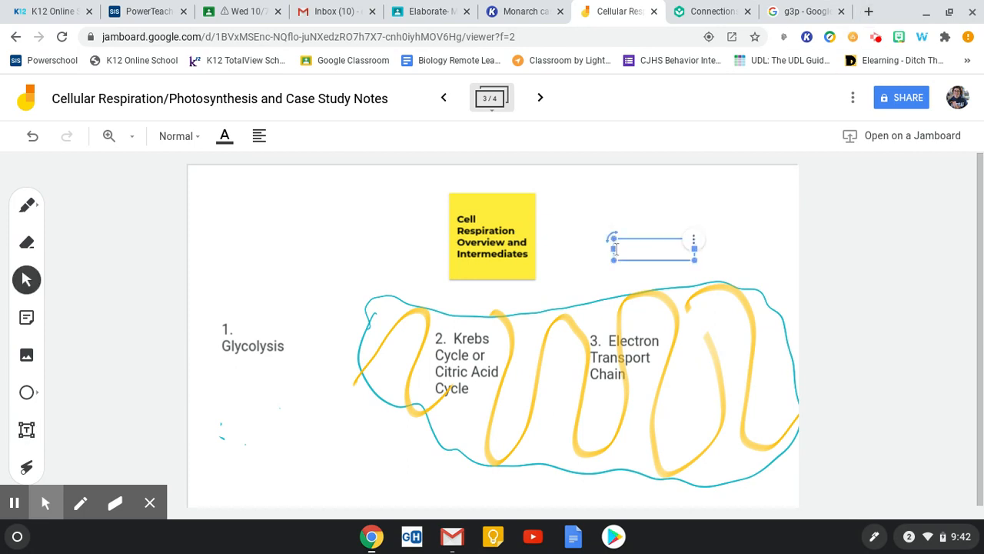
# - Label the electron transport chain with 'oxygen required' in and 'Water Produced' out, with arrows
pyautogui.write('oxyge')
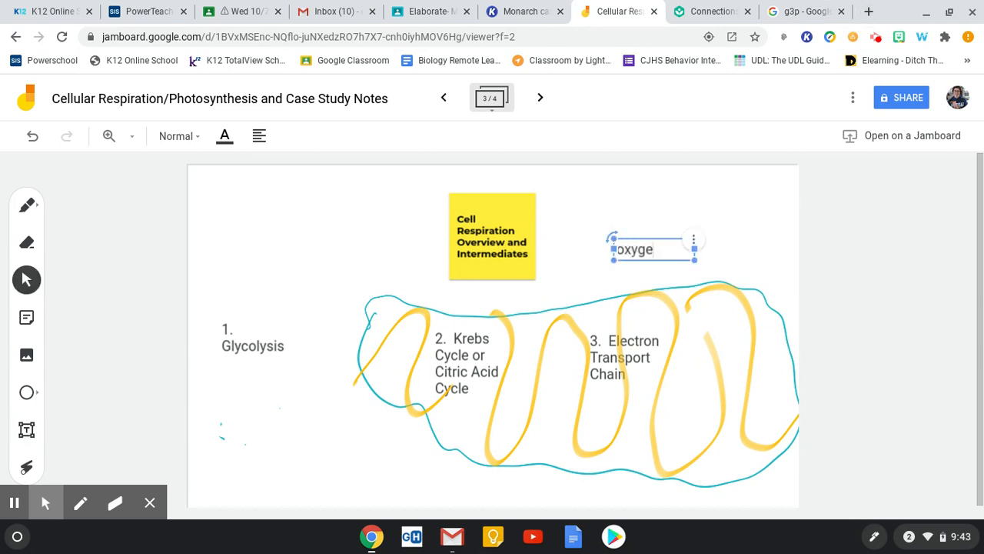
pyautogui.write('required')
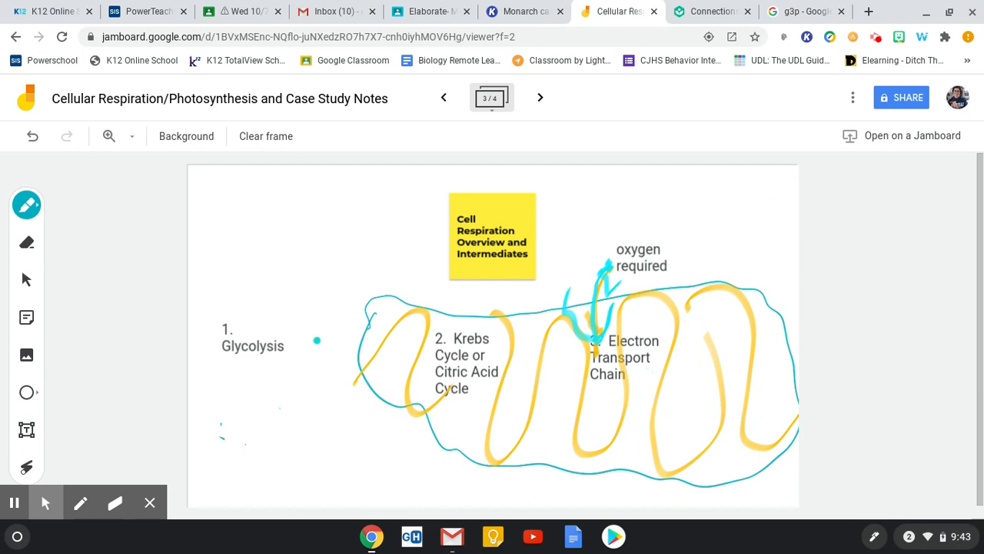
pyautogui.click(27, 429)
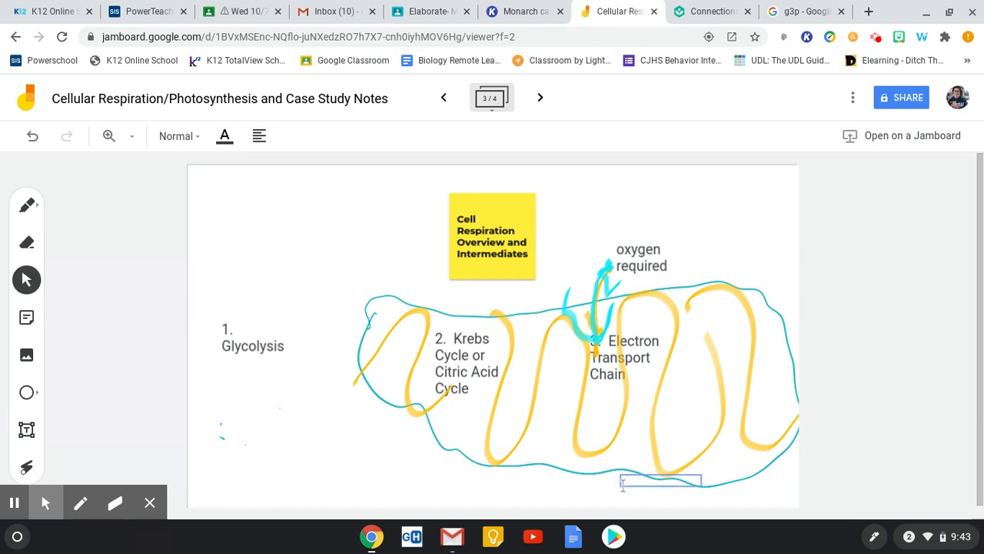
pyautogui.write('Water')
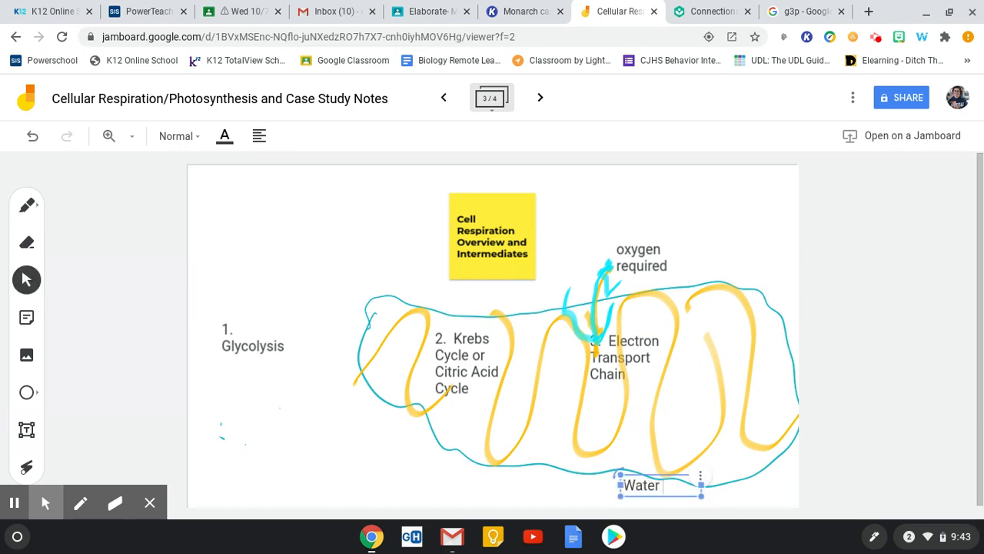
pyautogui.write('Produced')
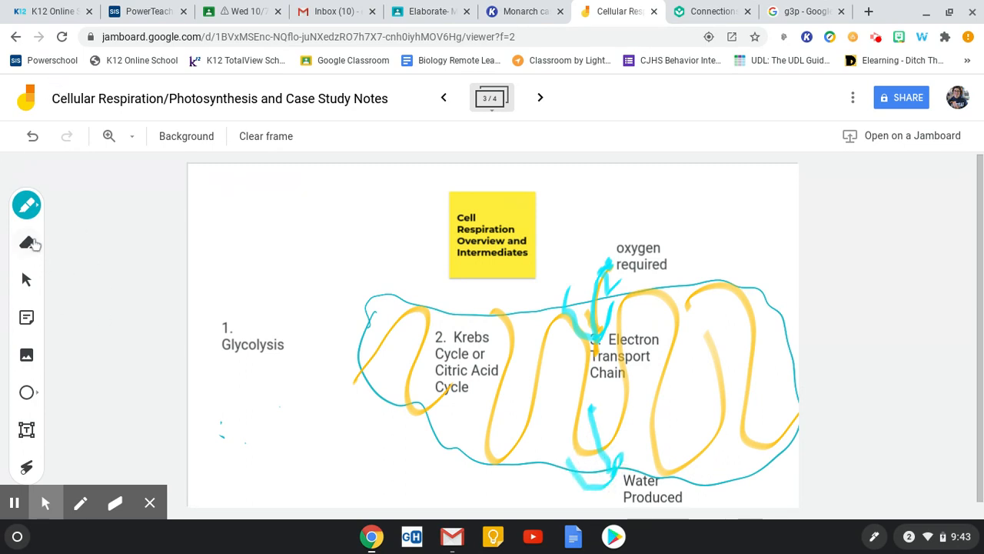
pyautogui.click(26, 430)
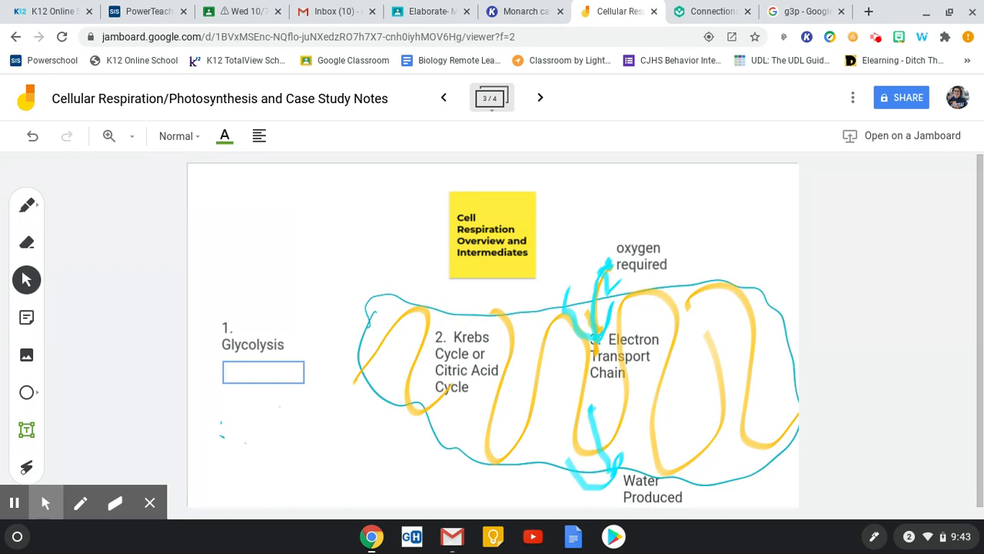
# - Add a green '2 ATP' label under Glycolysis and a copied '2 ATP' under the Krebs Cycle
pyautogui.write('2')
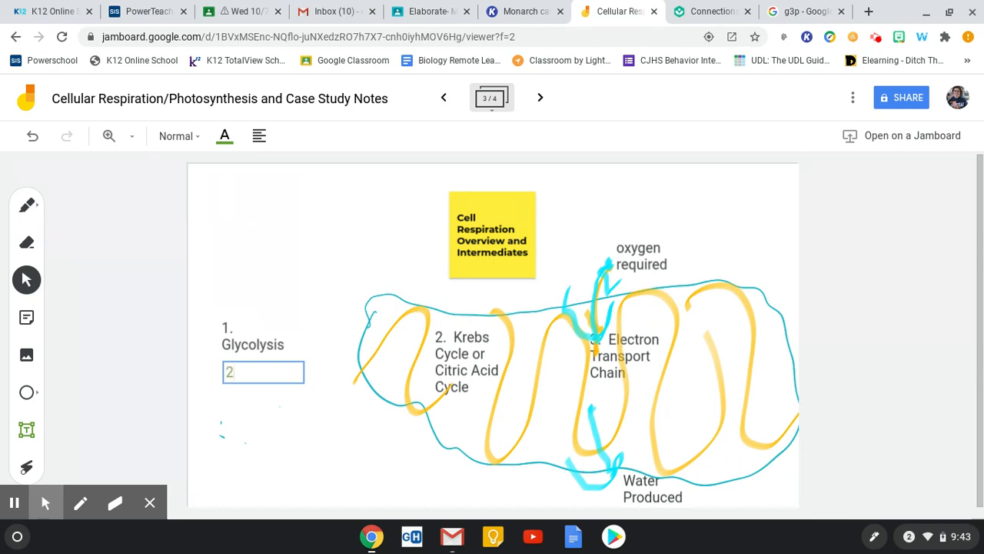
pyautogui.write('-4')
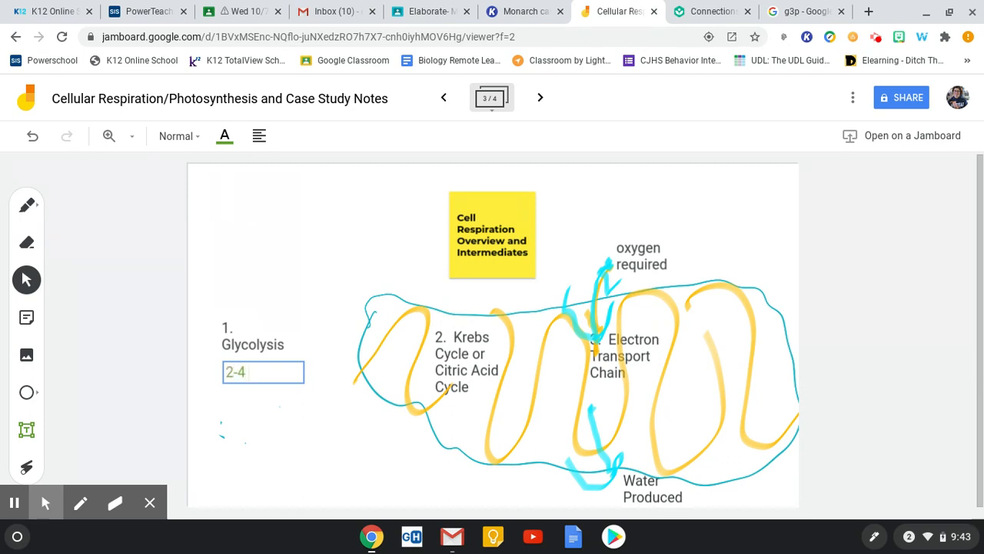
pyautogui.press('Backspace')
pyautogui.write('2 ATP')
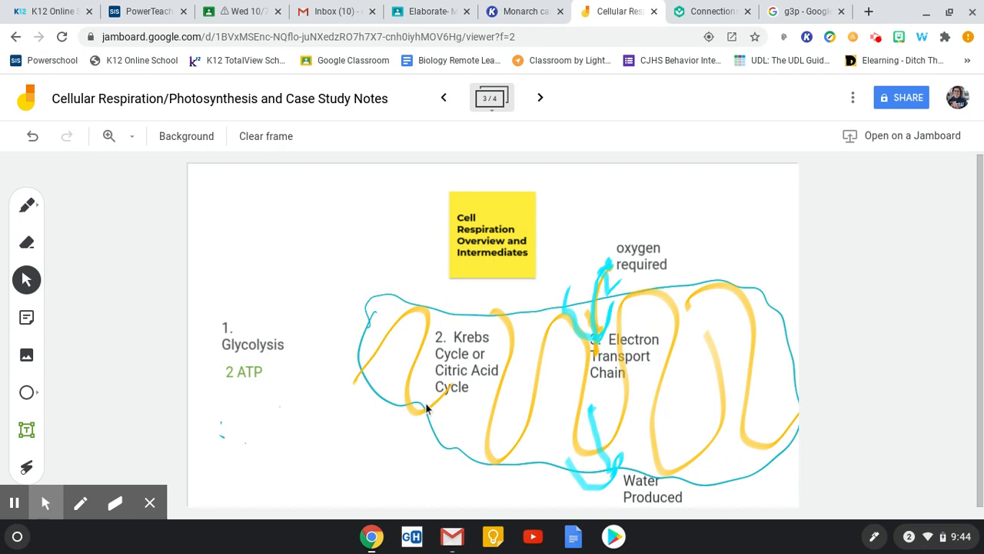
pyautogui.moveTo(440, 416)
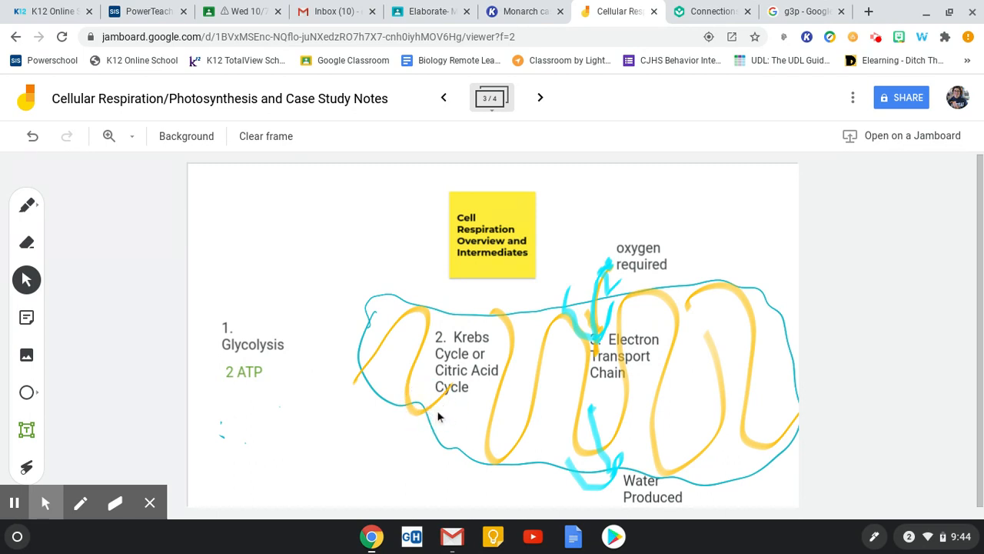
pyautogui.moveTo(632, 368)
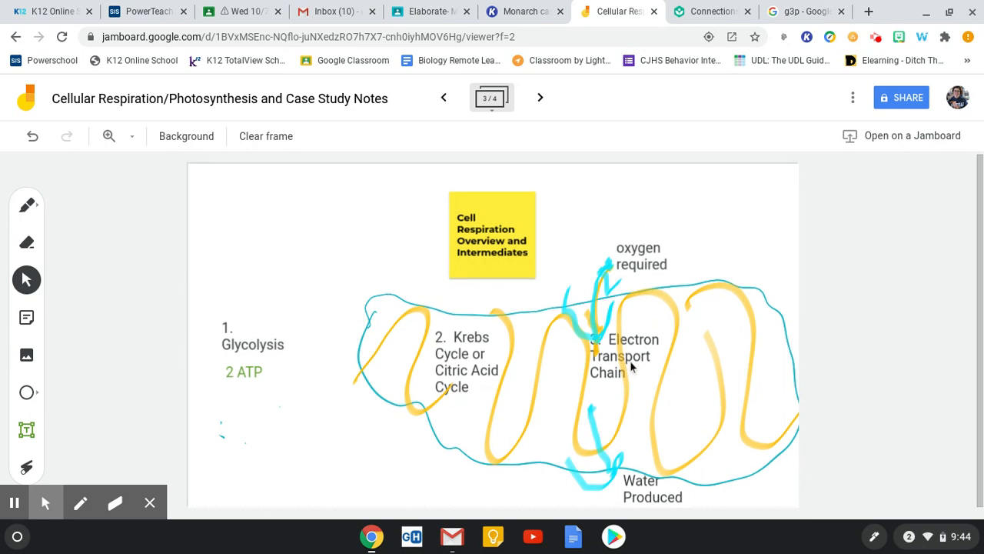
pyautogui.moveTo(523, 426)
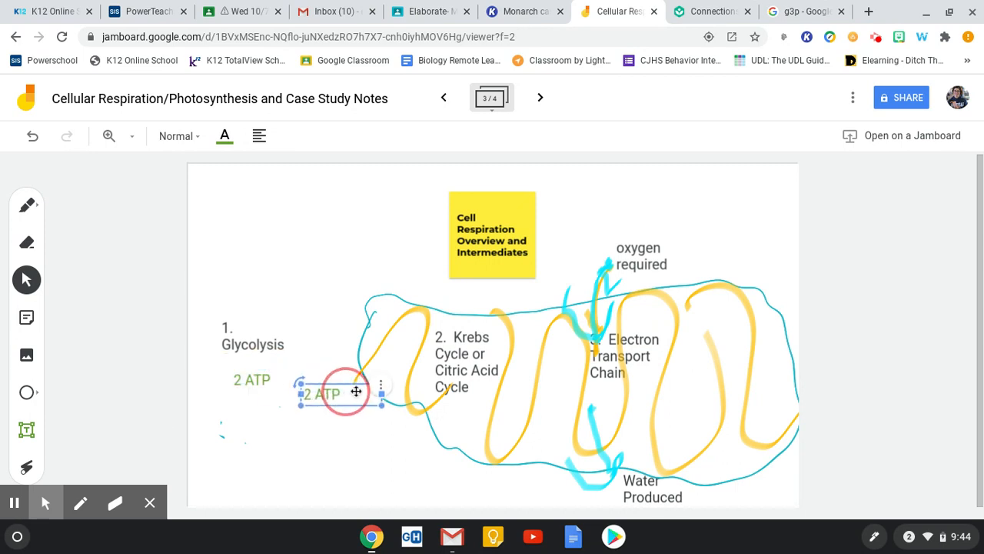
pyautogui.moveTo(322, 393); pyautogui.dragTo(443, 409)
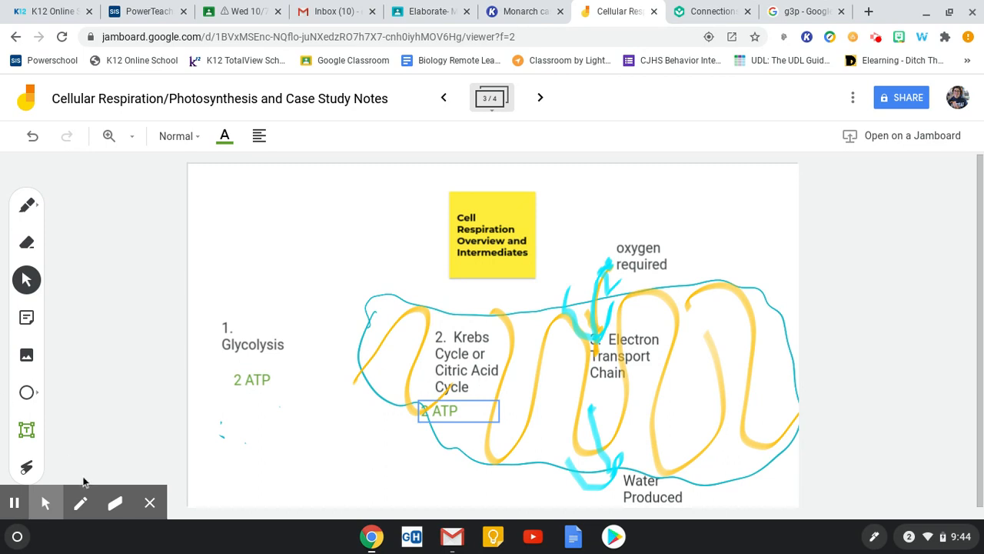
pyautogui.moveTo(634, 306)
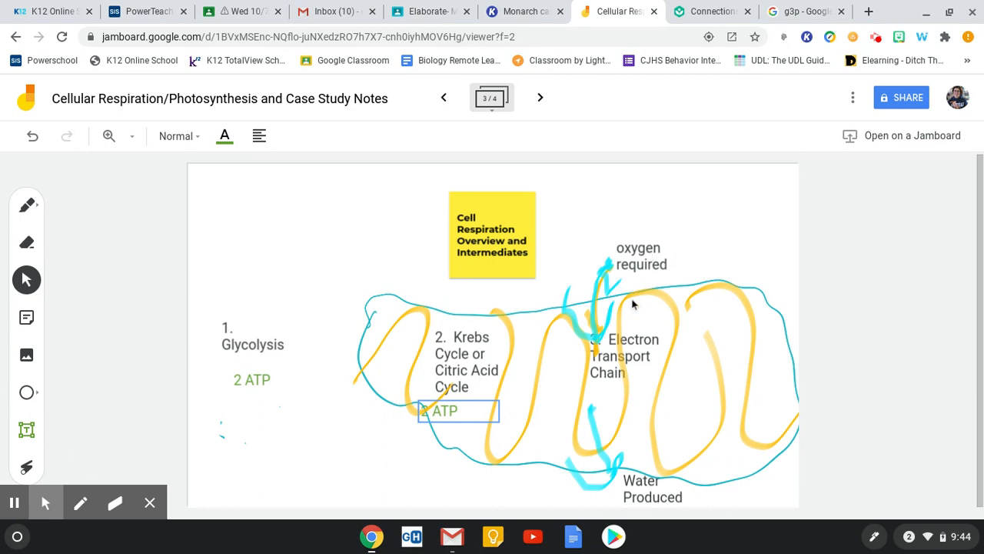
pyautogui.moveTo(627, 459)
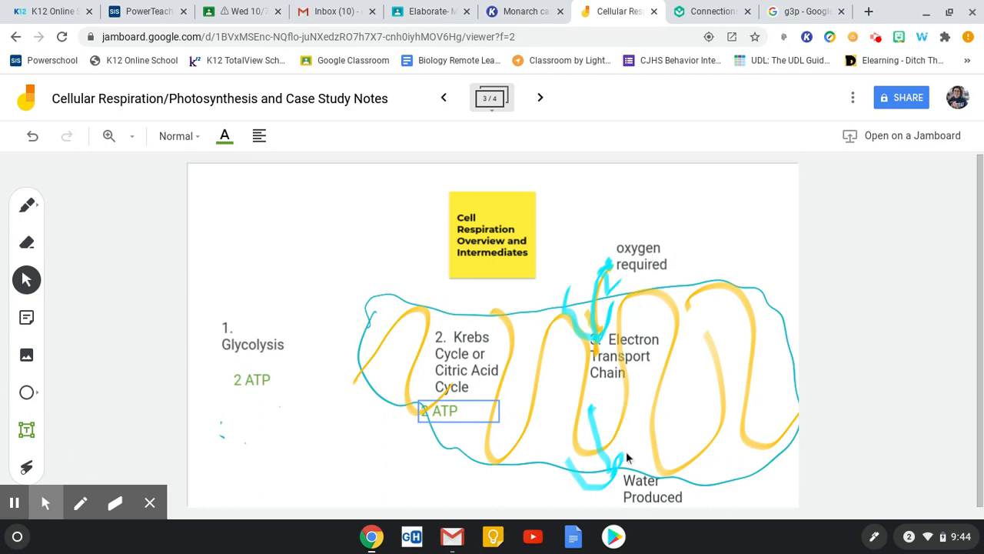
pyautogui.click(449, 411)
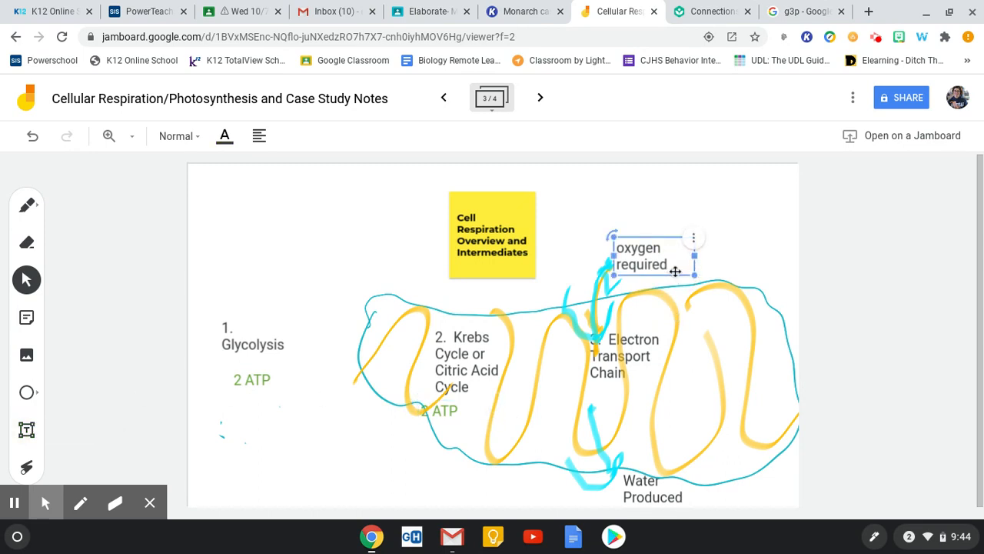
pyautogui.click(609, 382)
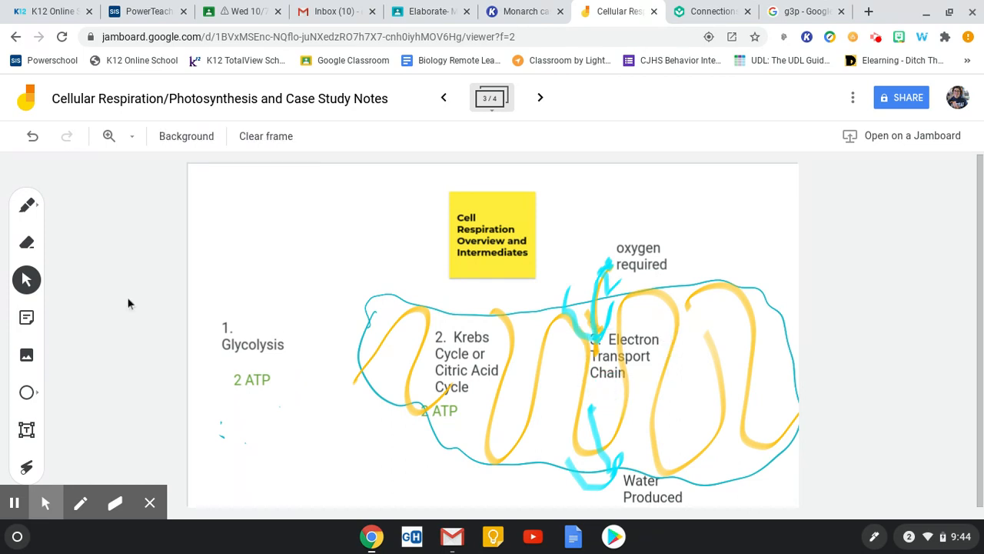
pyautogui.moveTo(37, 427)
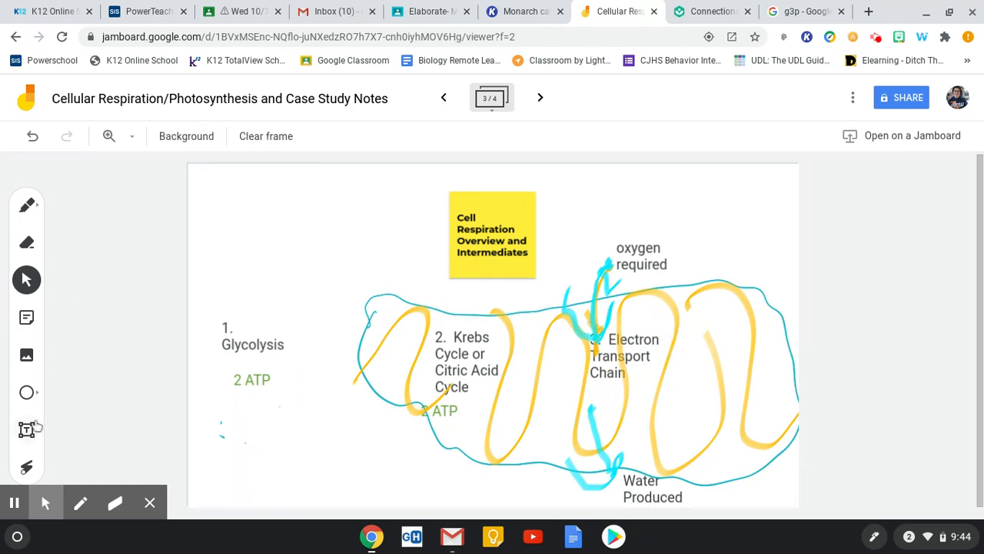
pyautogui.click(668, 391)
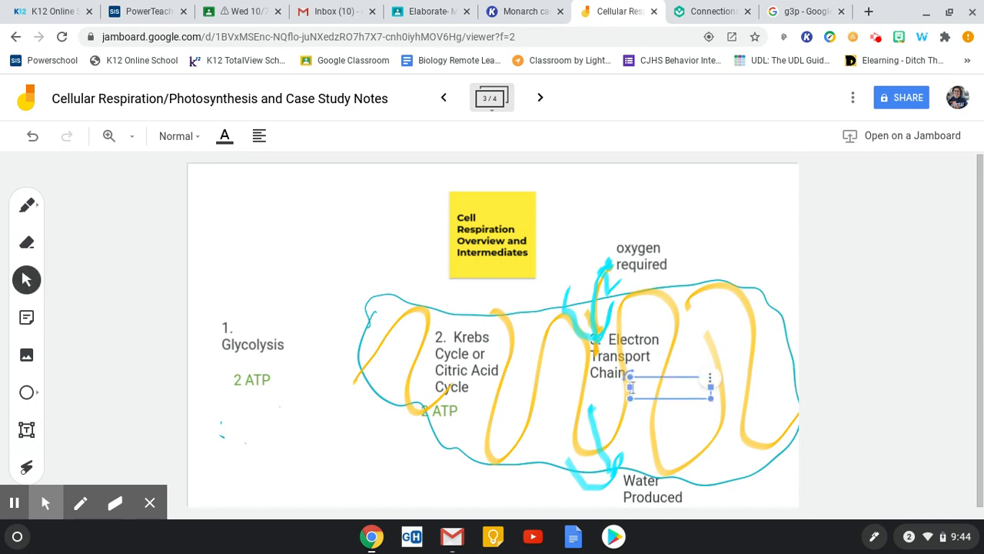
pyautogui.write('3')
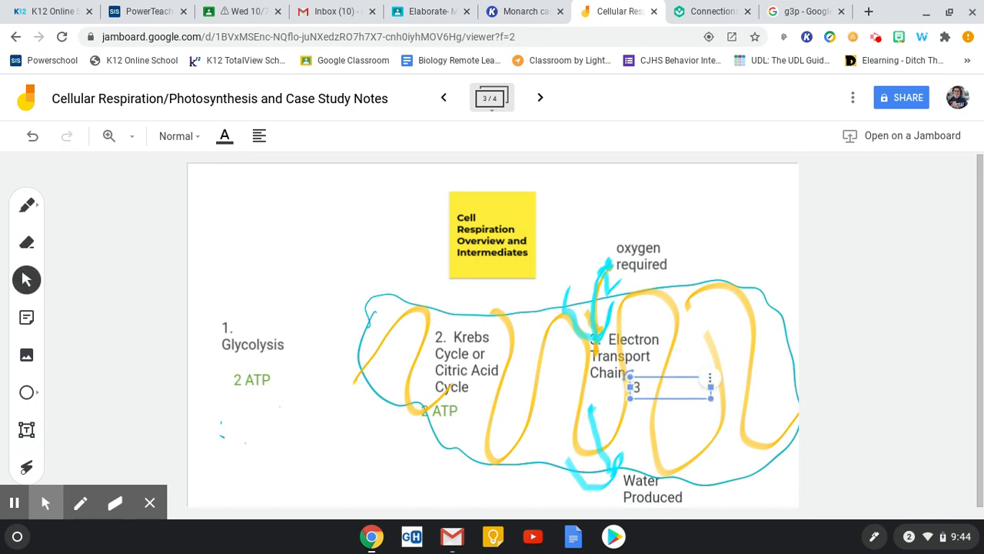
pyautogui.write('2')
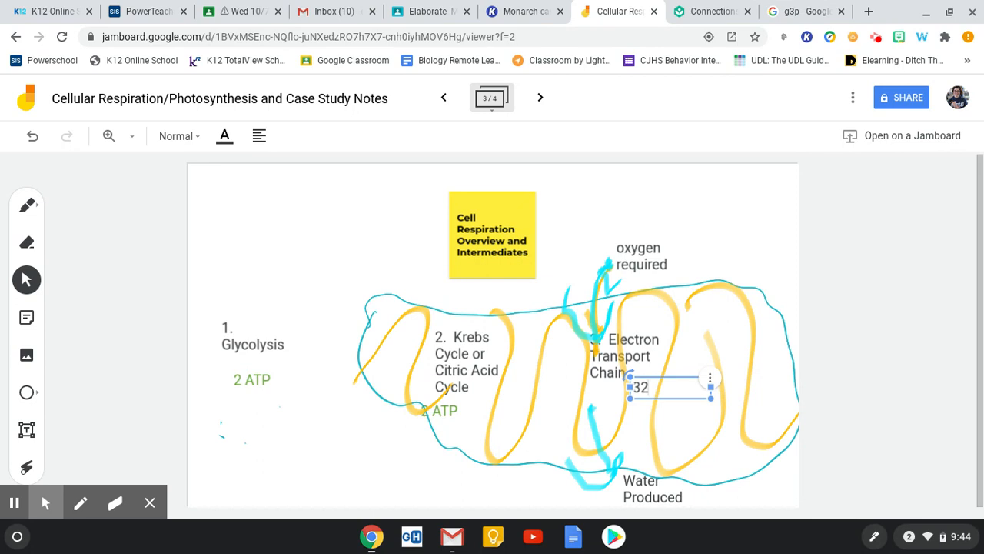
pyautogui.write('-34 ATP')
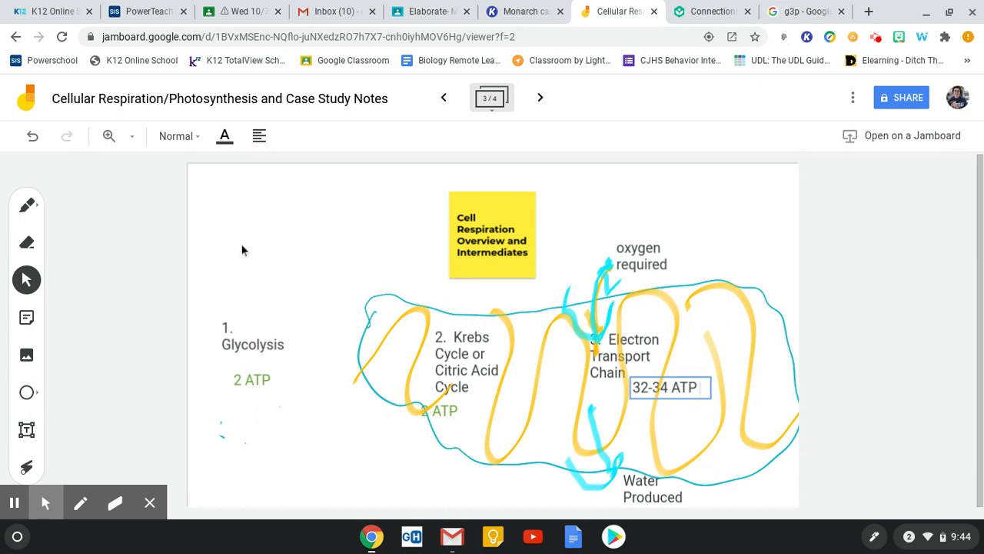
pyautogui.moveTo(236, 248)
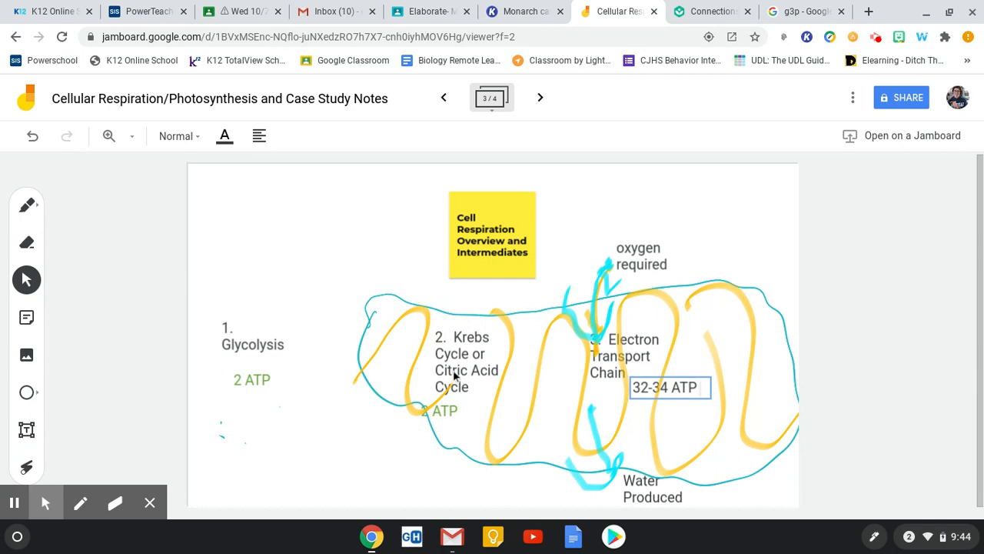
pyautogui.moveTo(273, 347)
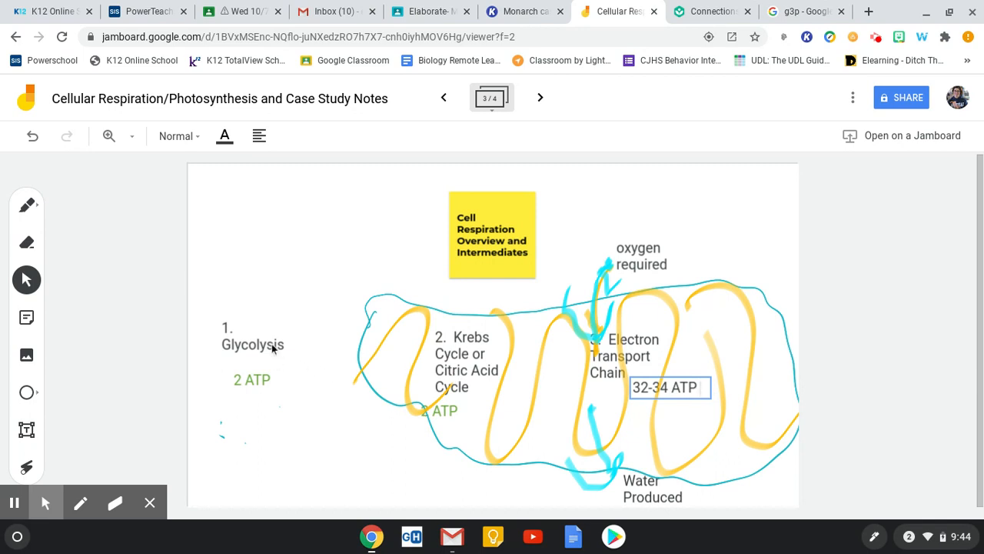
pyautogui.moveTo(243, 265)
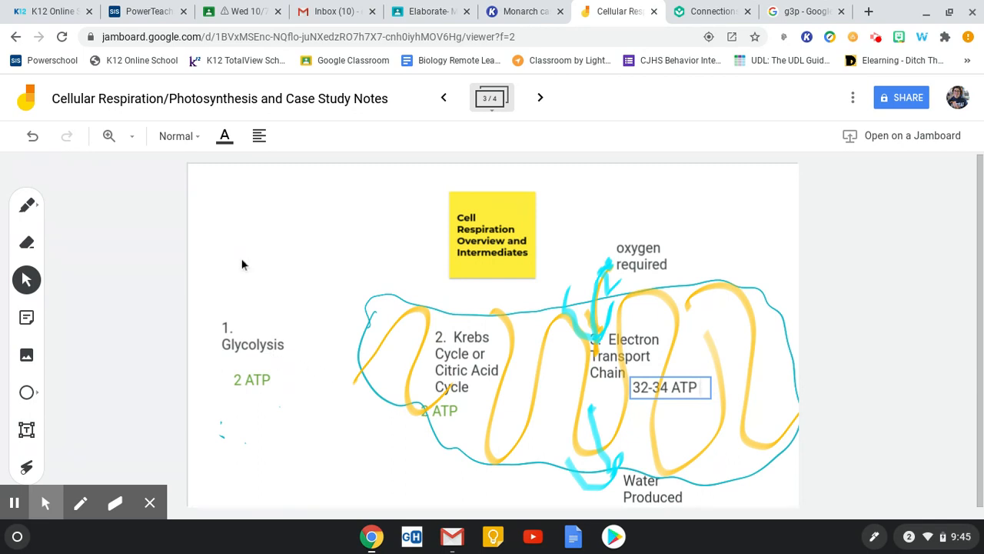
pyautogui.moveTo(332, 300)
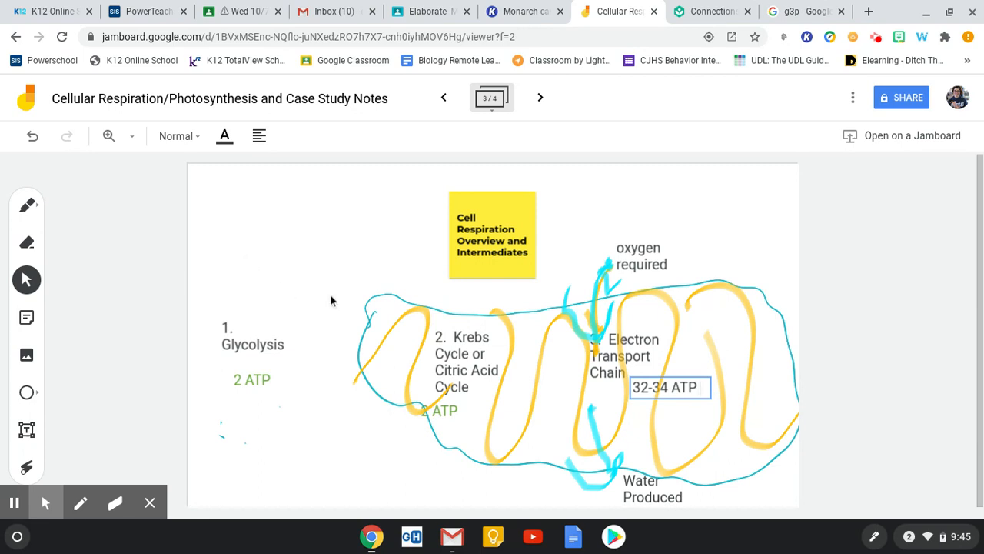
pyautogui.moveTo(502, 345)
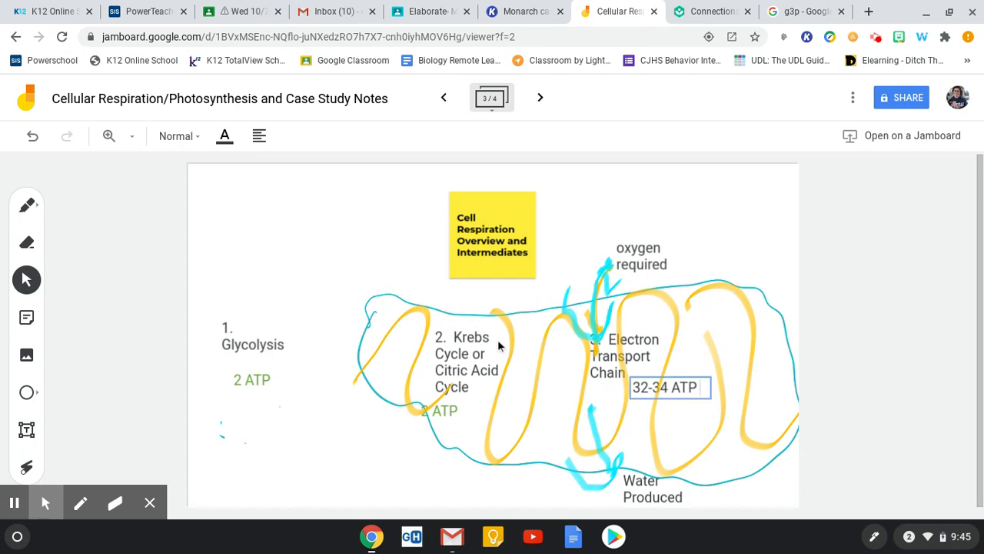
pyautogui.moveTo(382, 327)
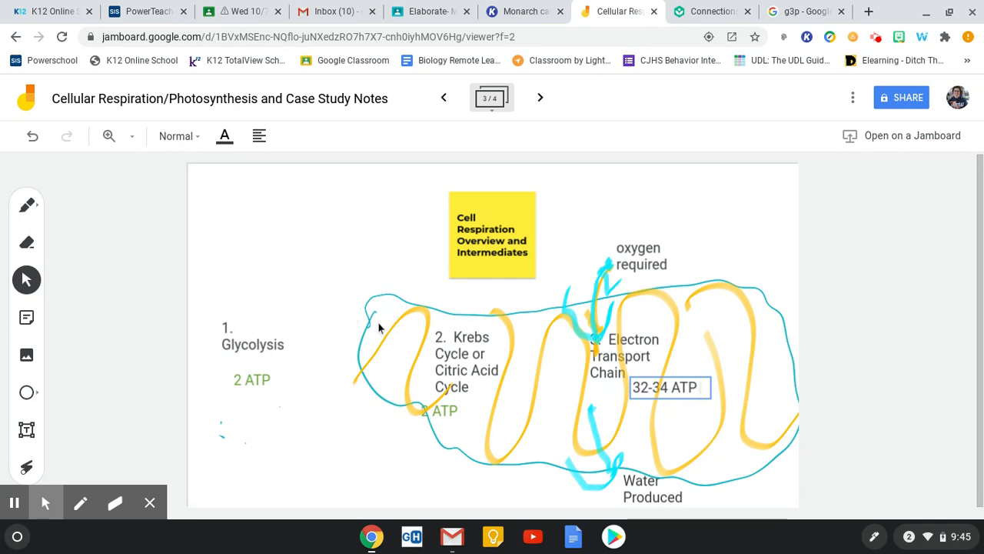
pyautogui.moveTo(647, 425)
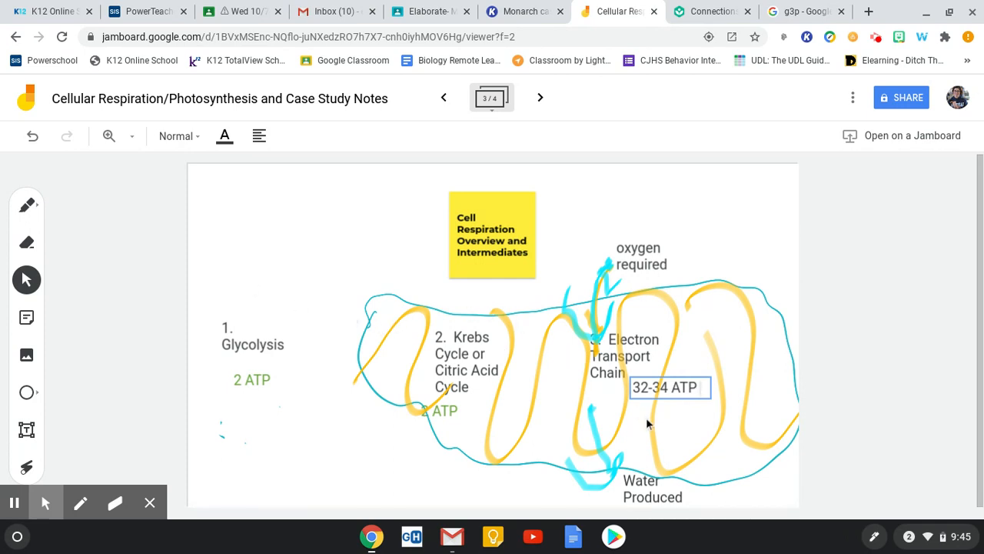
pyautogui.moveTo(661, 437)
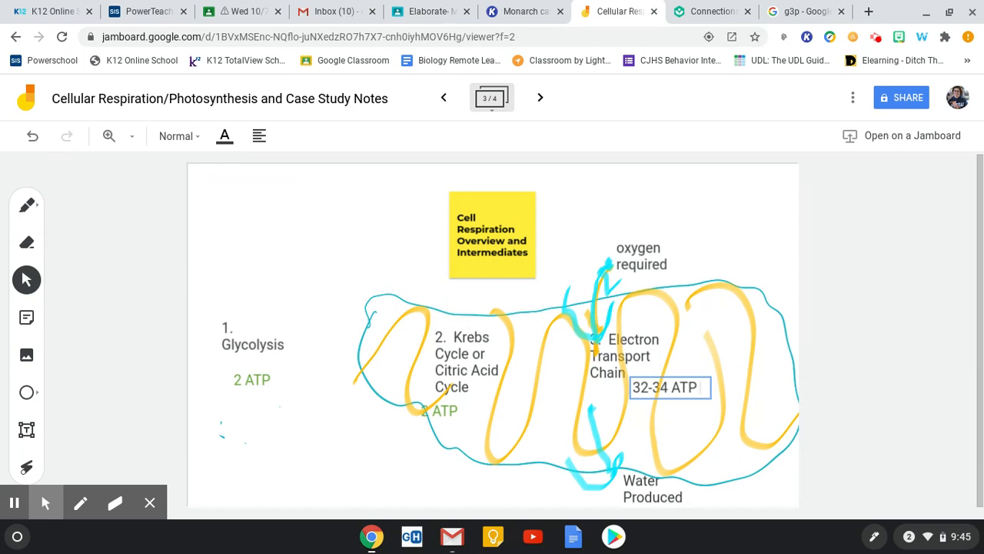
pyautogui.moveTo(569, 204)
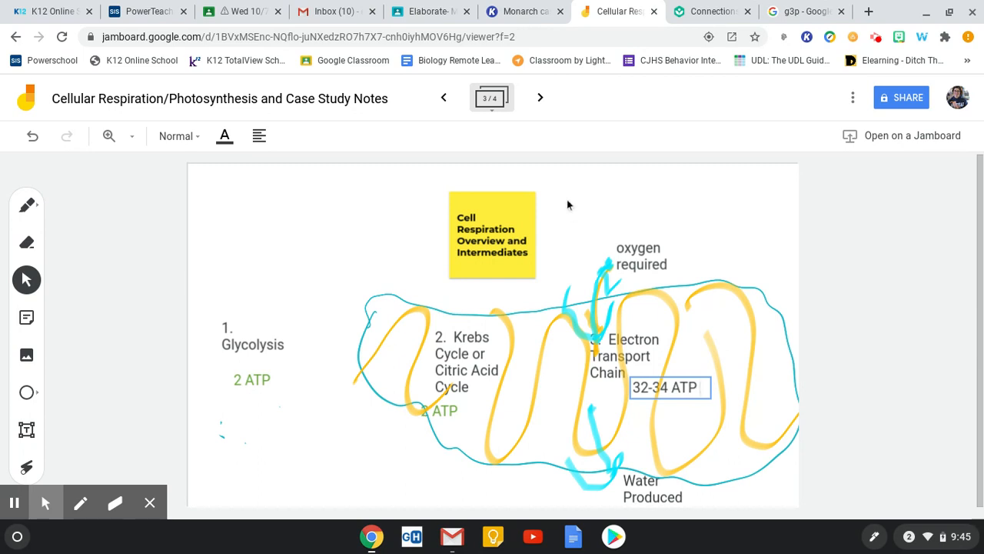
# - Return to the Photosynthesis recap frame with its Light Dependent/Independent and Calvin Cycle notes
pyautogui.click(443, 98)
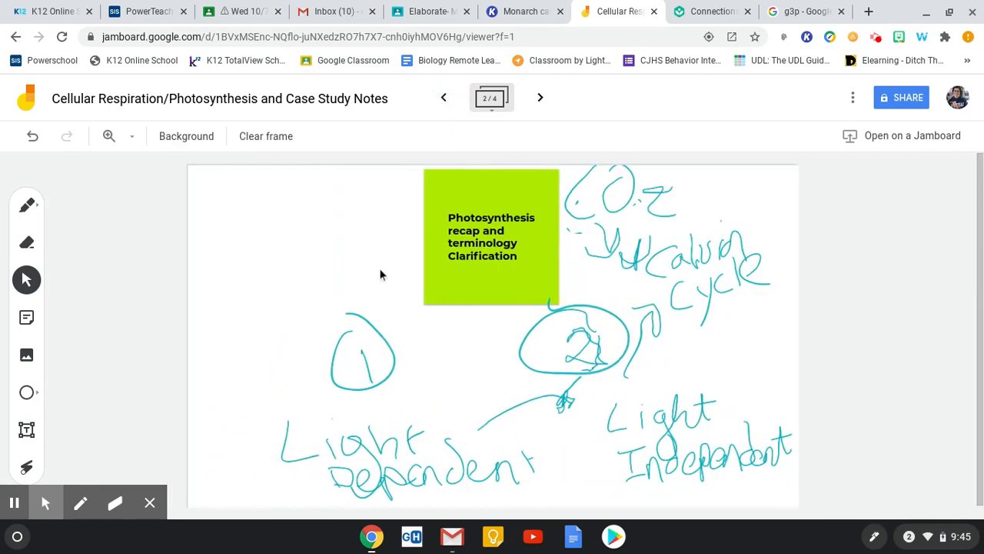
pyautogui.moveTo(621, 231)
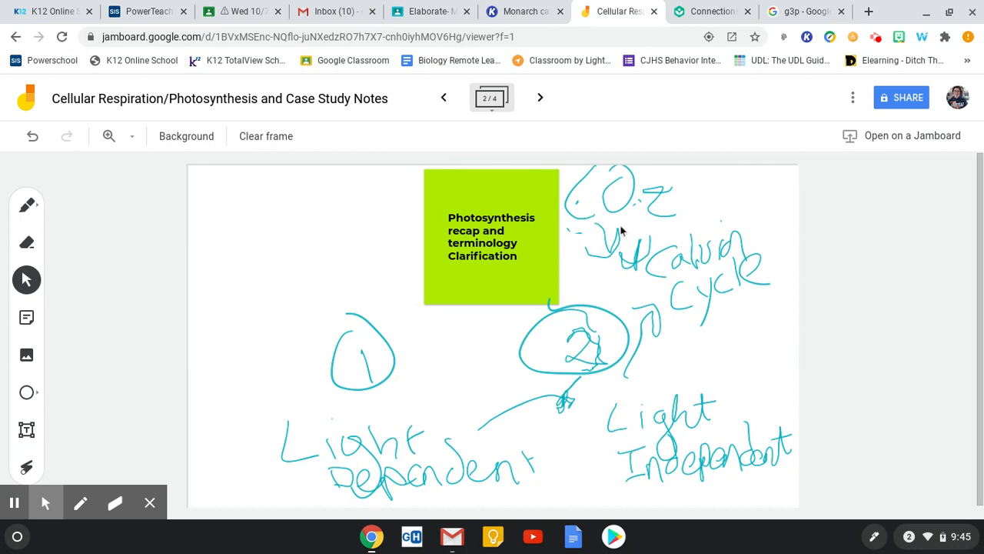
pyautogui.moveTo(674, 388)
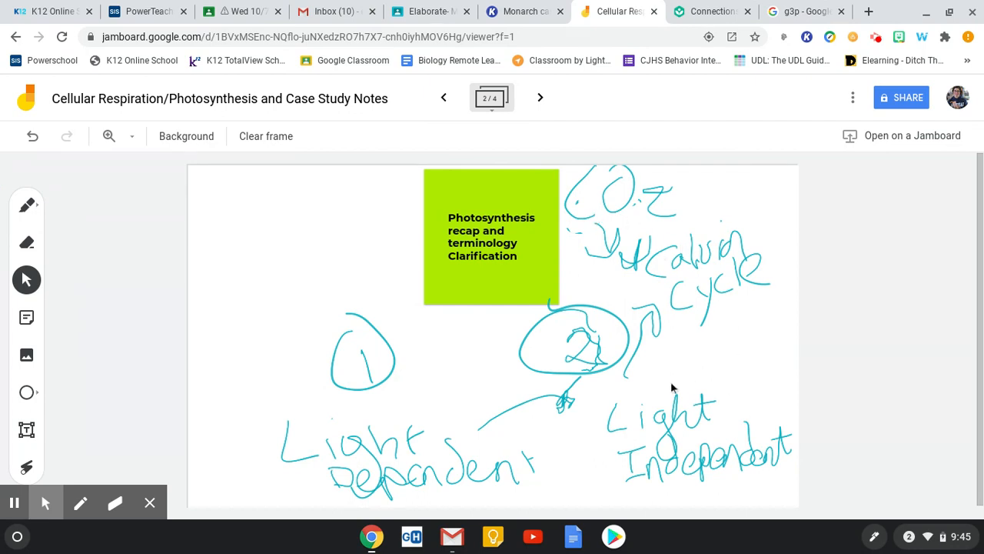
pyautogui.moveTo(674, 378)
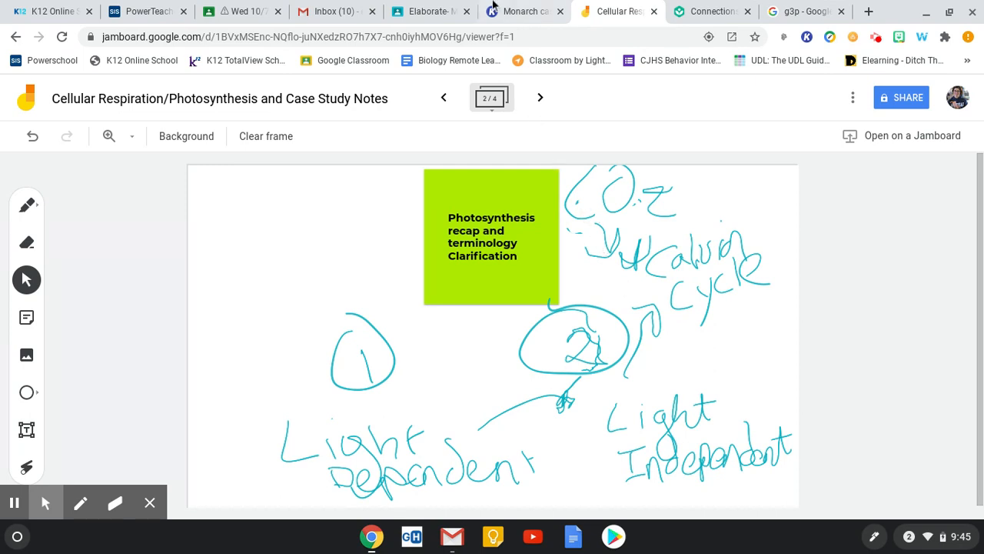
# - Switch to the Monarch case study in Kami and bring the Part III photosynthesis questions into view
pyautogui.click(522, 11)
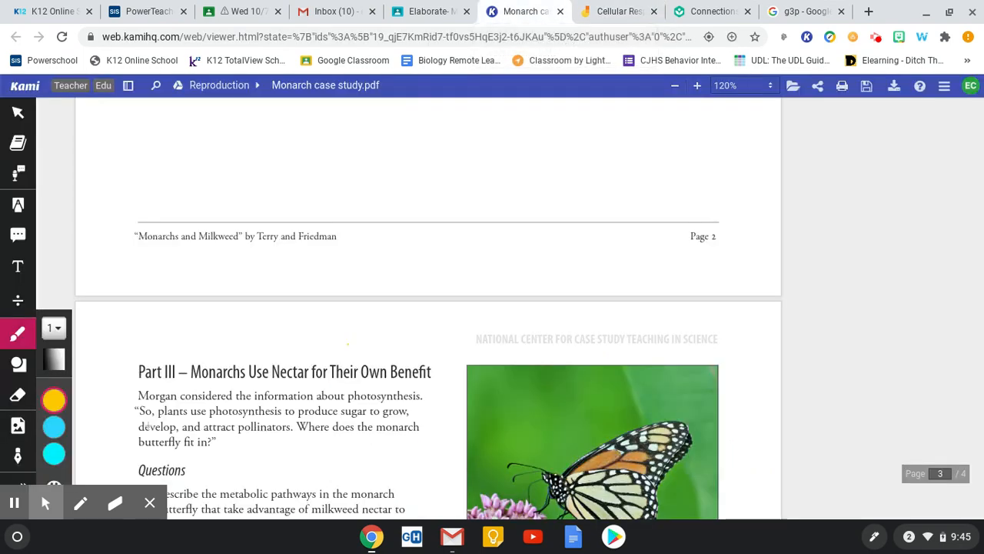
pyautogui.scroll(3)
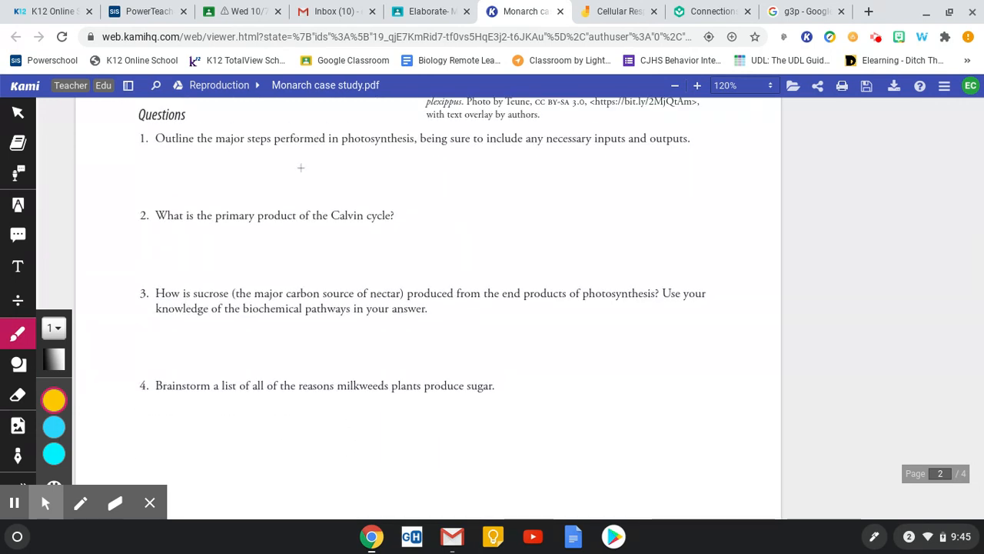
pyautogui.moveTo(332, 215)
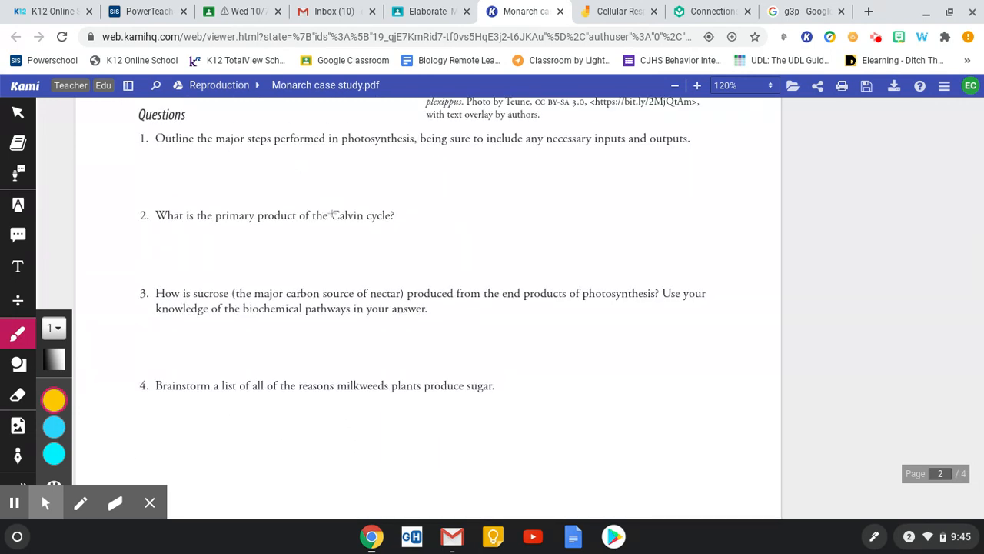
pyautogui.moveTo(386, 191)
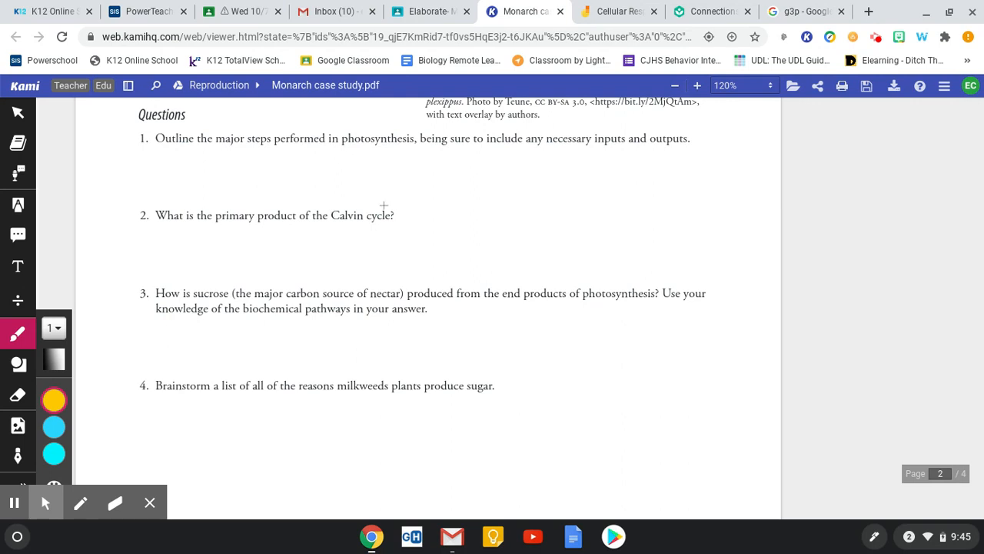
pyautogui.moveTo(427, 157)
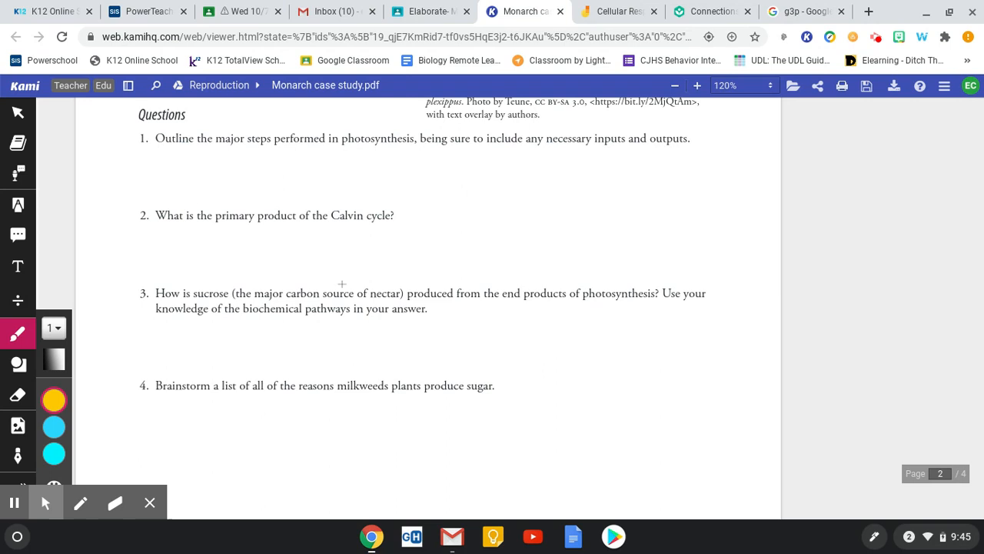
pyautogui.moveTo(341, 295)
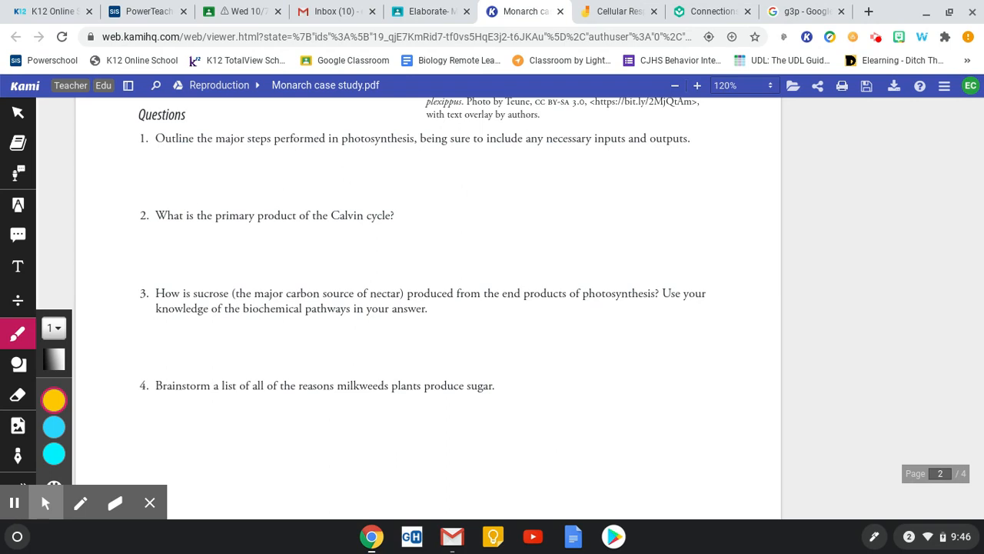
pyautogui.moveTo(569, 323)
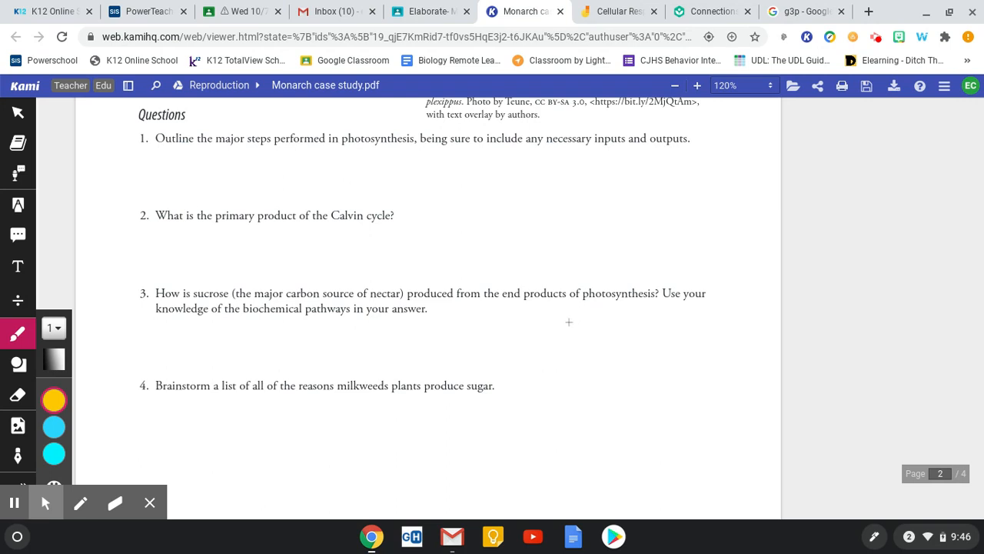
# - Scroll to page 4 so Part IV Making Connections questions 7–9 on monarch and milkweed metabolism are in view
pyautogui.scroll(-3)
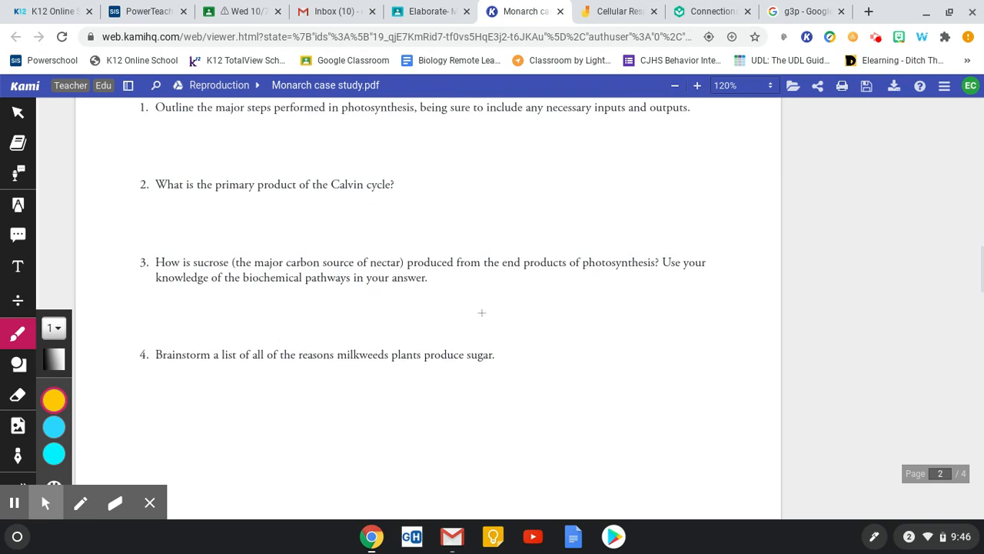
pyautogui.scroll(-3)
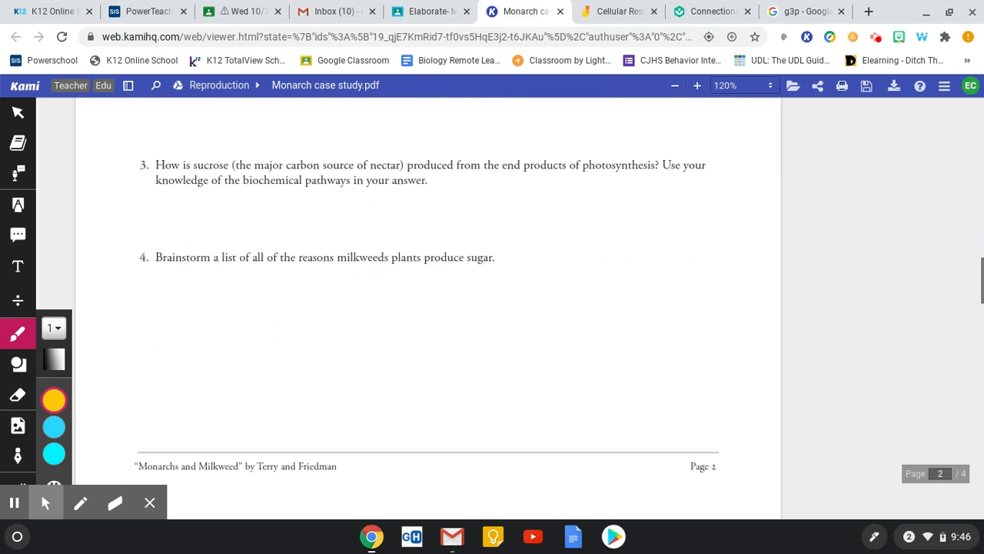
pyautogui.scroll(-3)
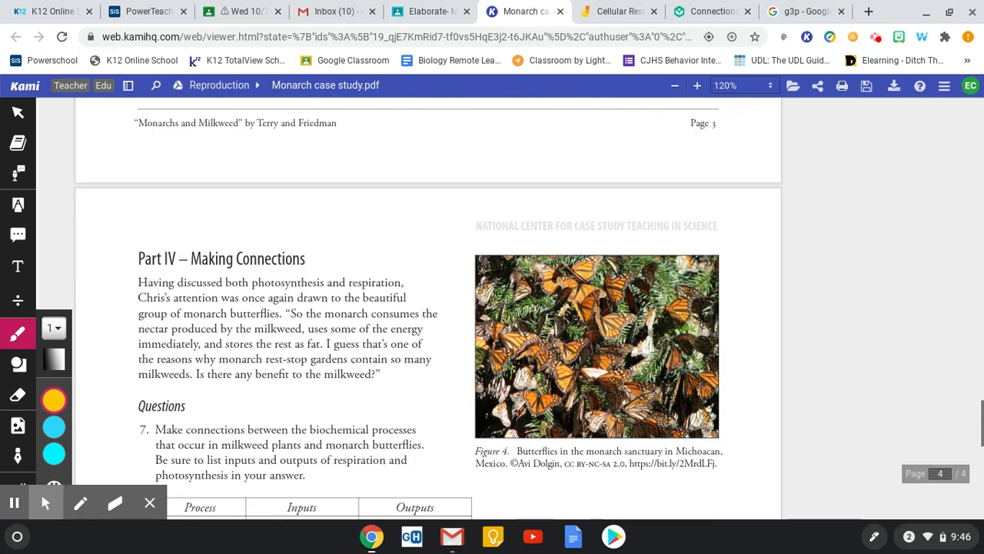
pyautogui.scroll(-3)
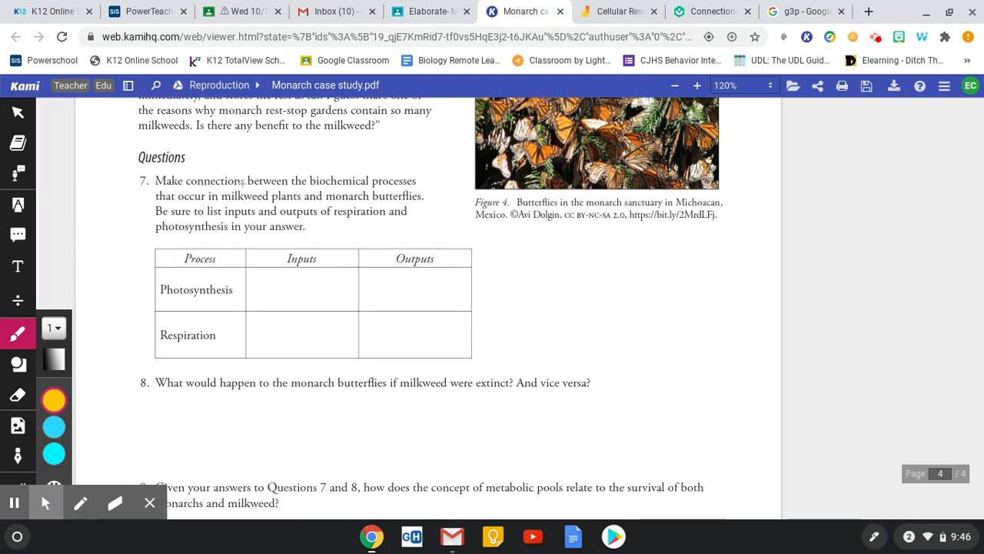
pyautogui.scroll(-3)
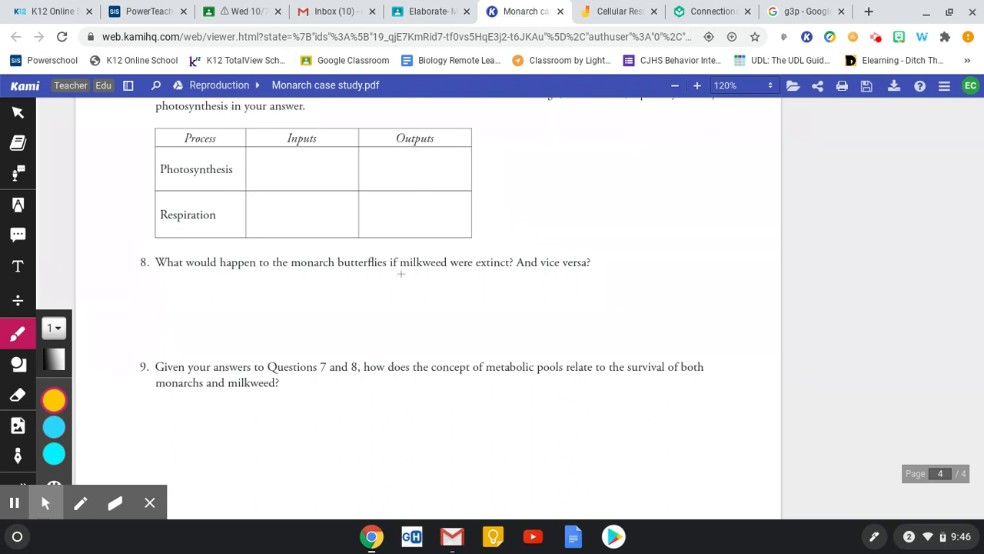
pyautogui.scroll(-3)
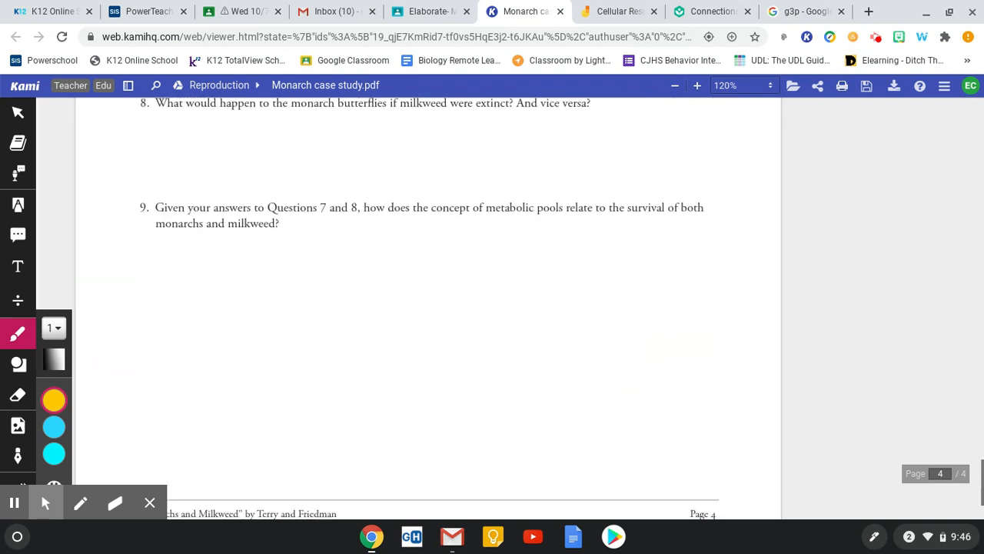